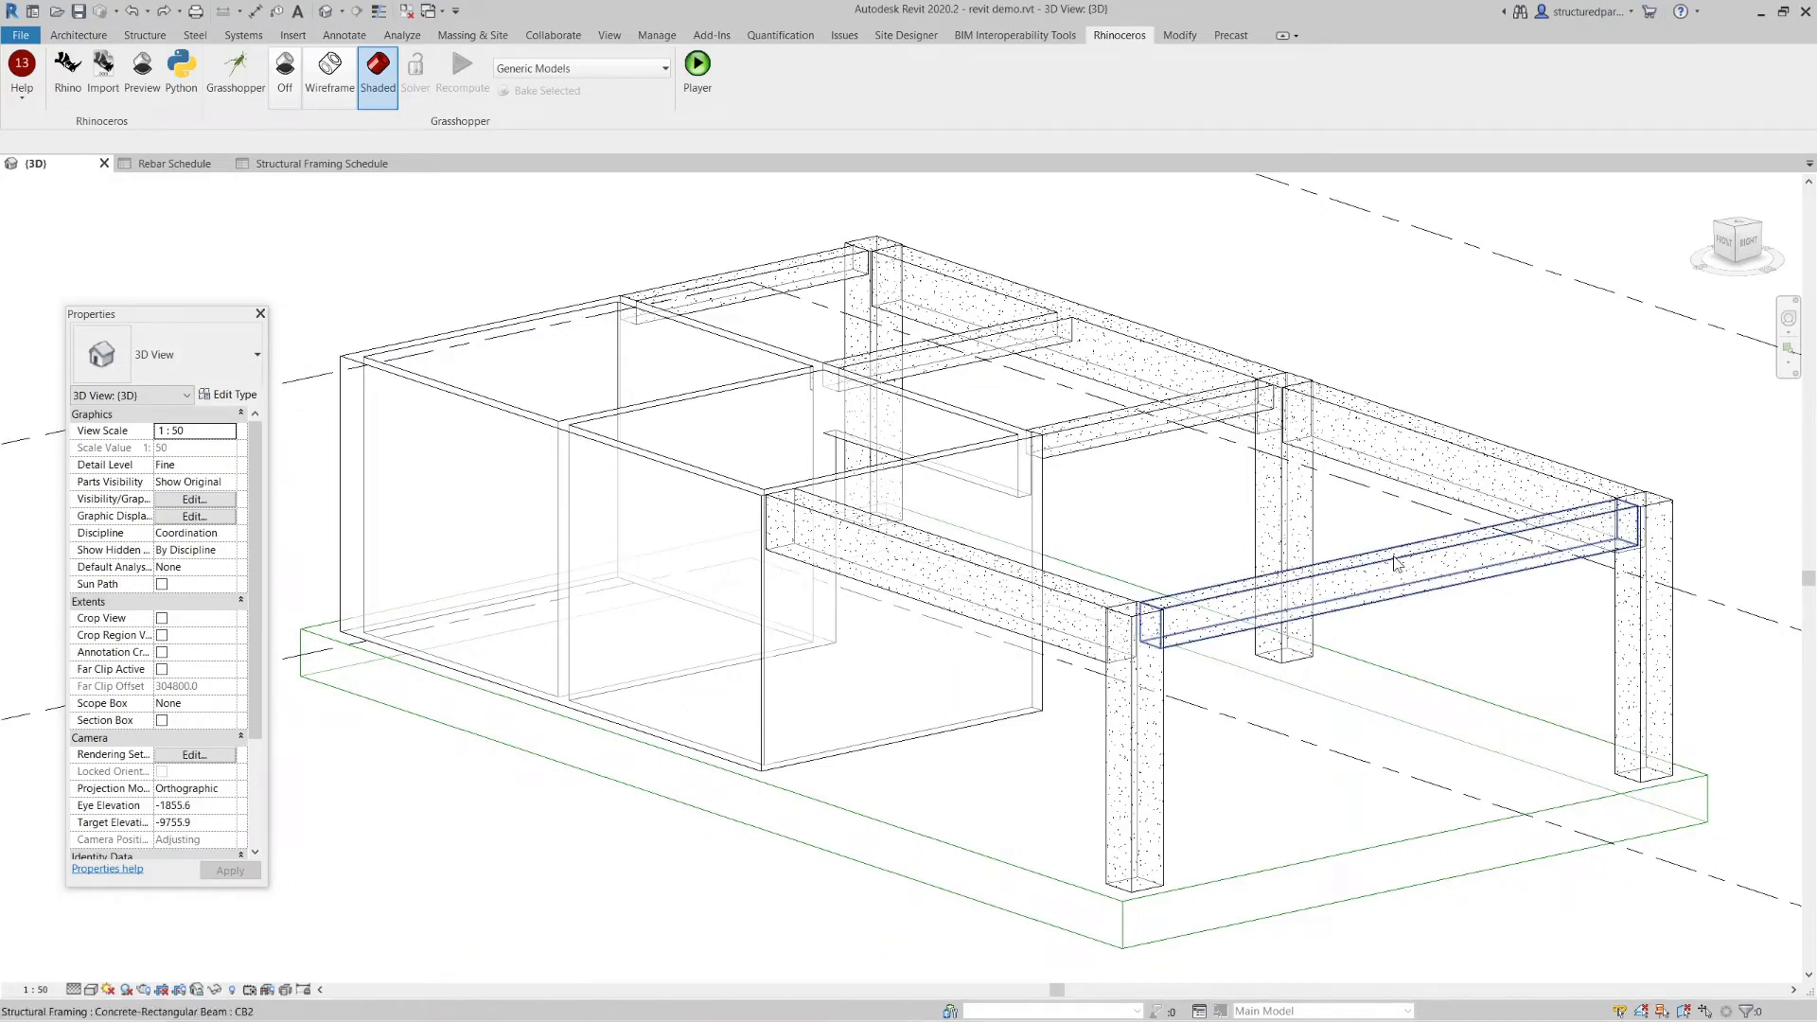
mouse_move(1199, 556)
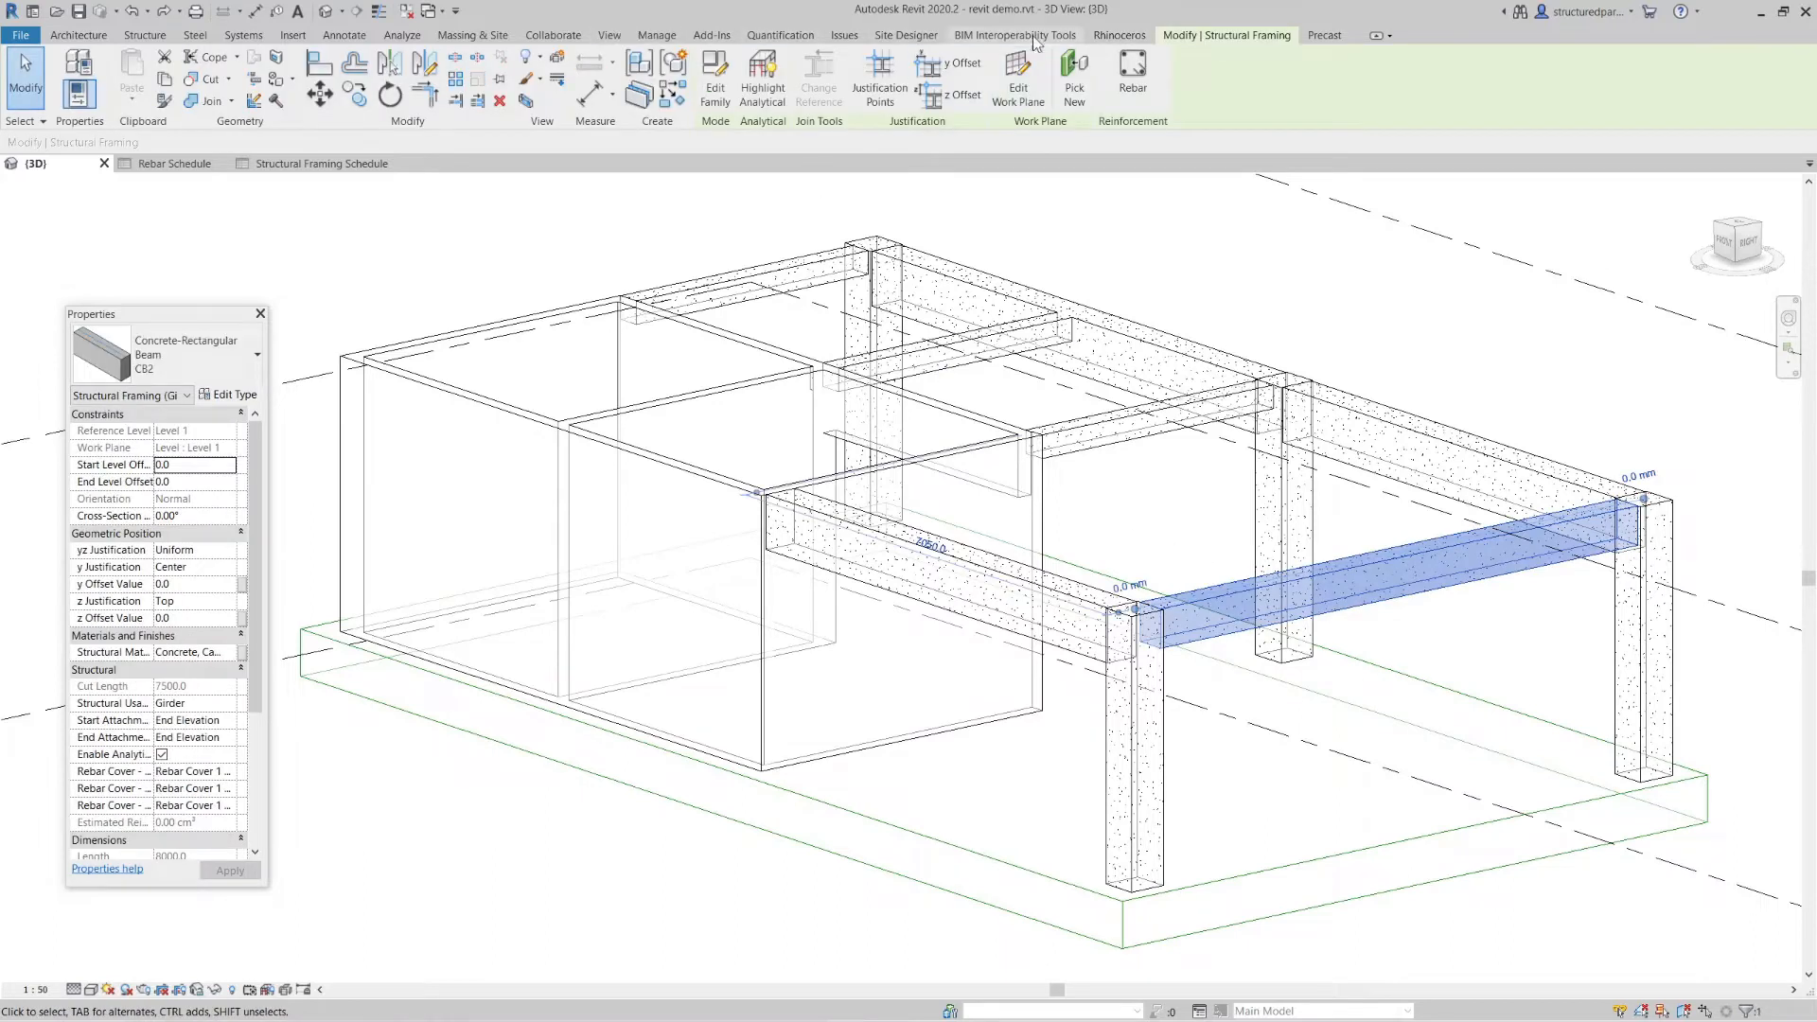
- Run the rebar player file 'sp_text to revit rebar - player - rc1.gh' on beam CB2 and accept the host warning
click(1120, 34)
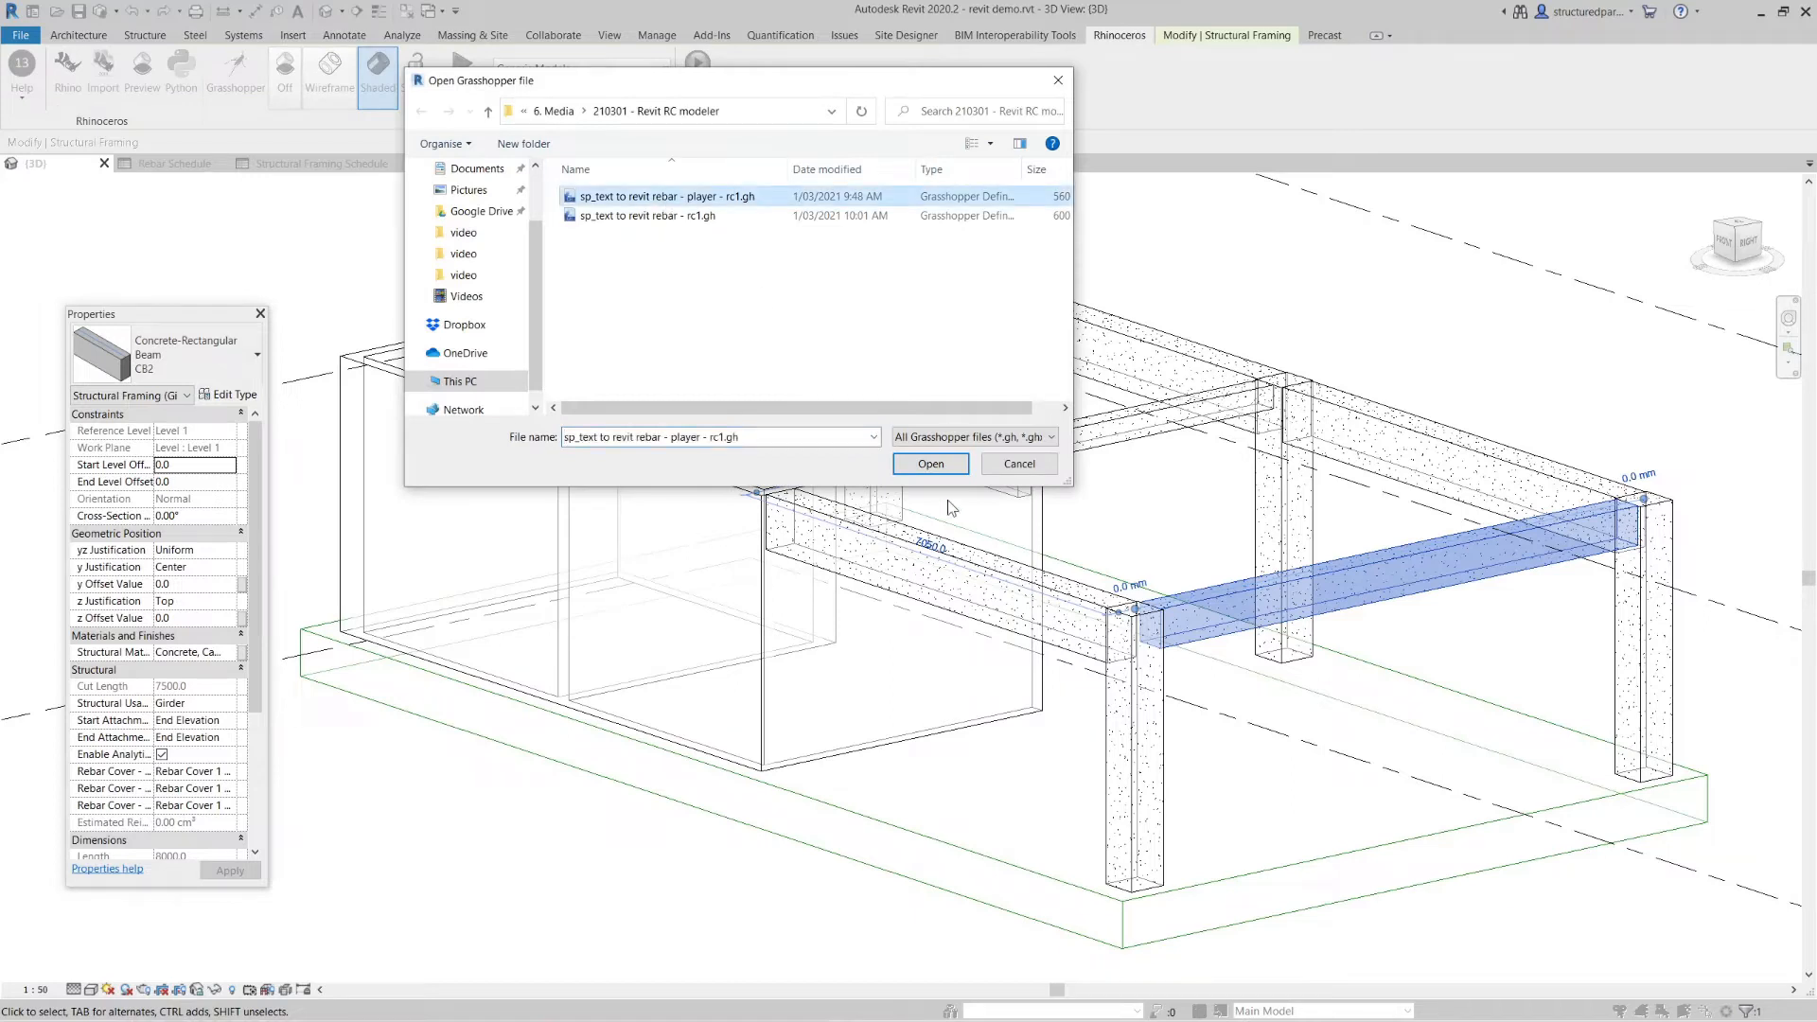
click(931, 464)
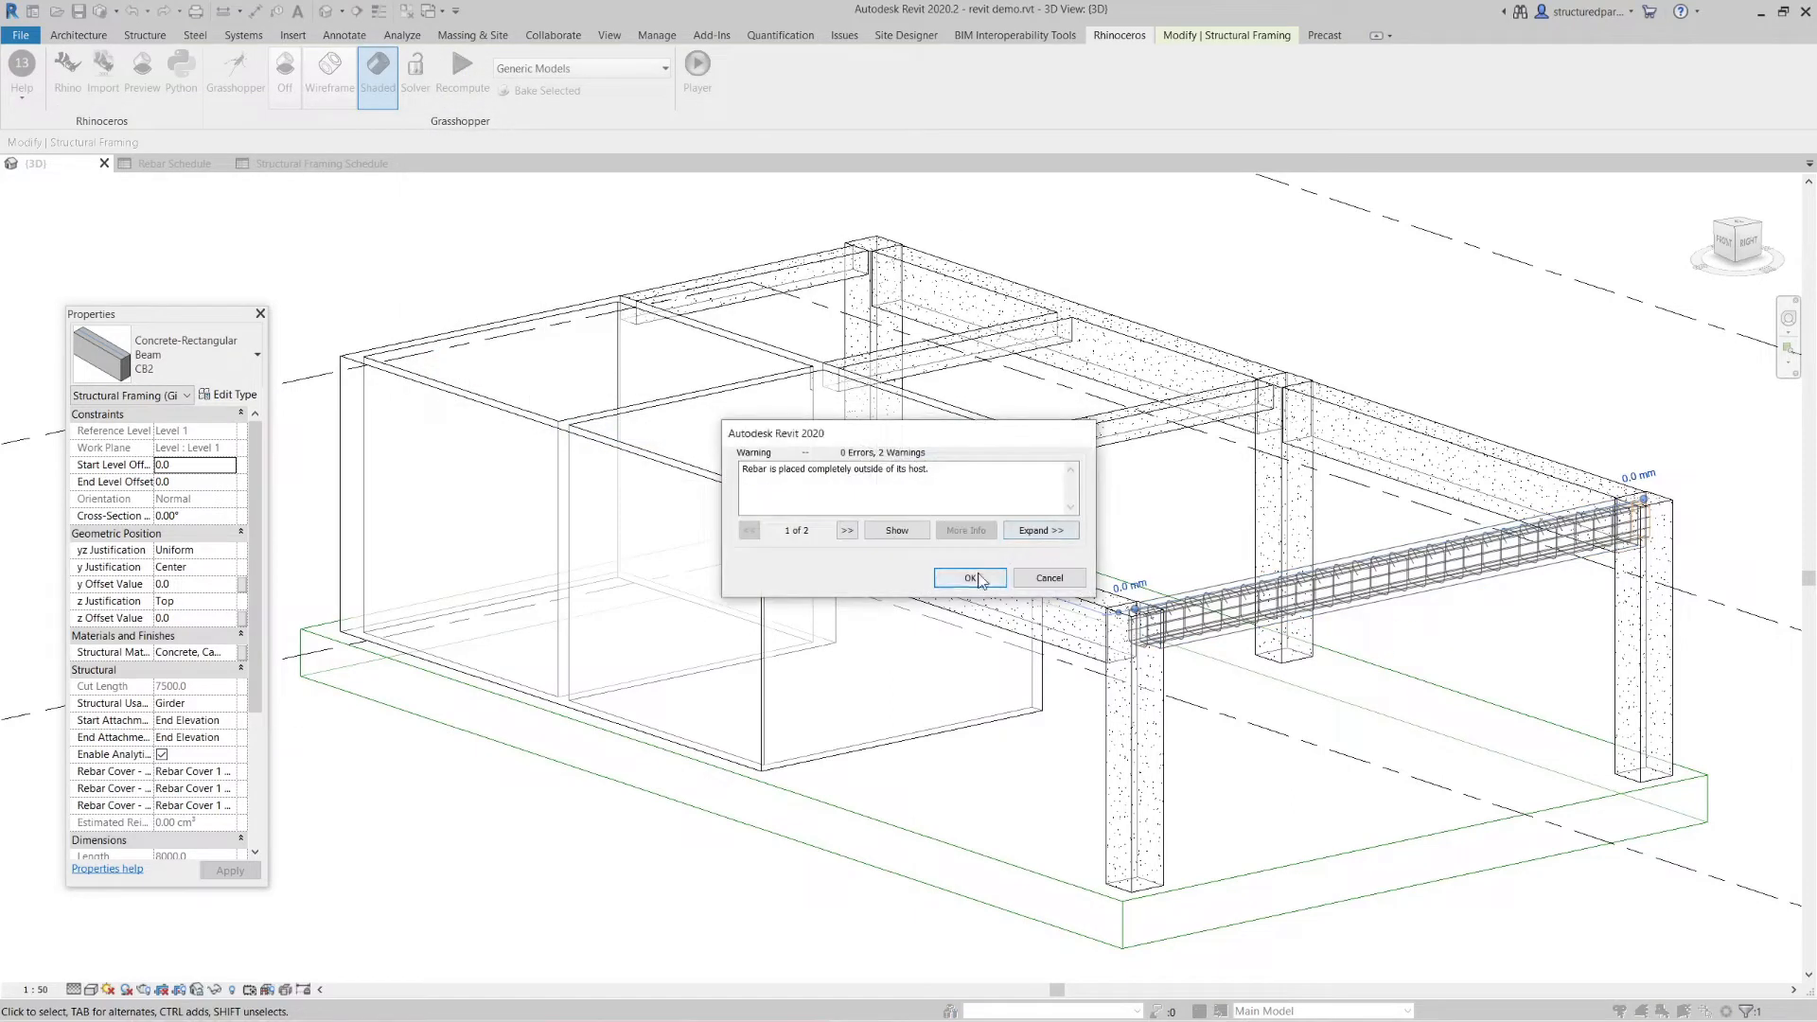
click(967, 577)
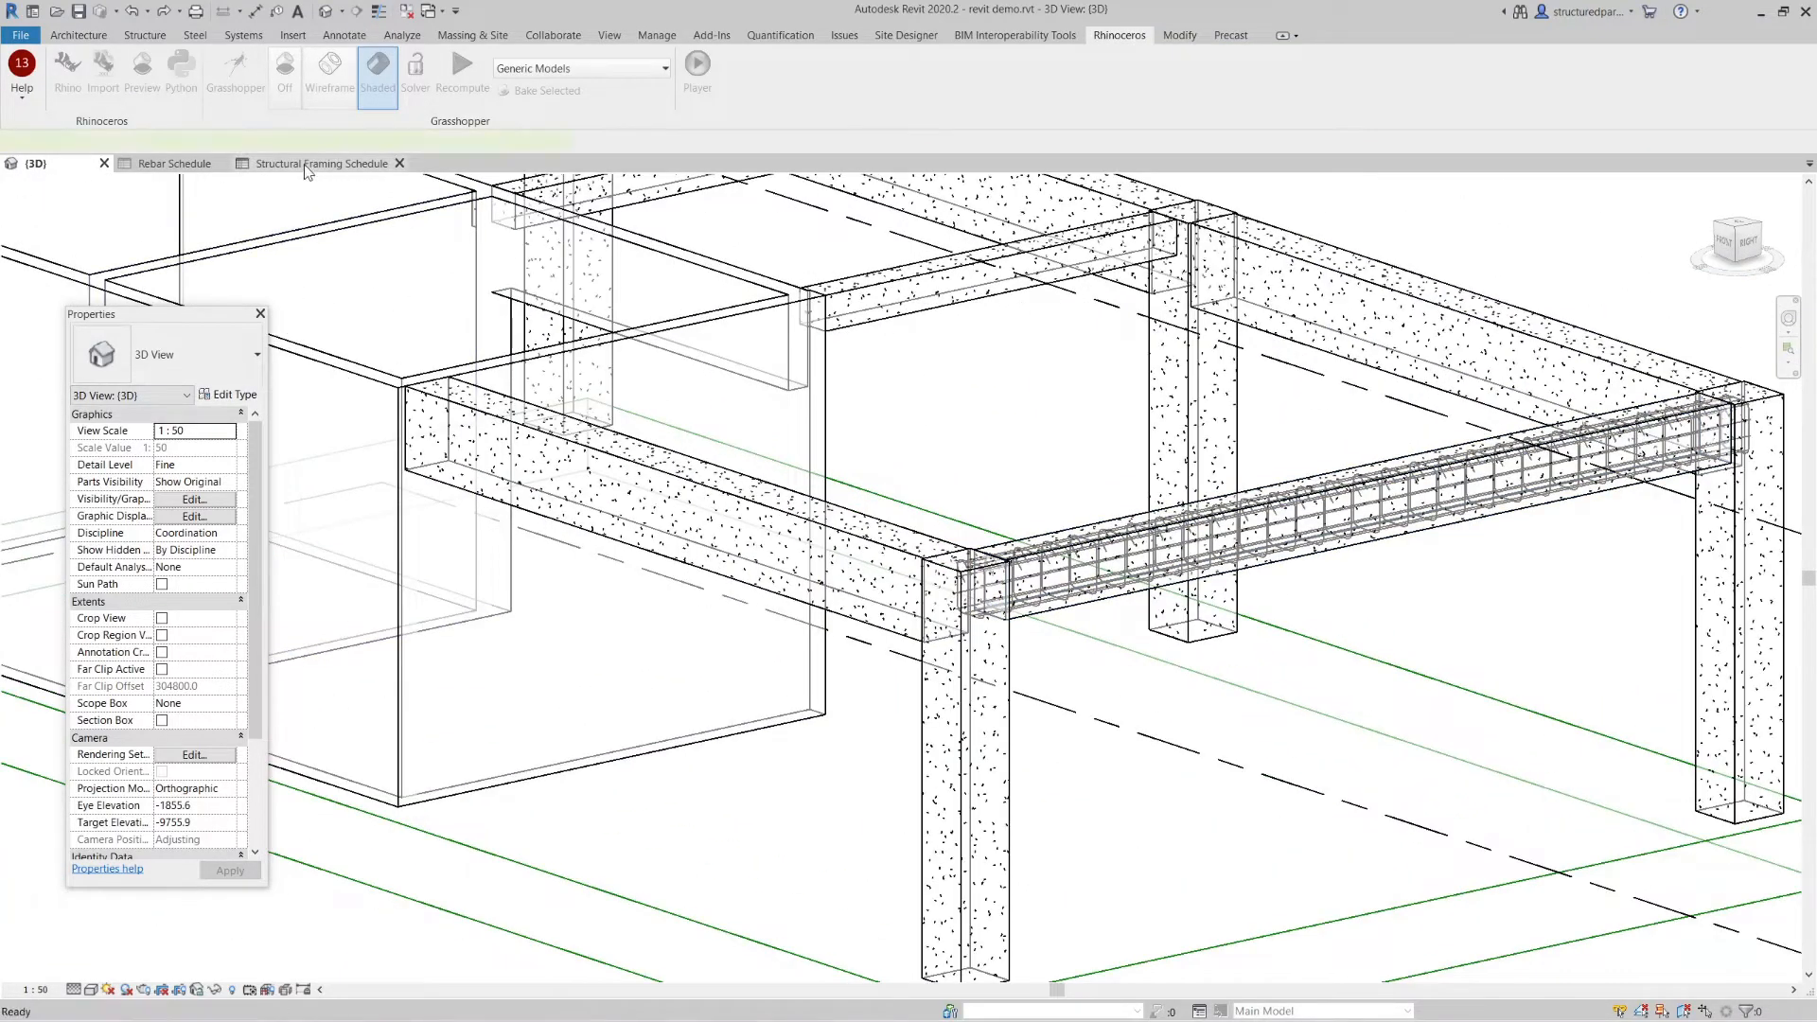
click(312, 163)
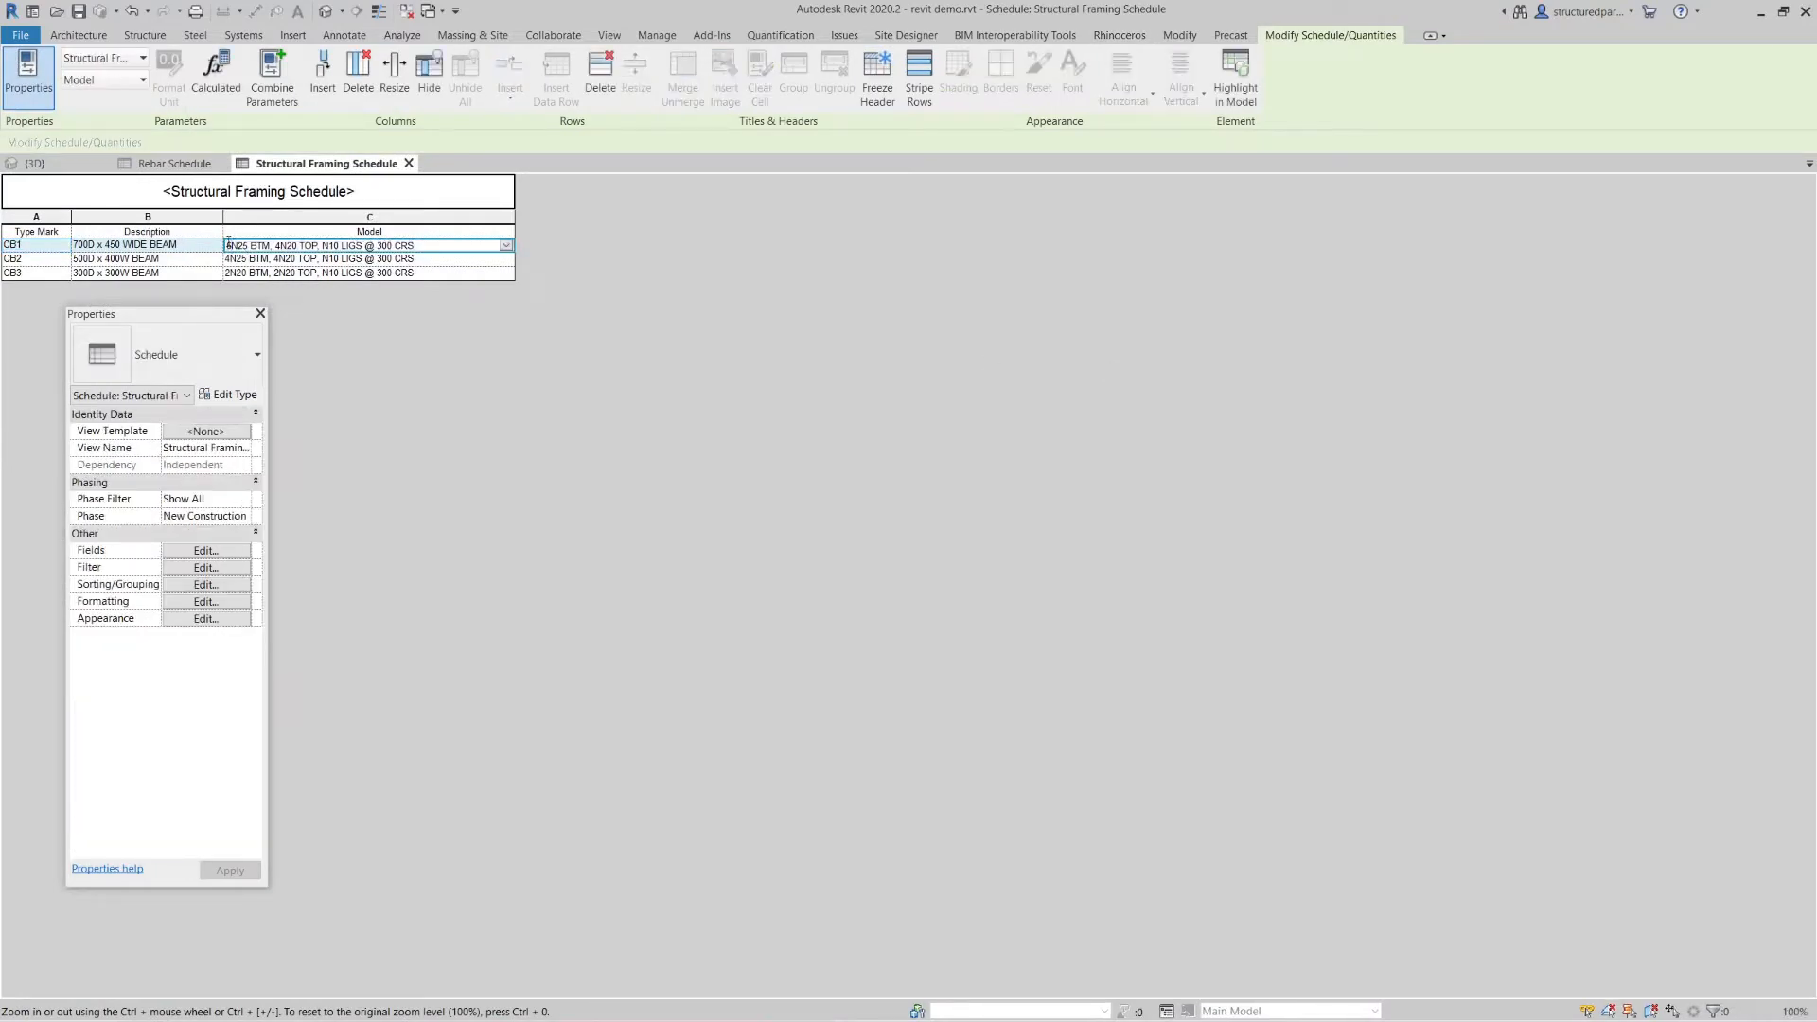
double_click(238, 244)
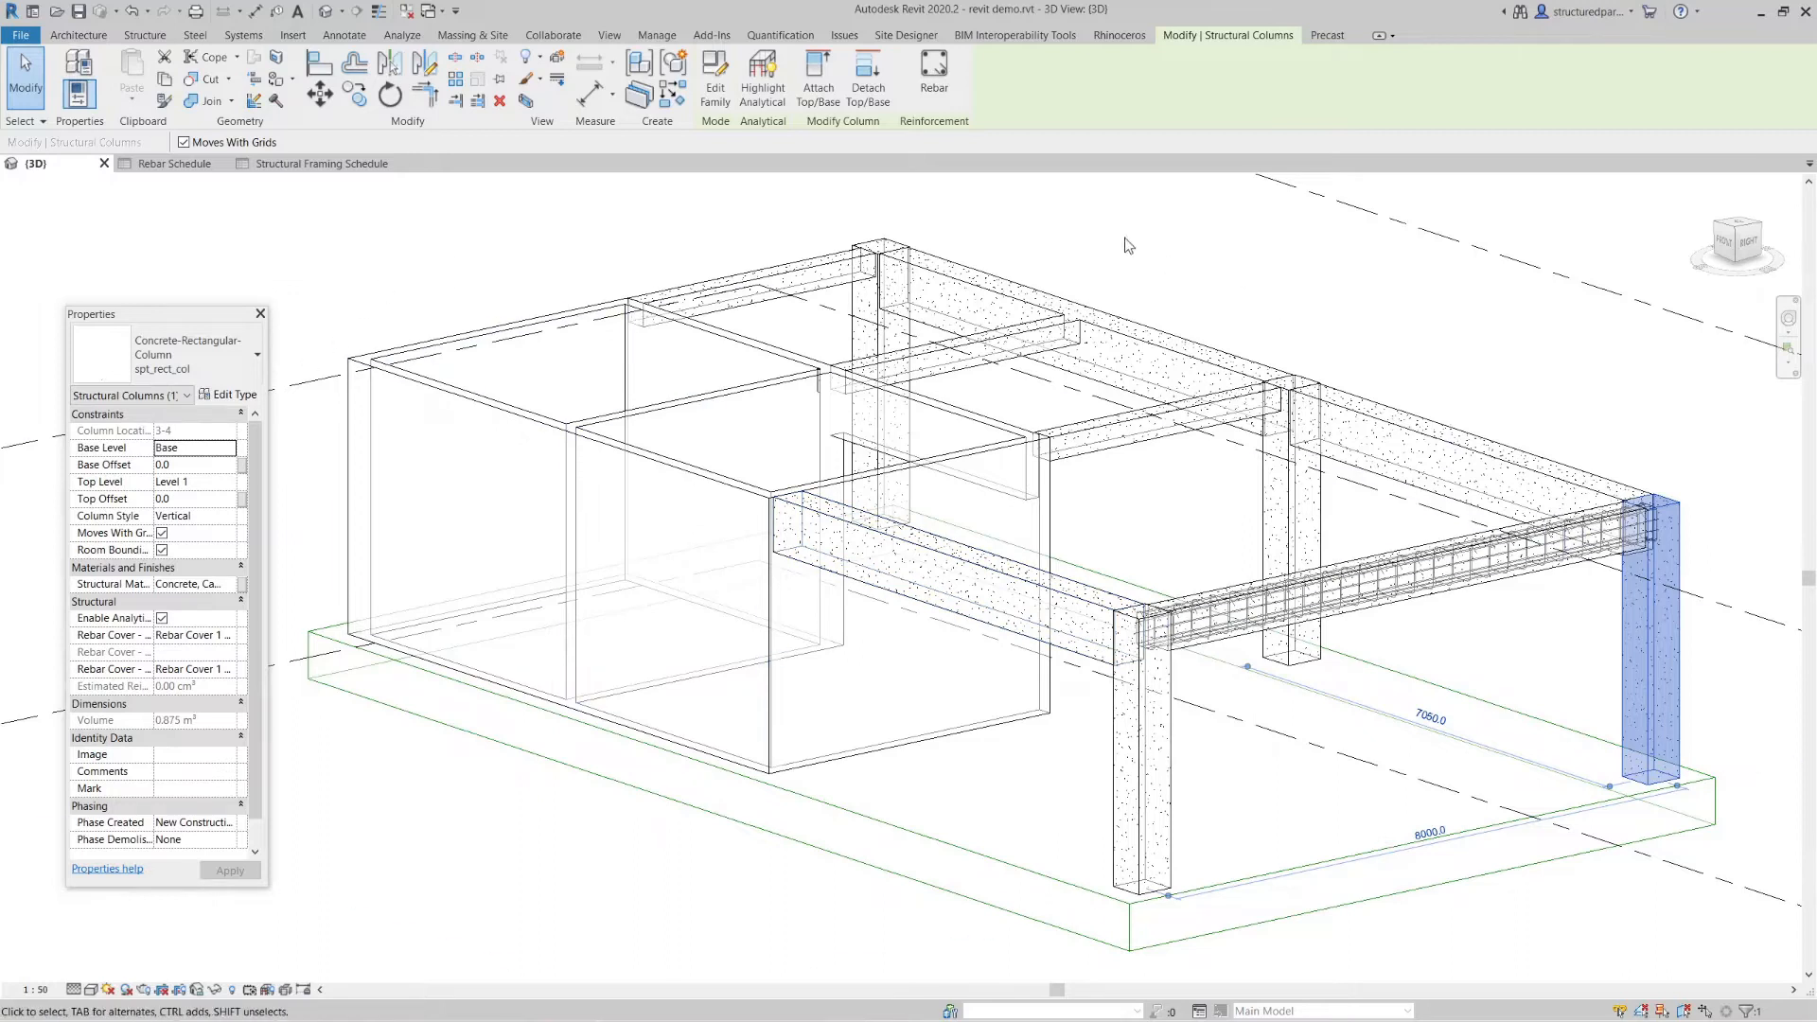
- Run the rebar player .gh file from the Rhinoceros tab to generate cages in the selected column
click(1118, 34)
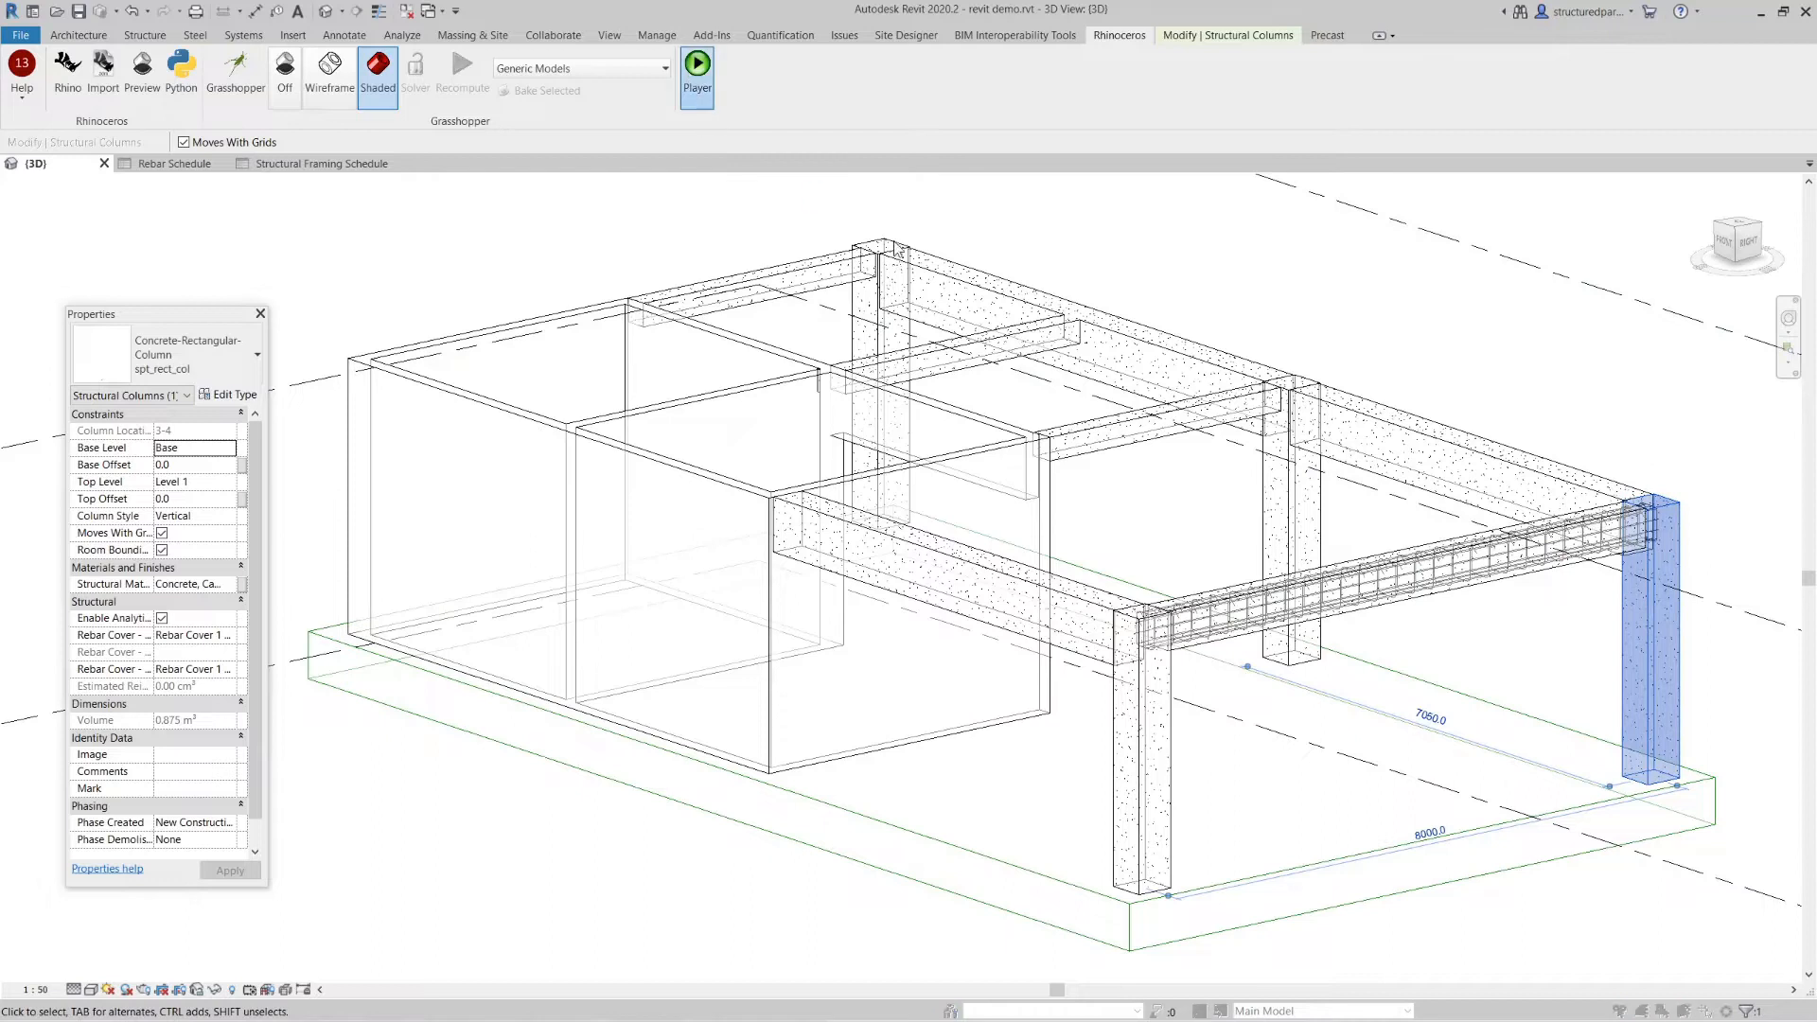
click(697, 68)
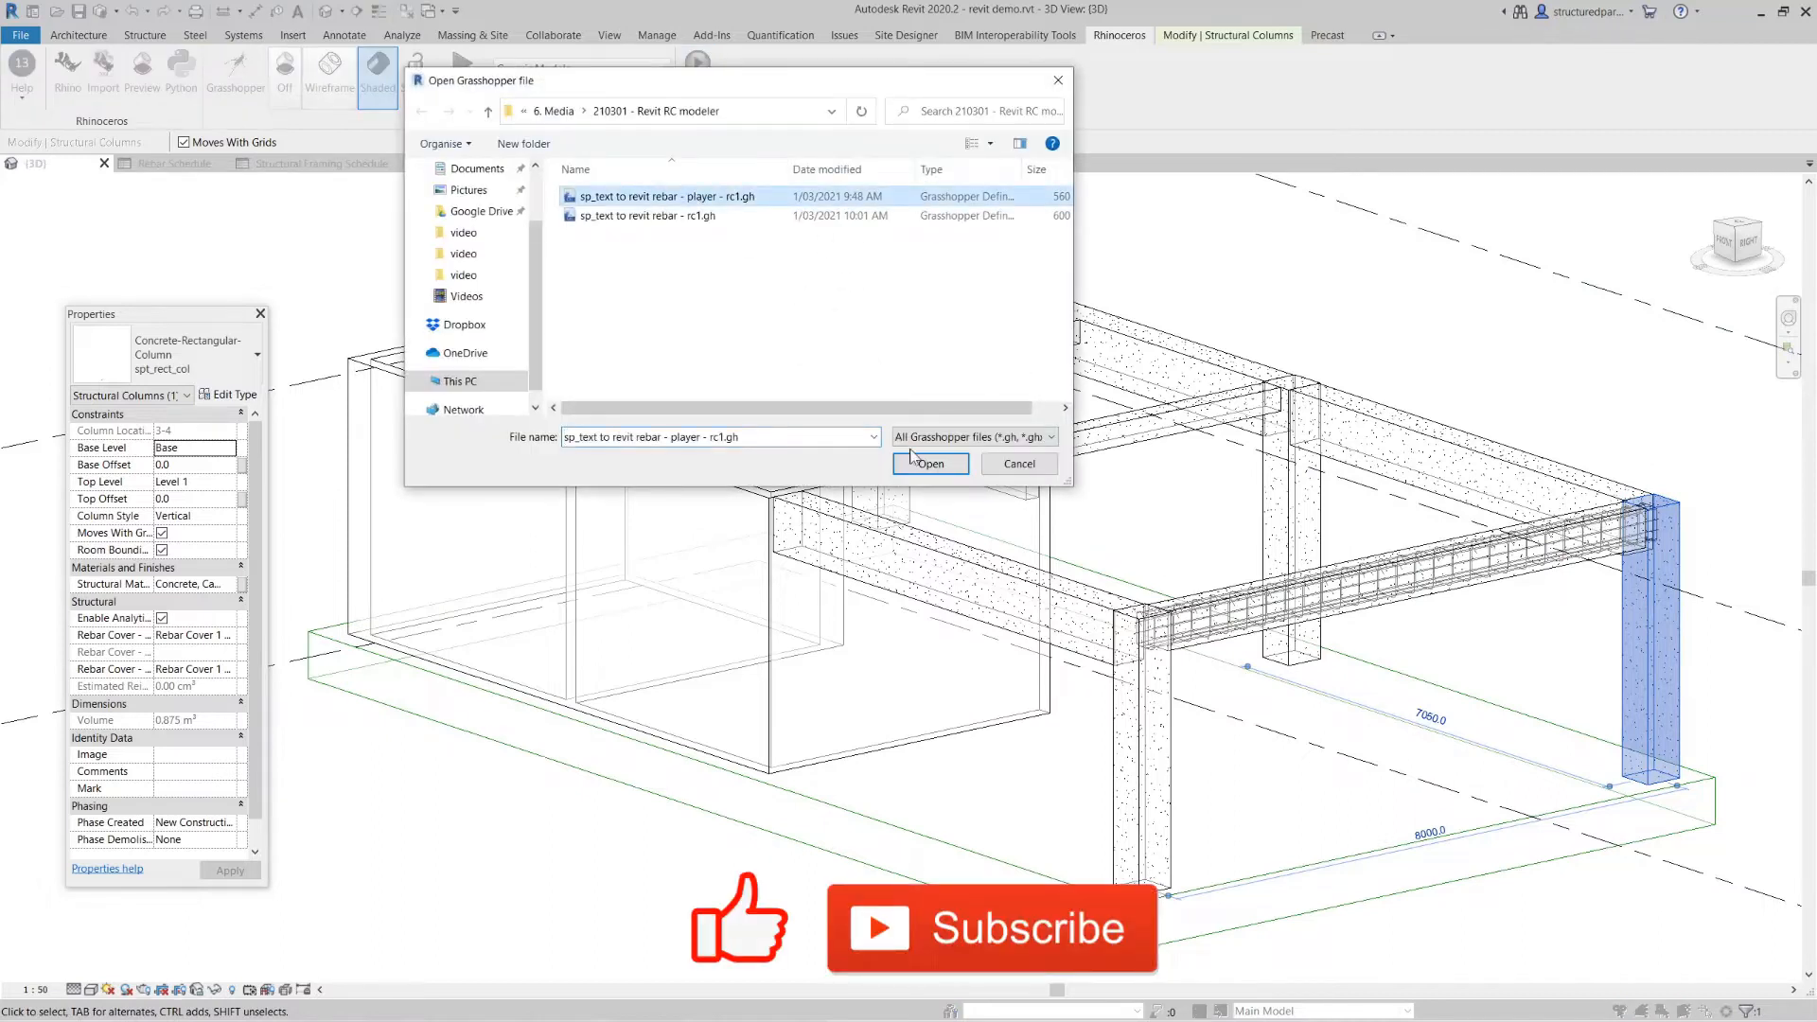
click(930, 464)
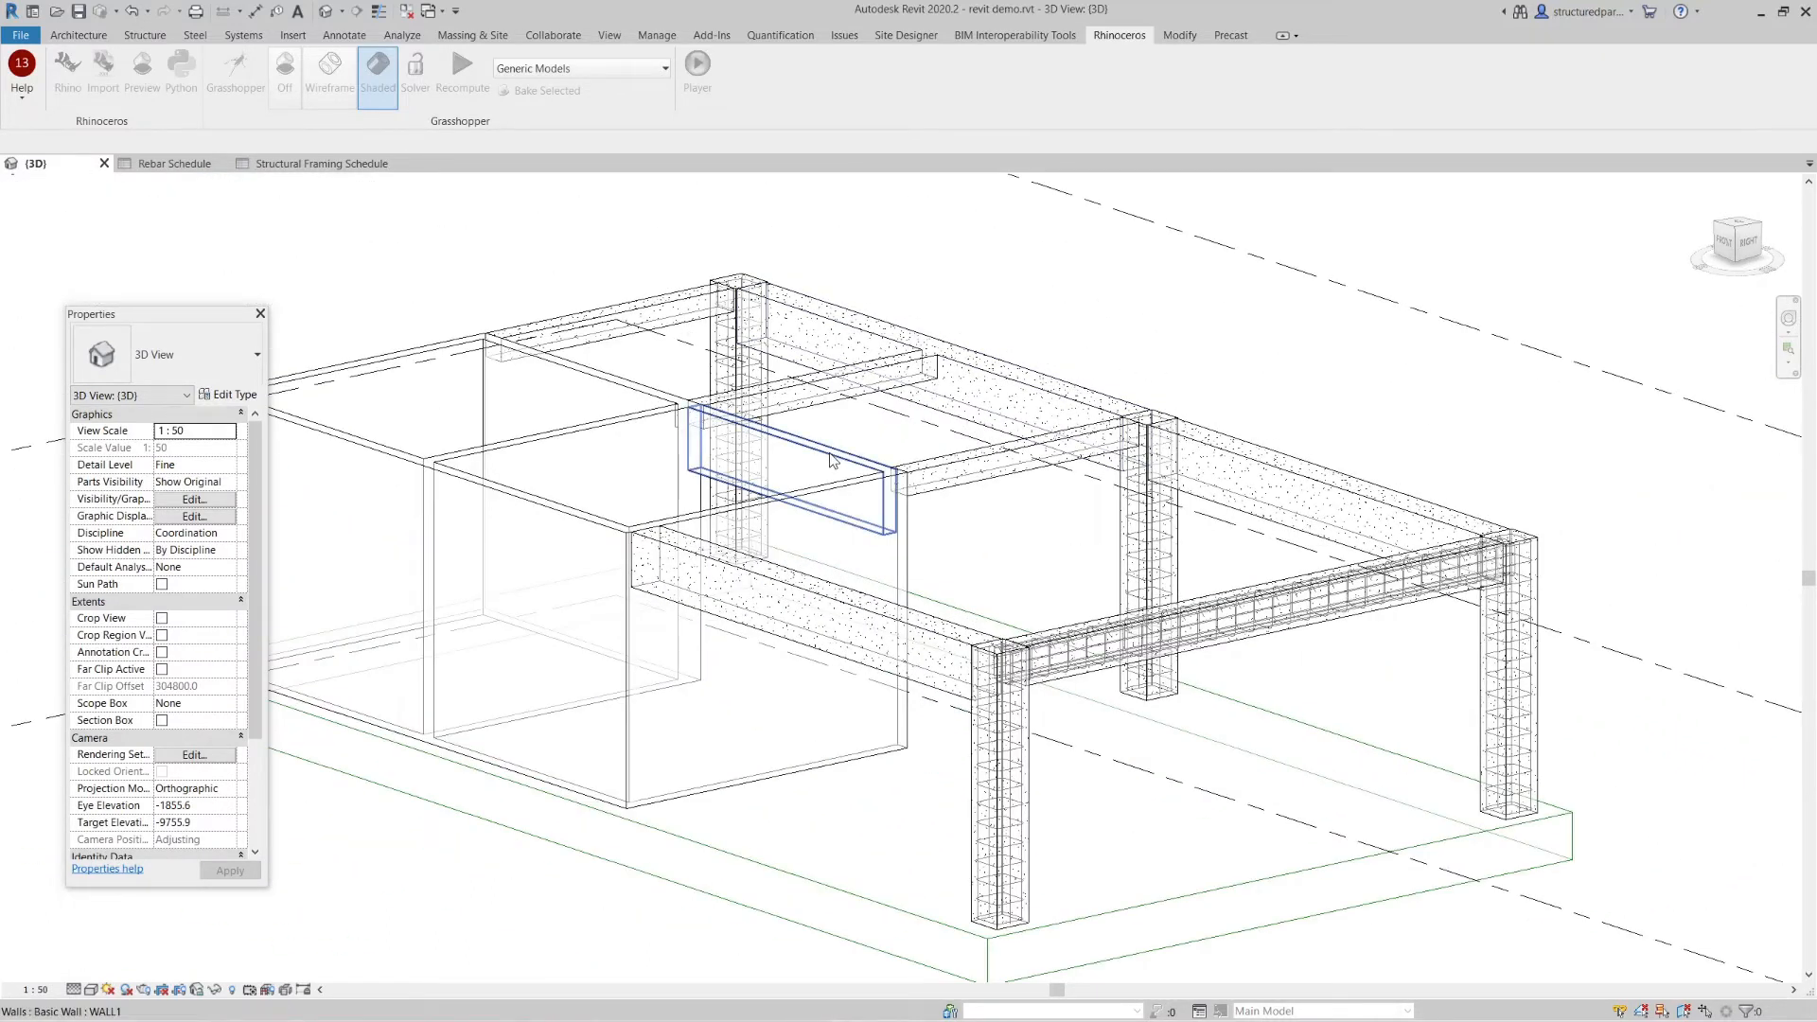
- Select WALL1 and run the rebar player .gh file to mesh the walls with bars
click(825, 464)
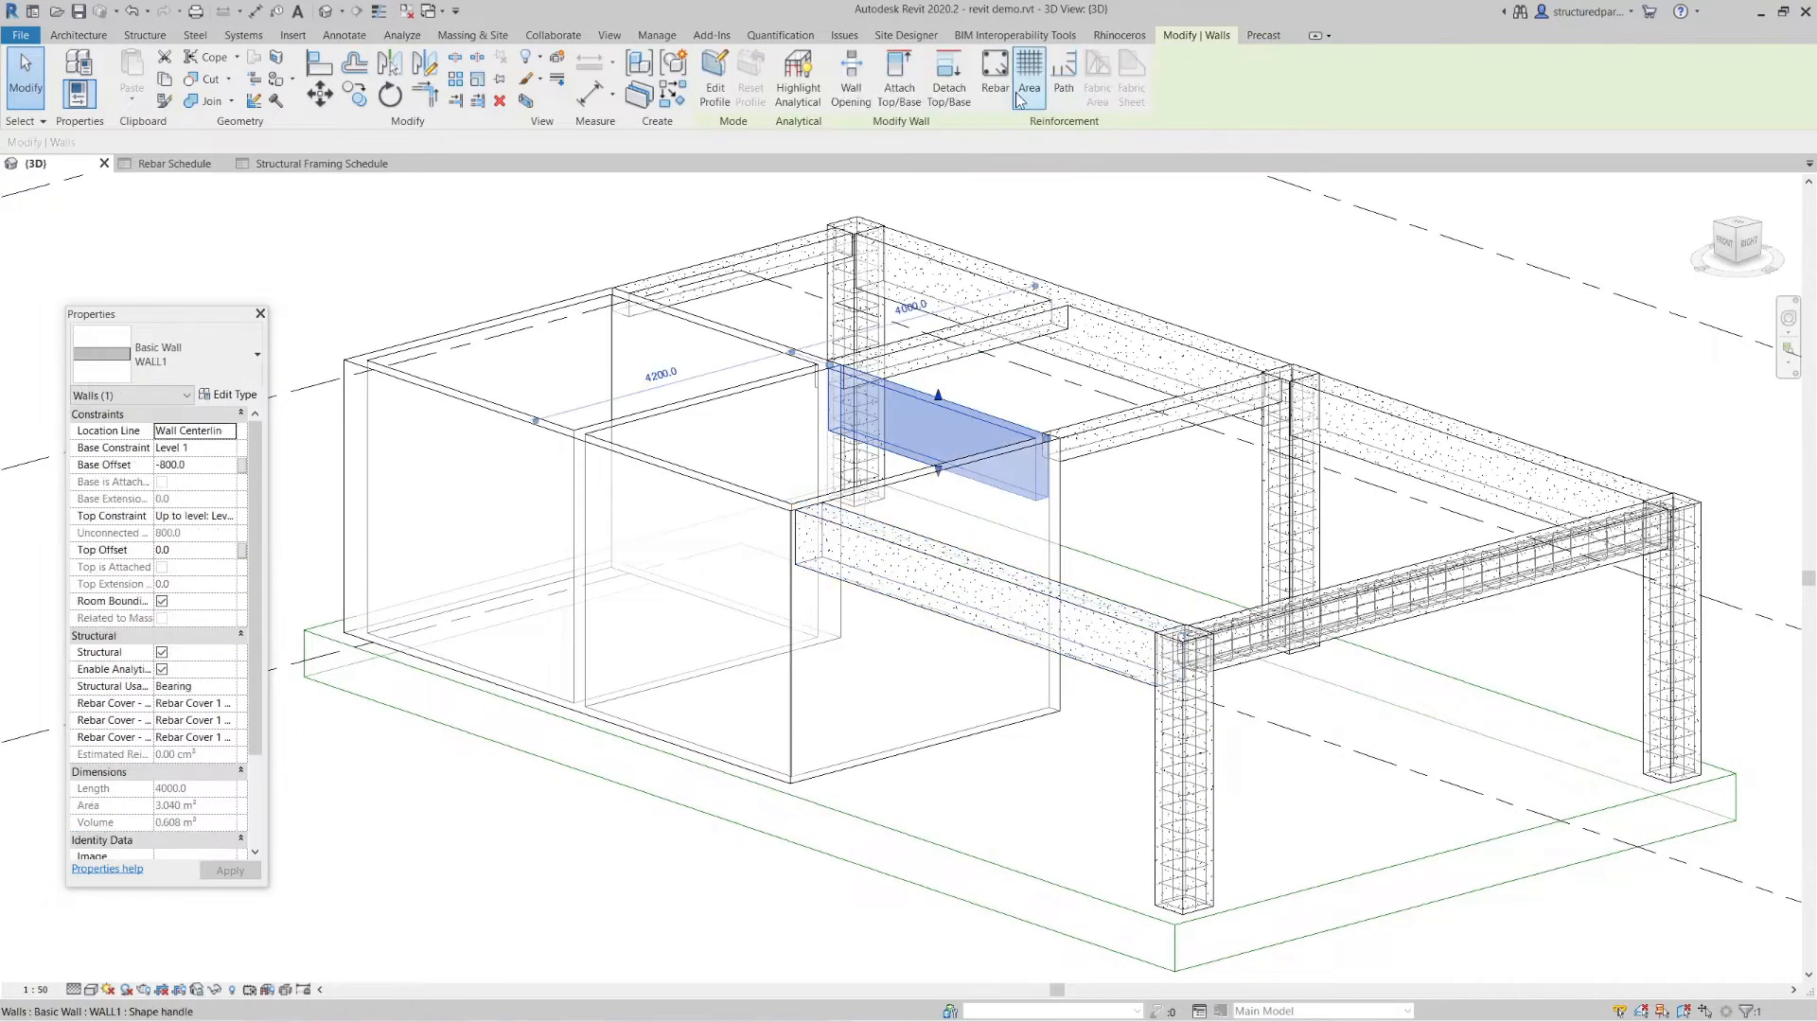
click(1119, 34)
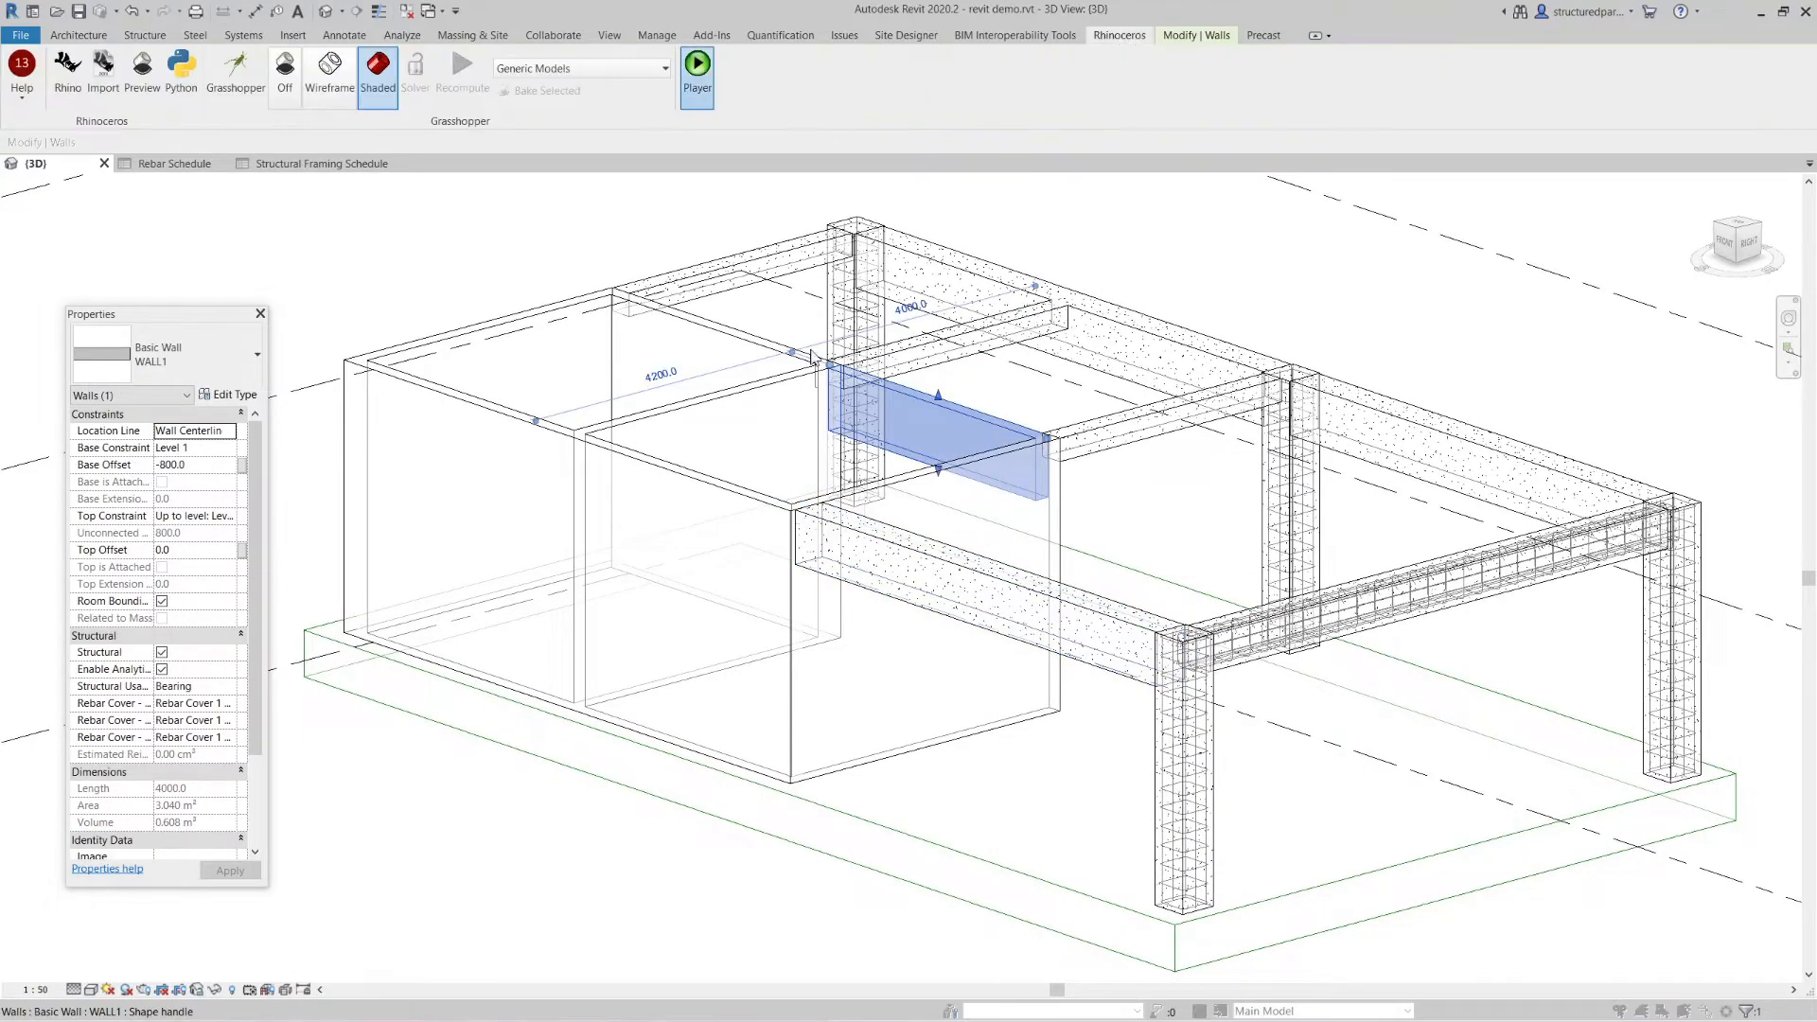
click(697, 70)
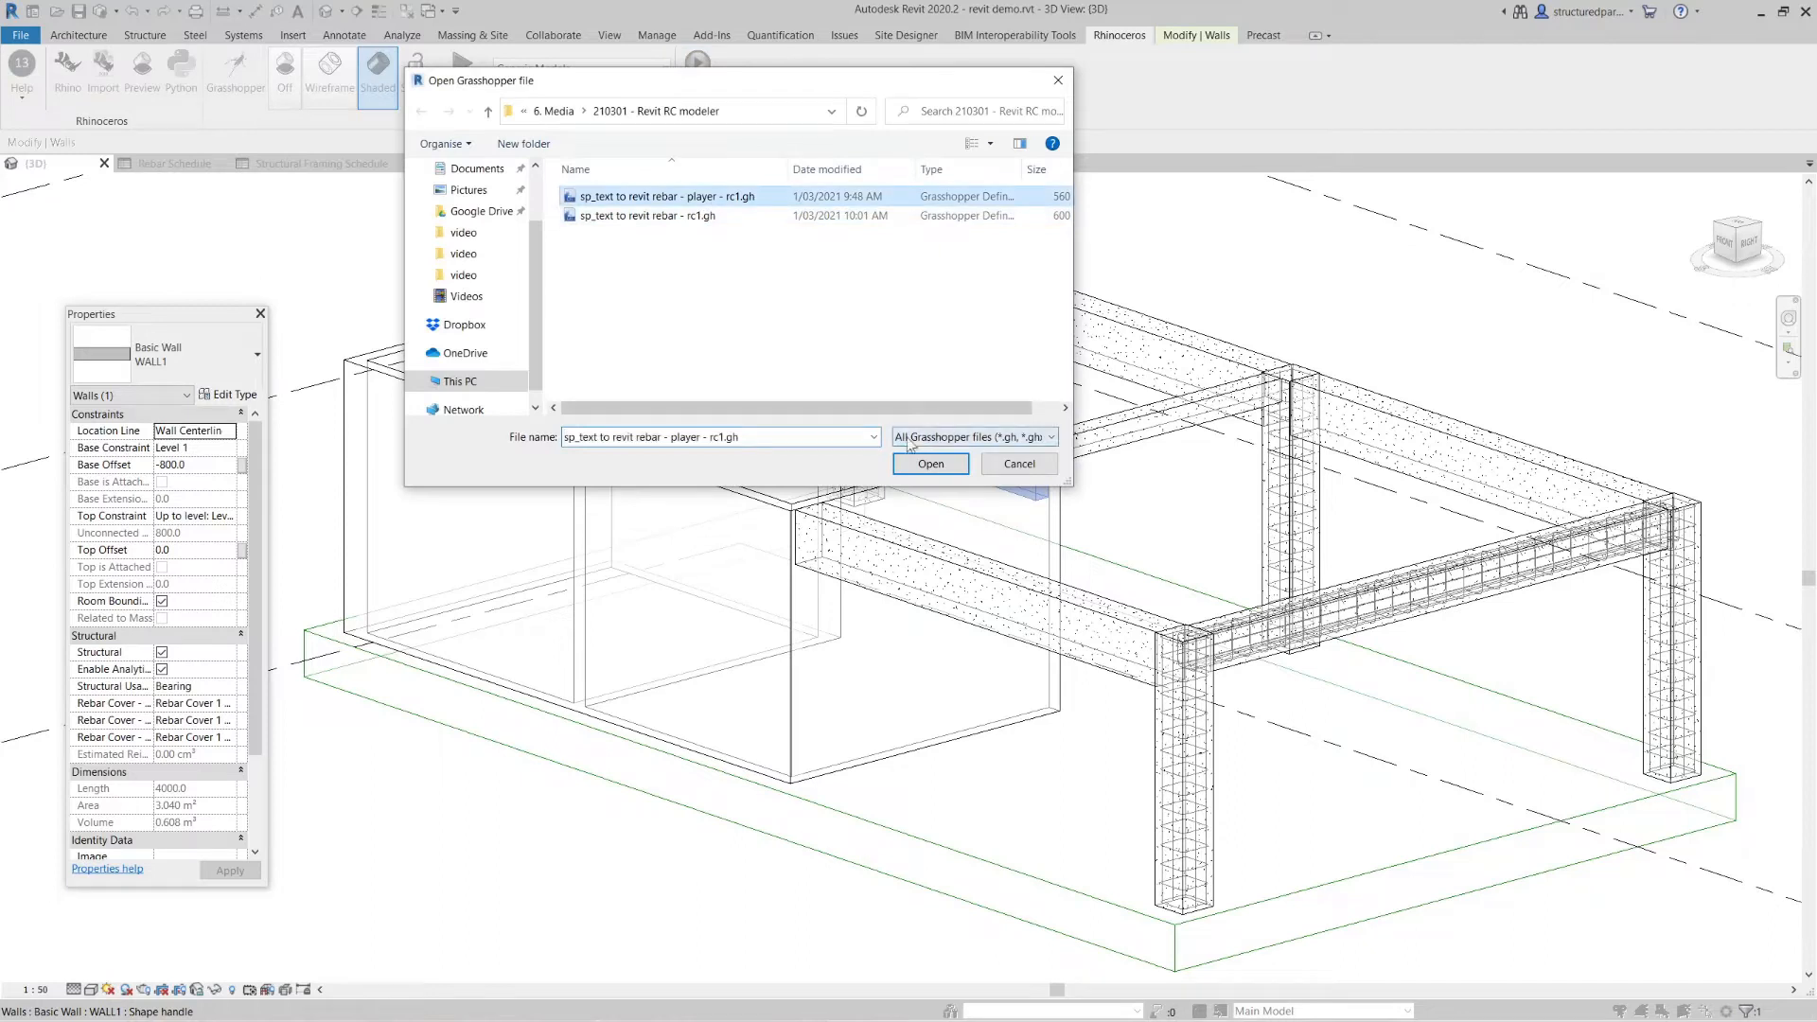
click(931, 464)
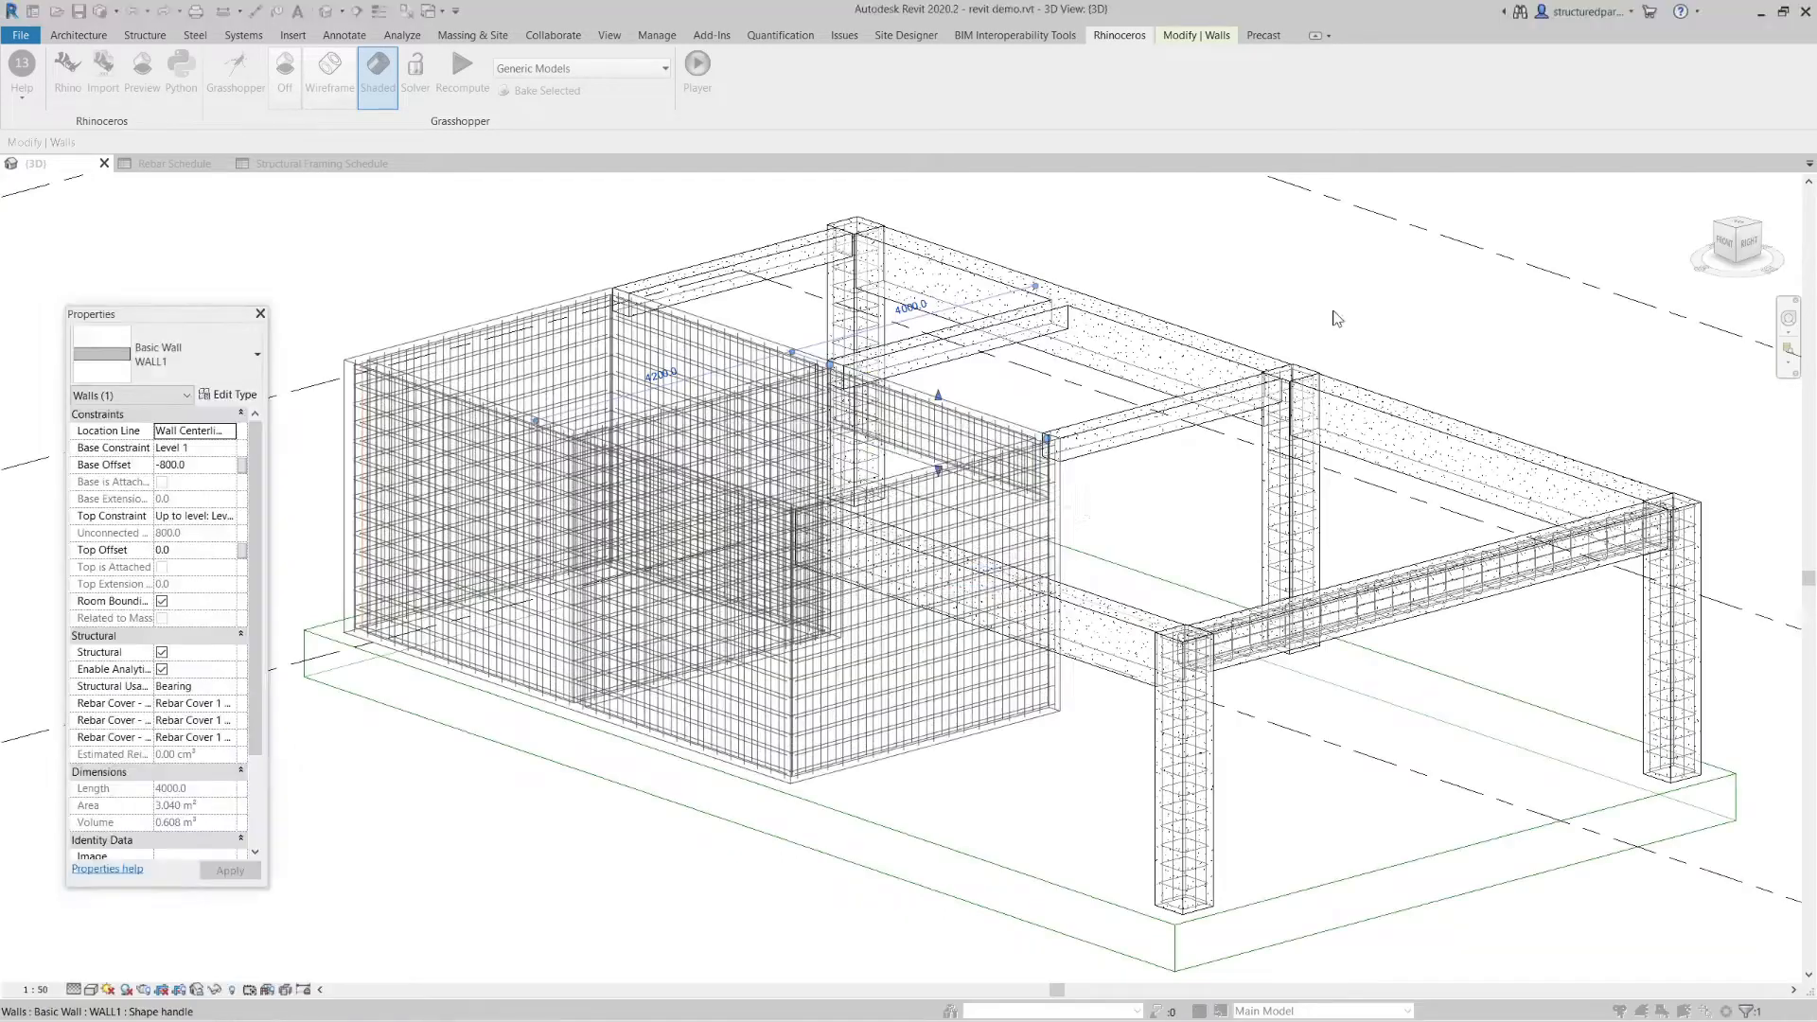
mouse_move(1338, 383)
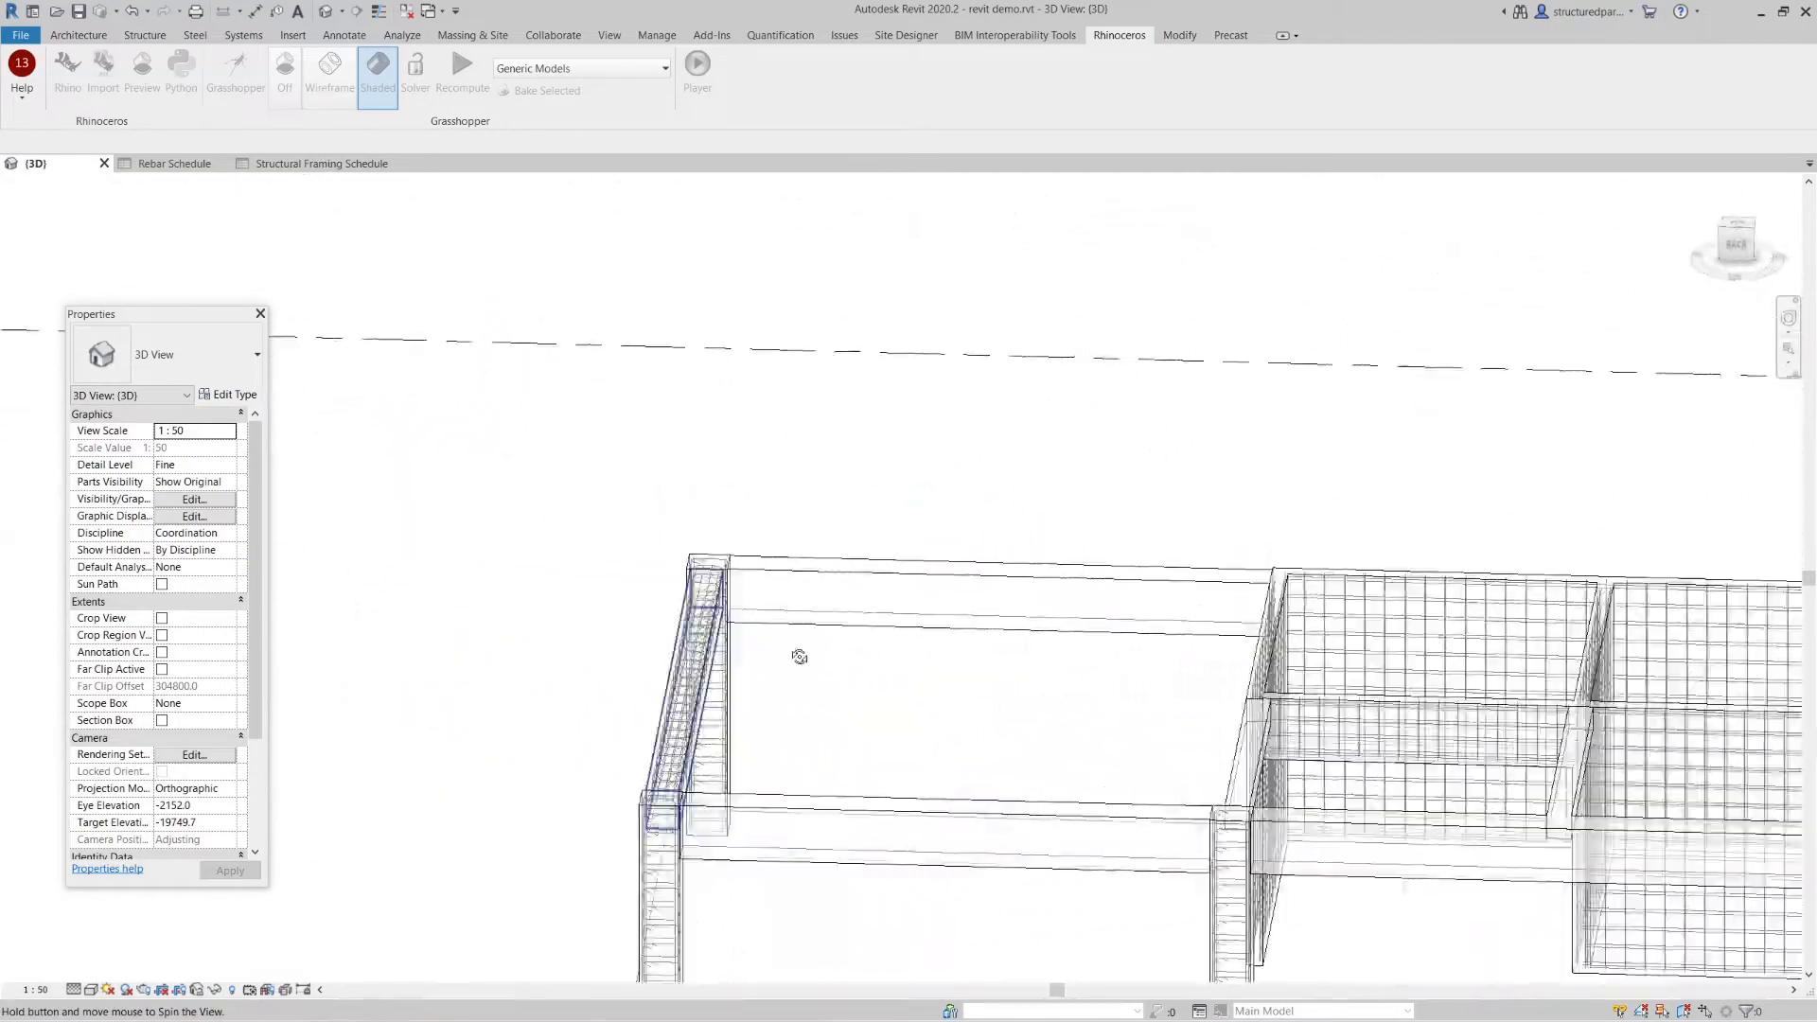
drag(799, 657, 1454, 627)
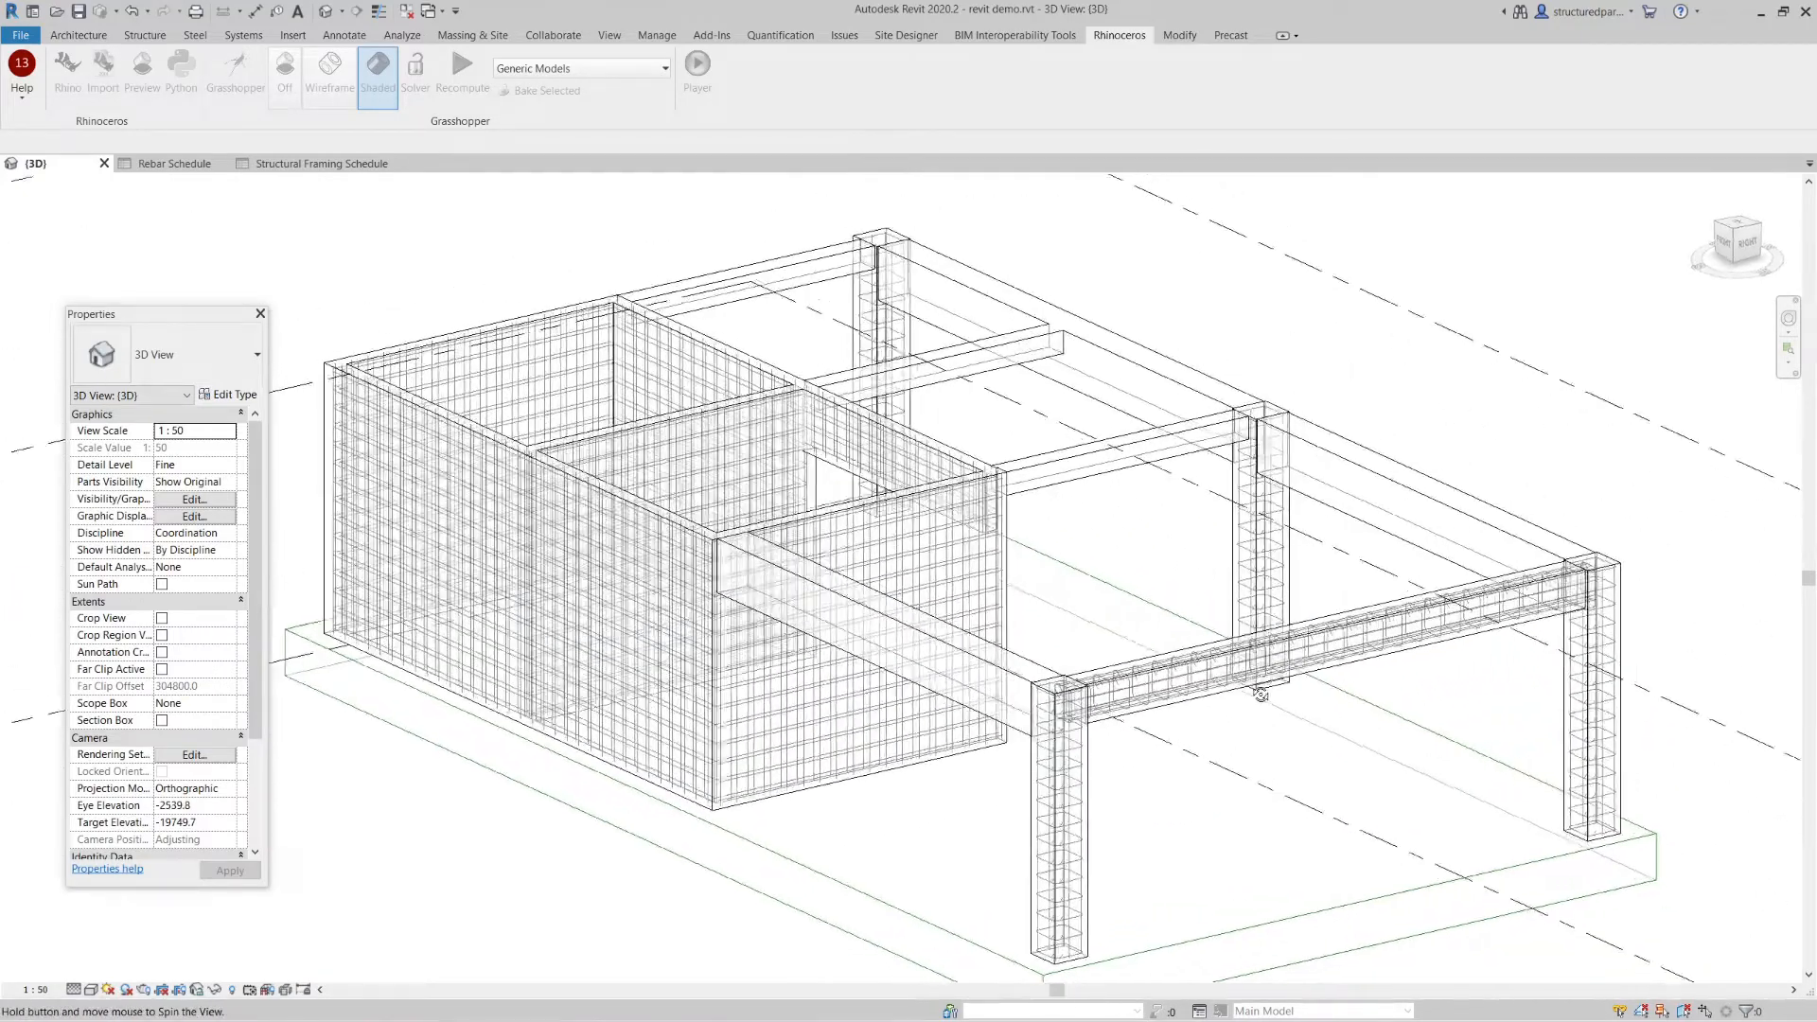
drag(1257, 693, 1162, 741)
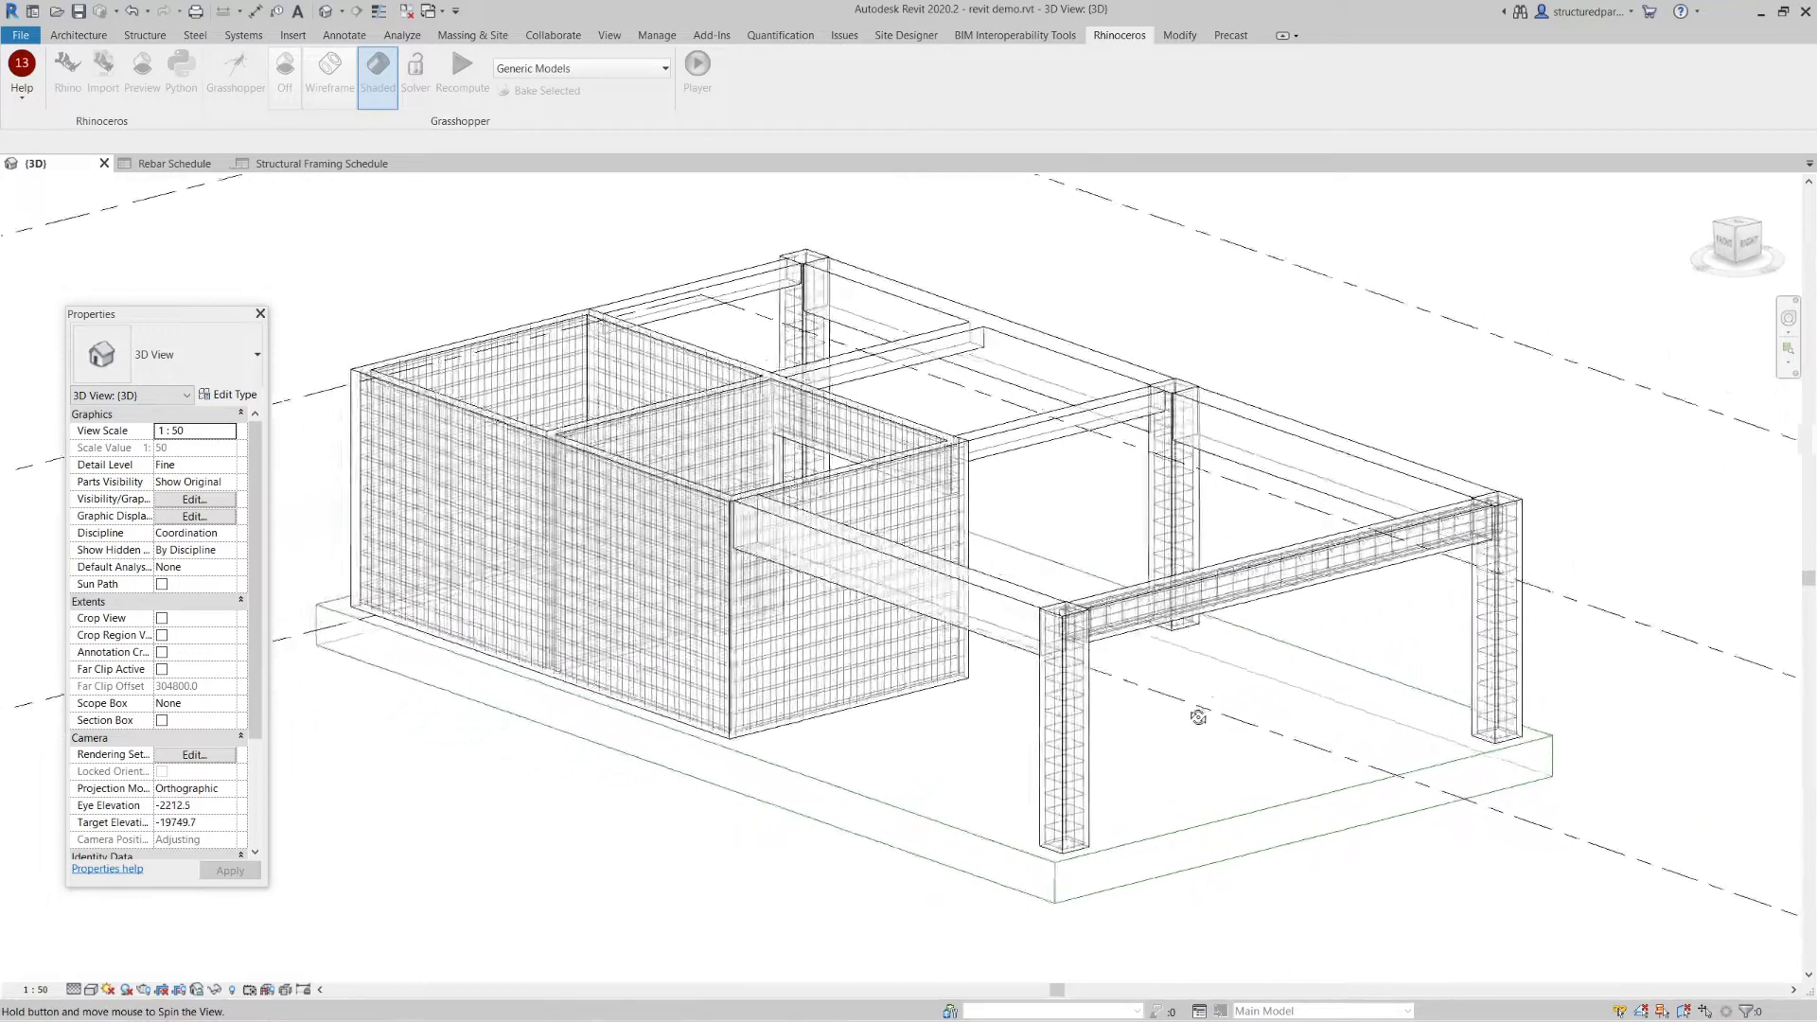
- Select the 600 SLAB floor and bring up the Rhinoceros commands to reinforce it
click(1194, 723)
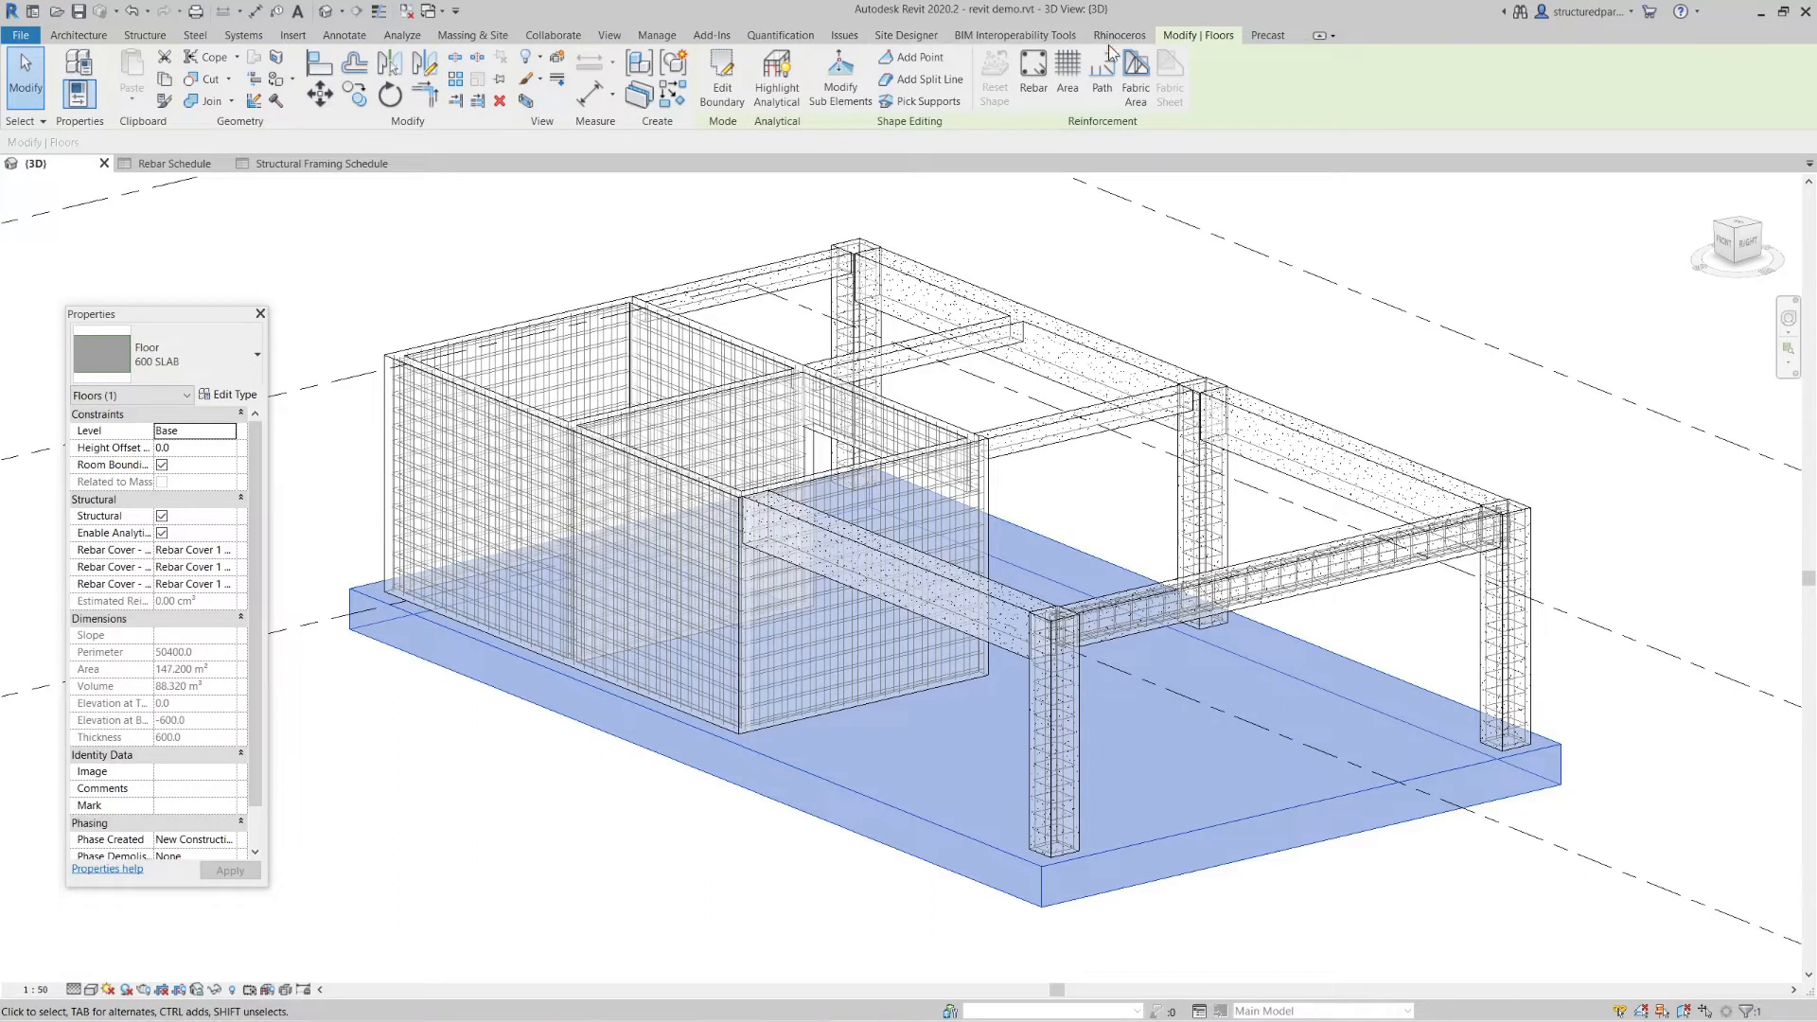
click(1120, 34)
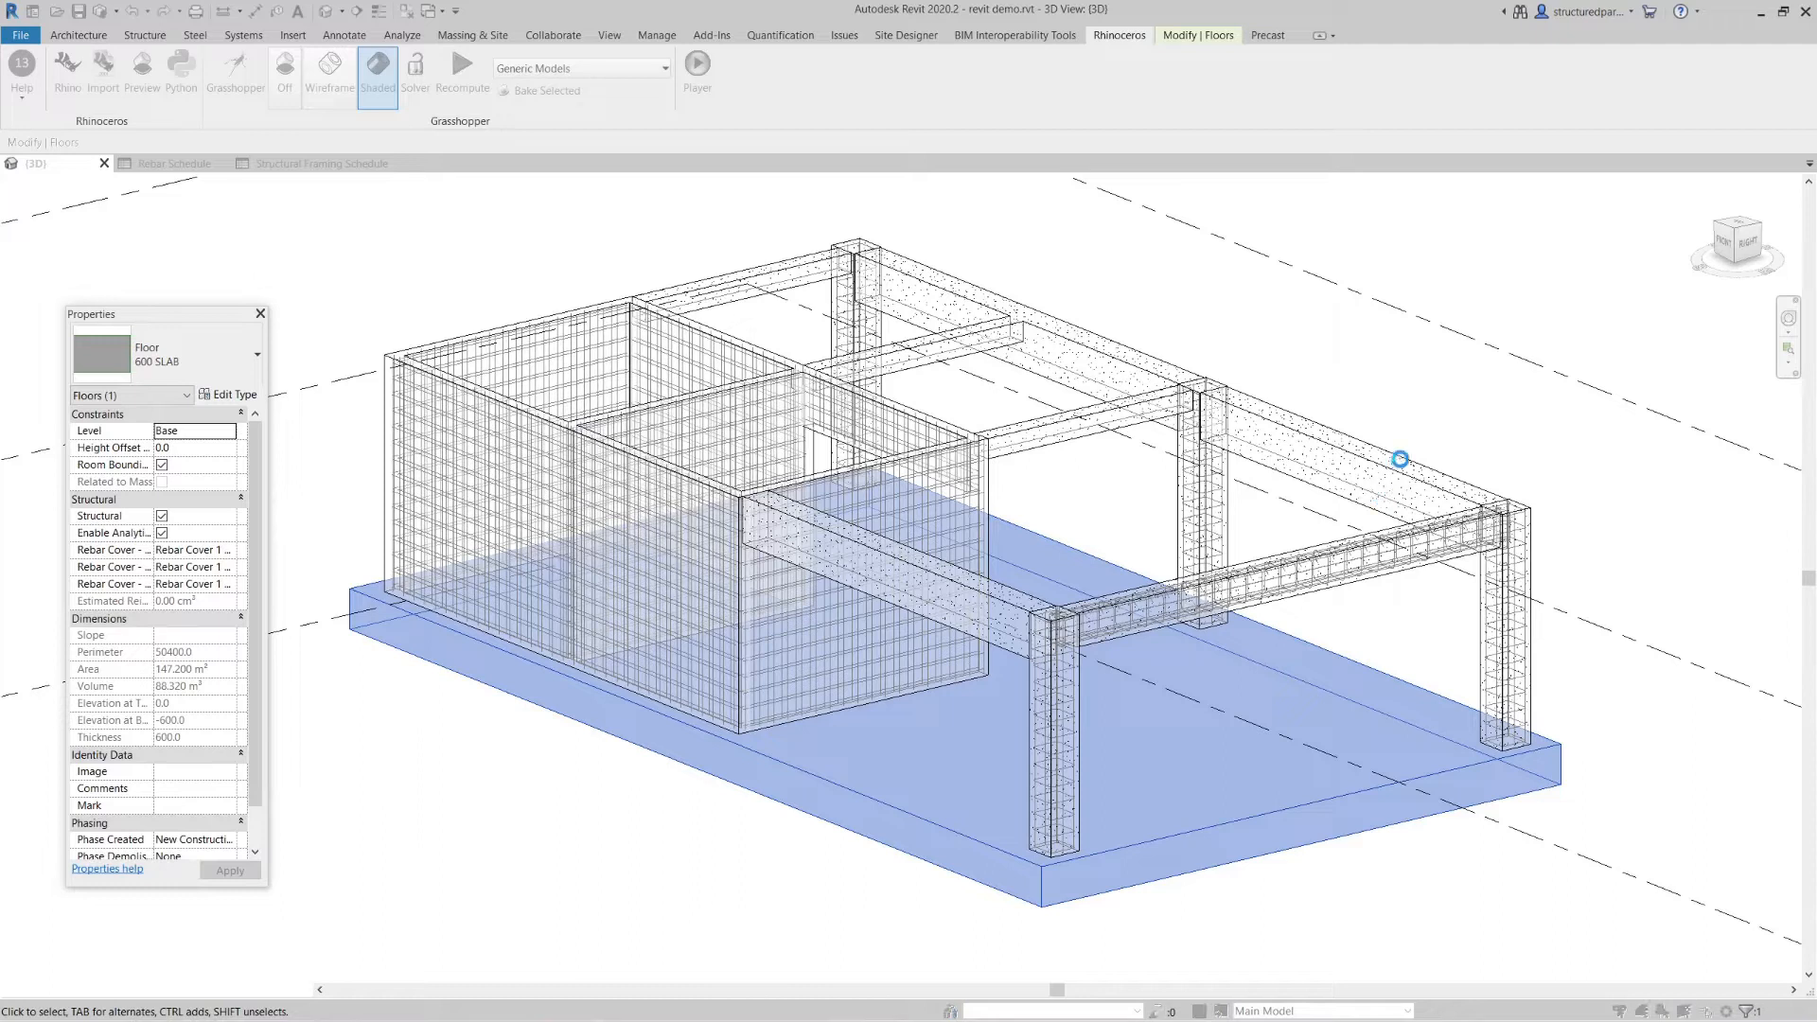
mouse_move(1495, 462)
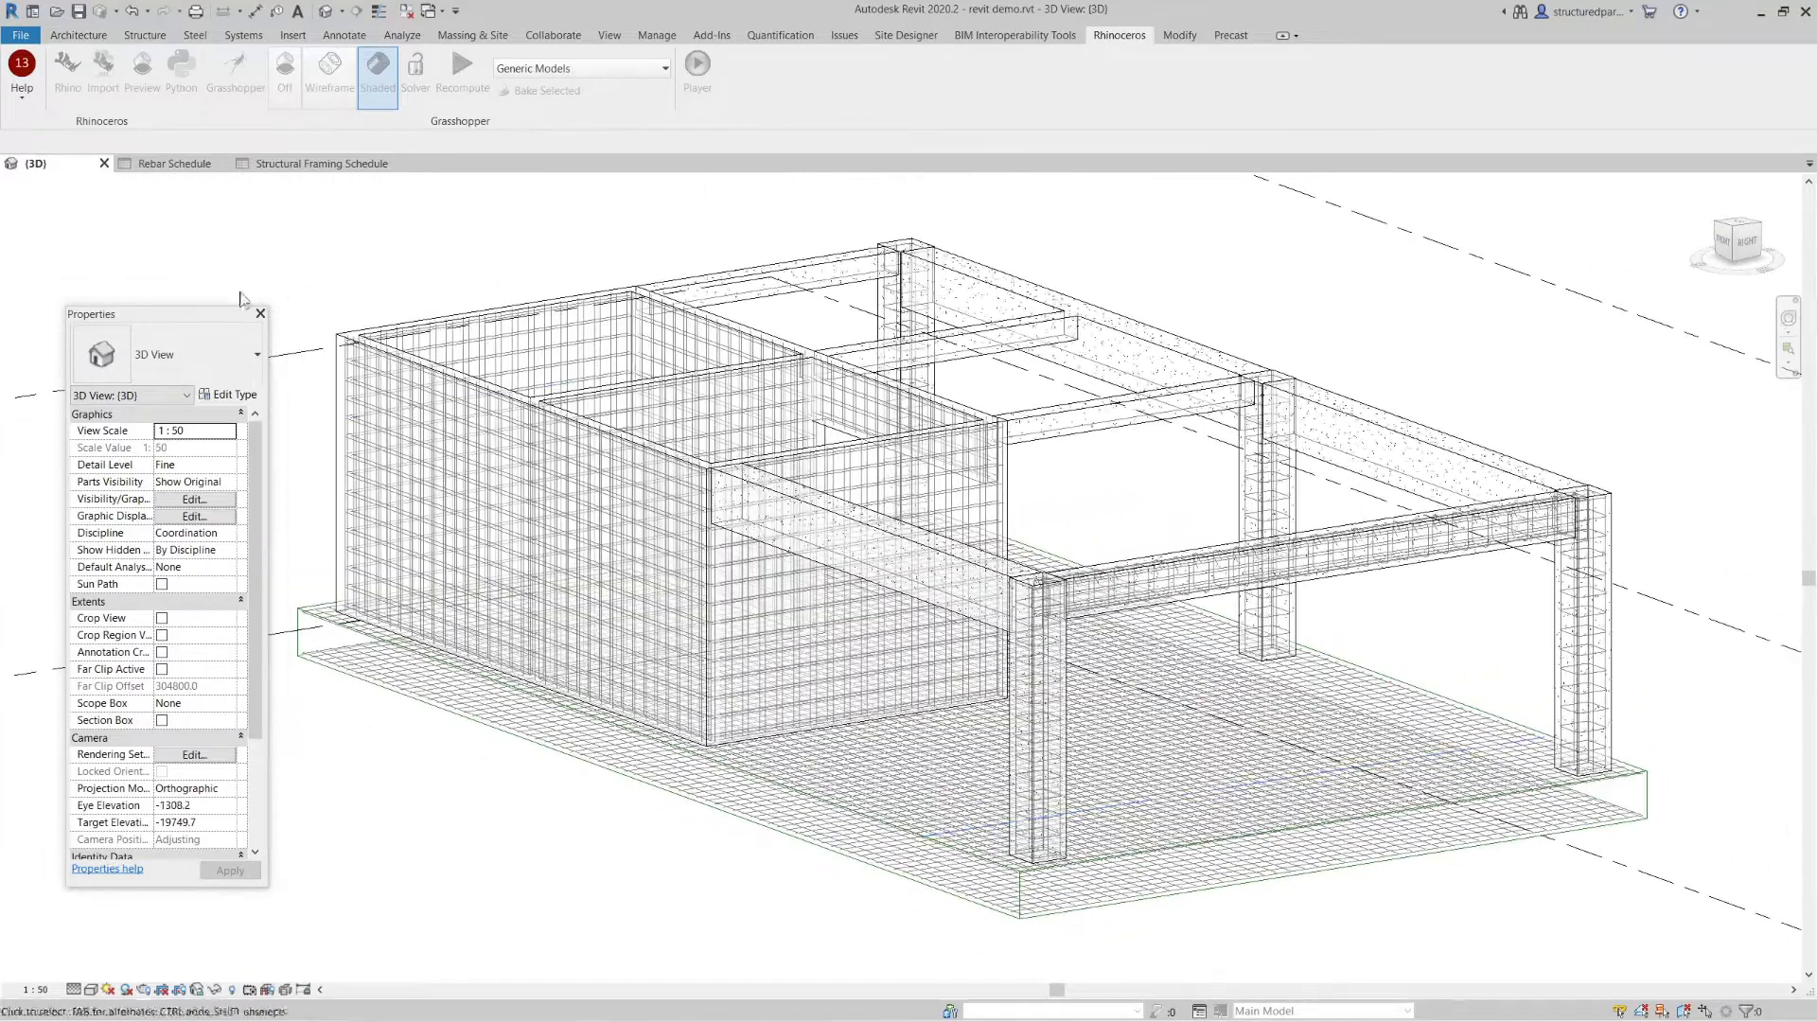
- Review the Rebar Schedule view, then return to the 3D model view
click(174, 163)
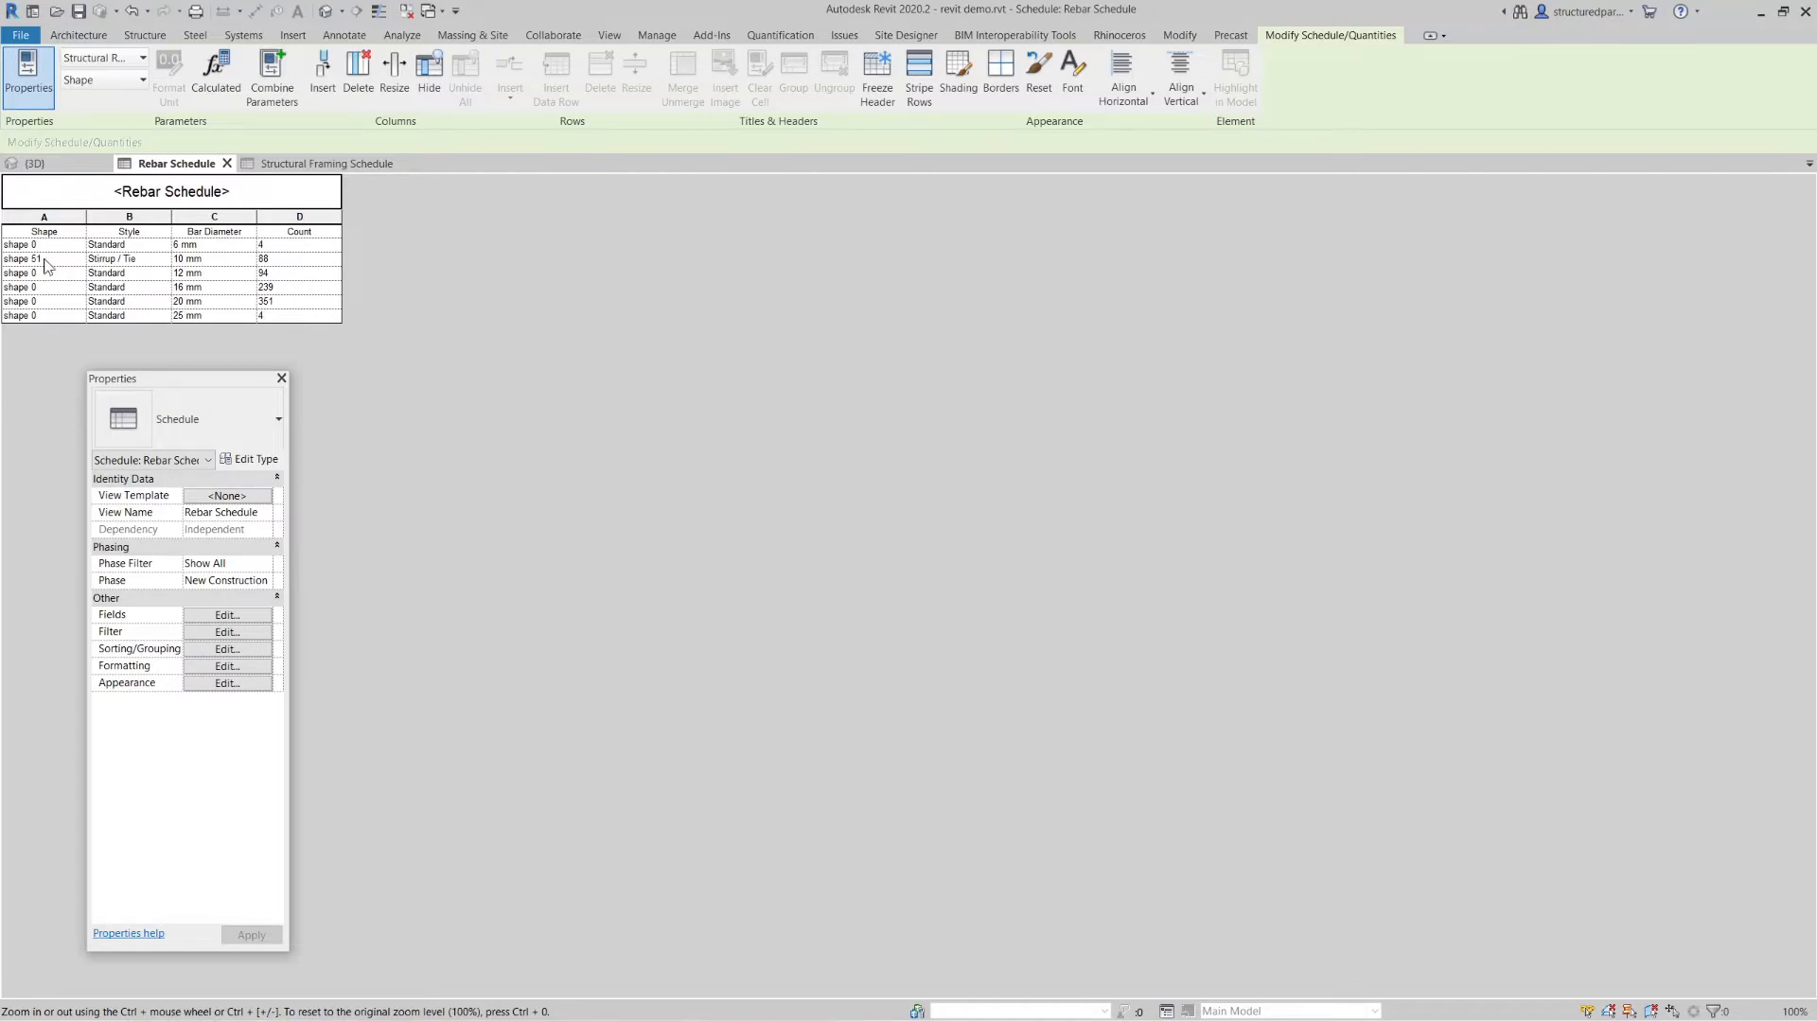
mouse_move(208, 280)
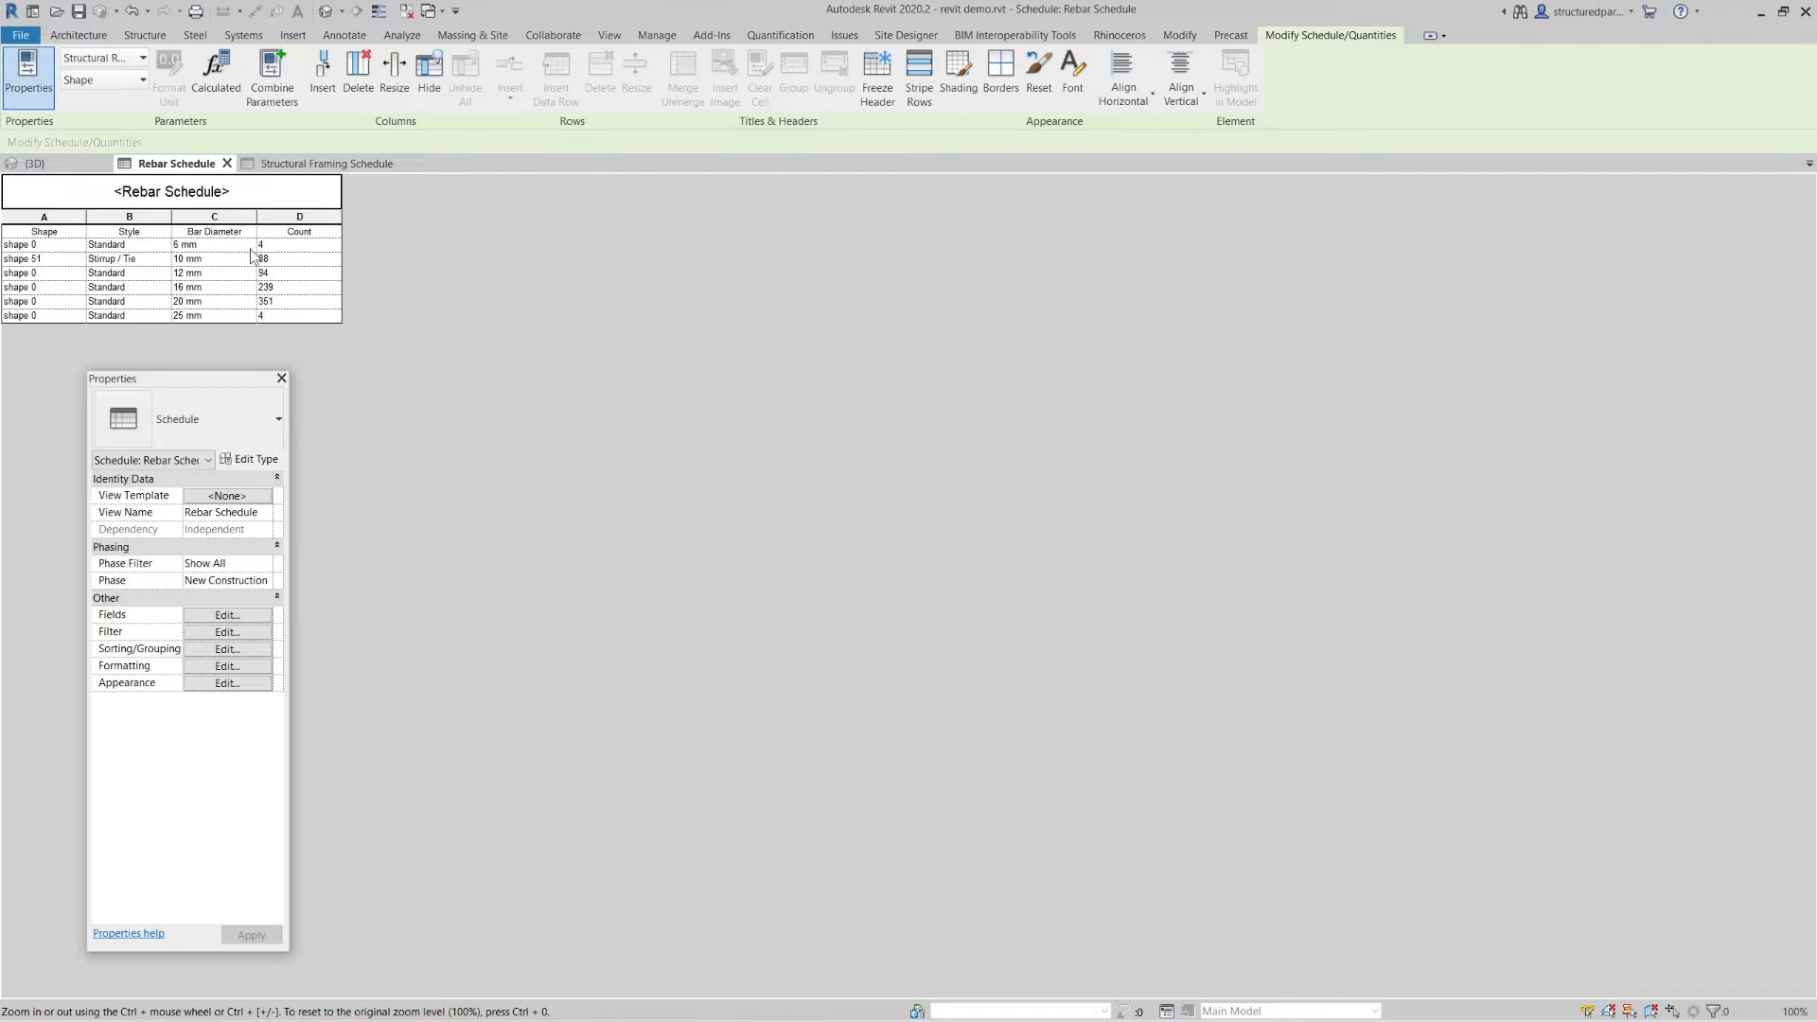
mouse_move(283, 270)
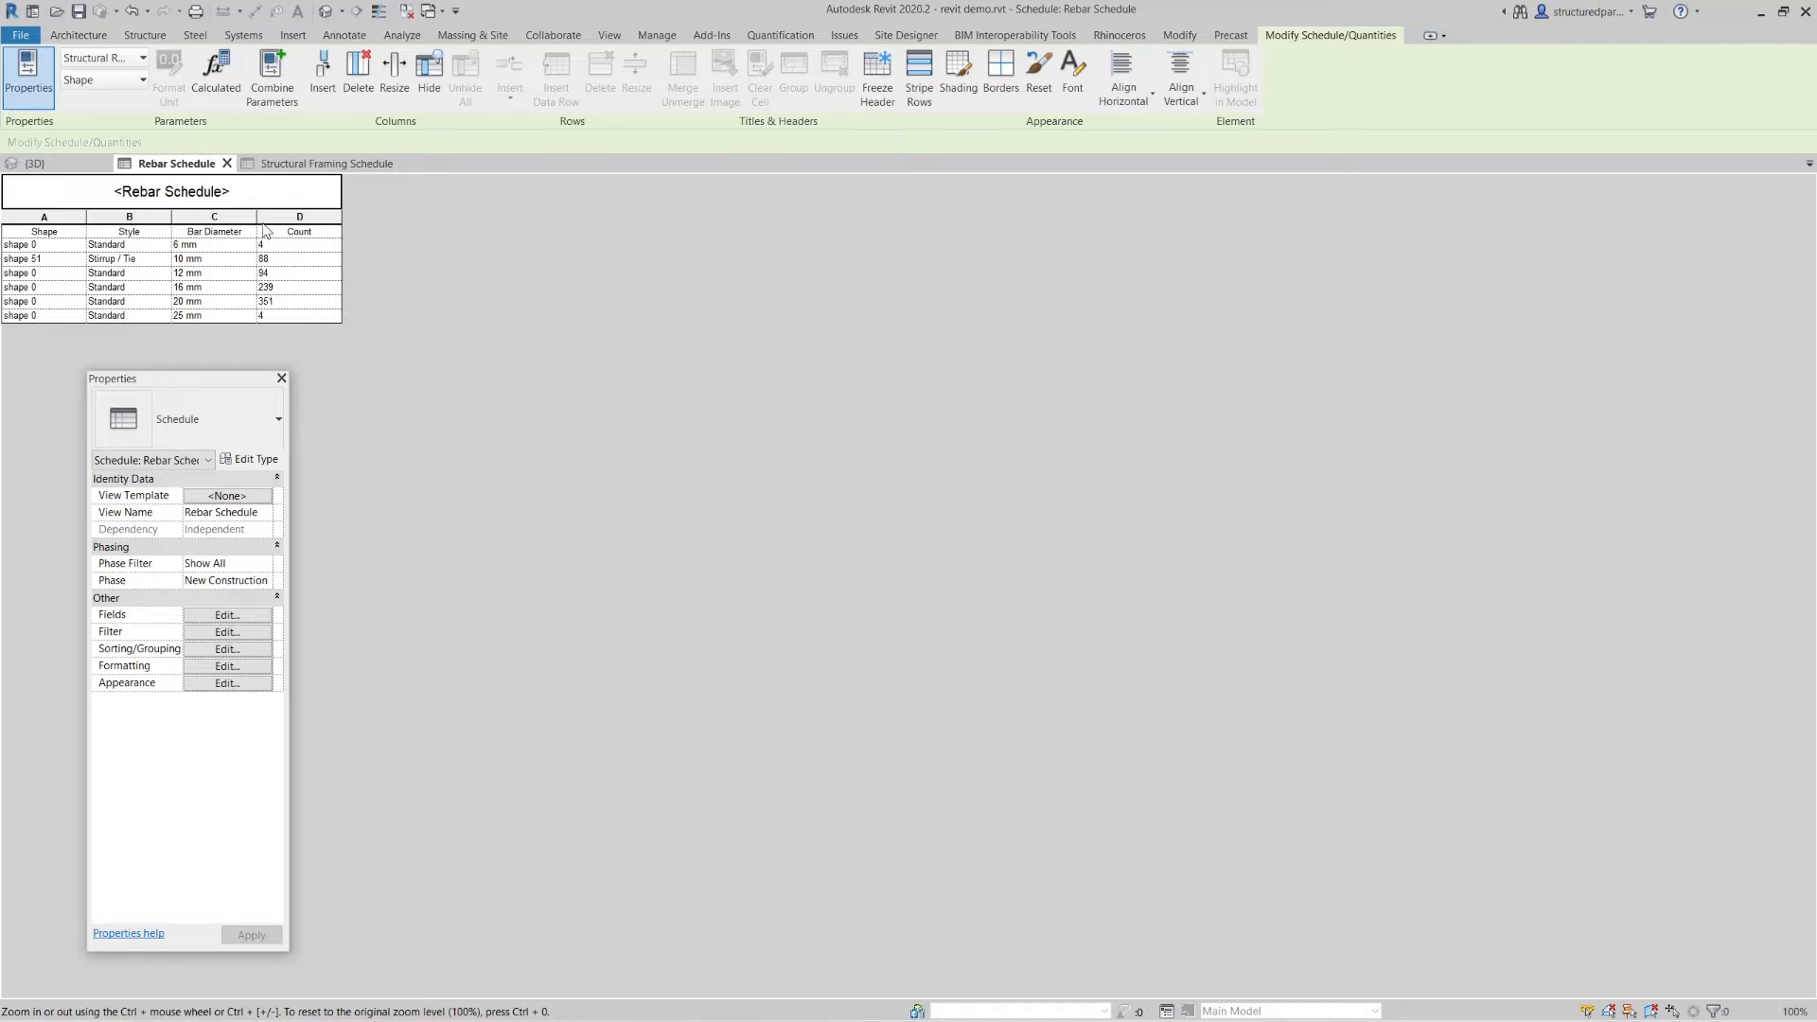
click(32, 163)
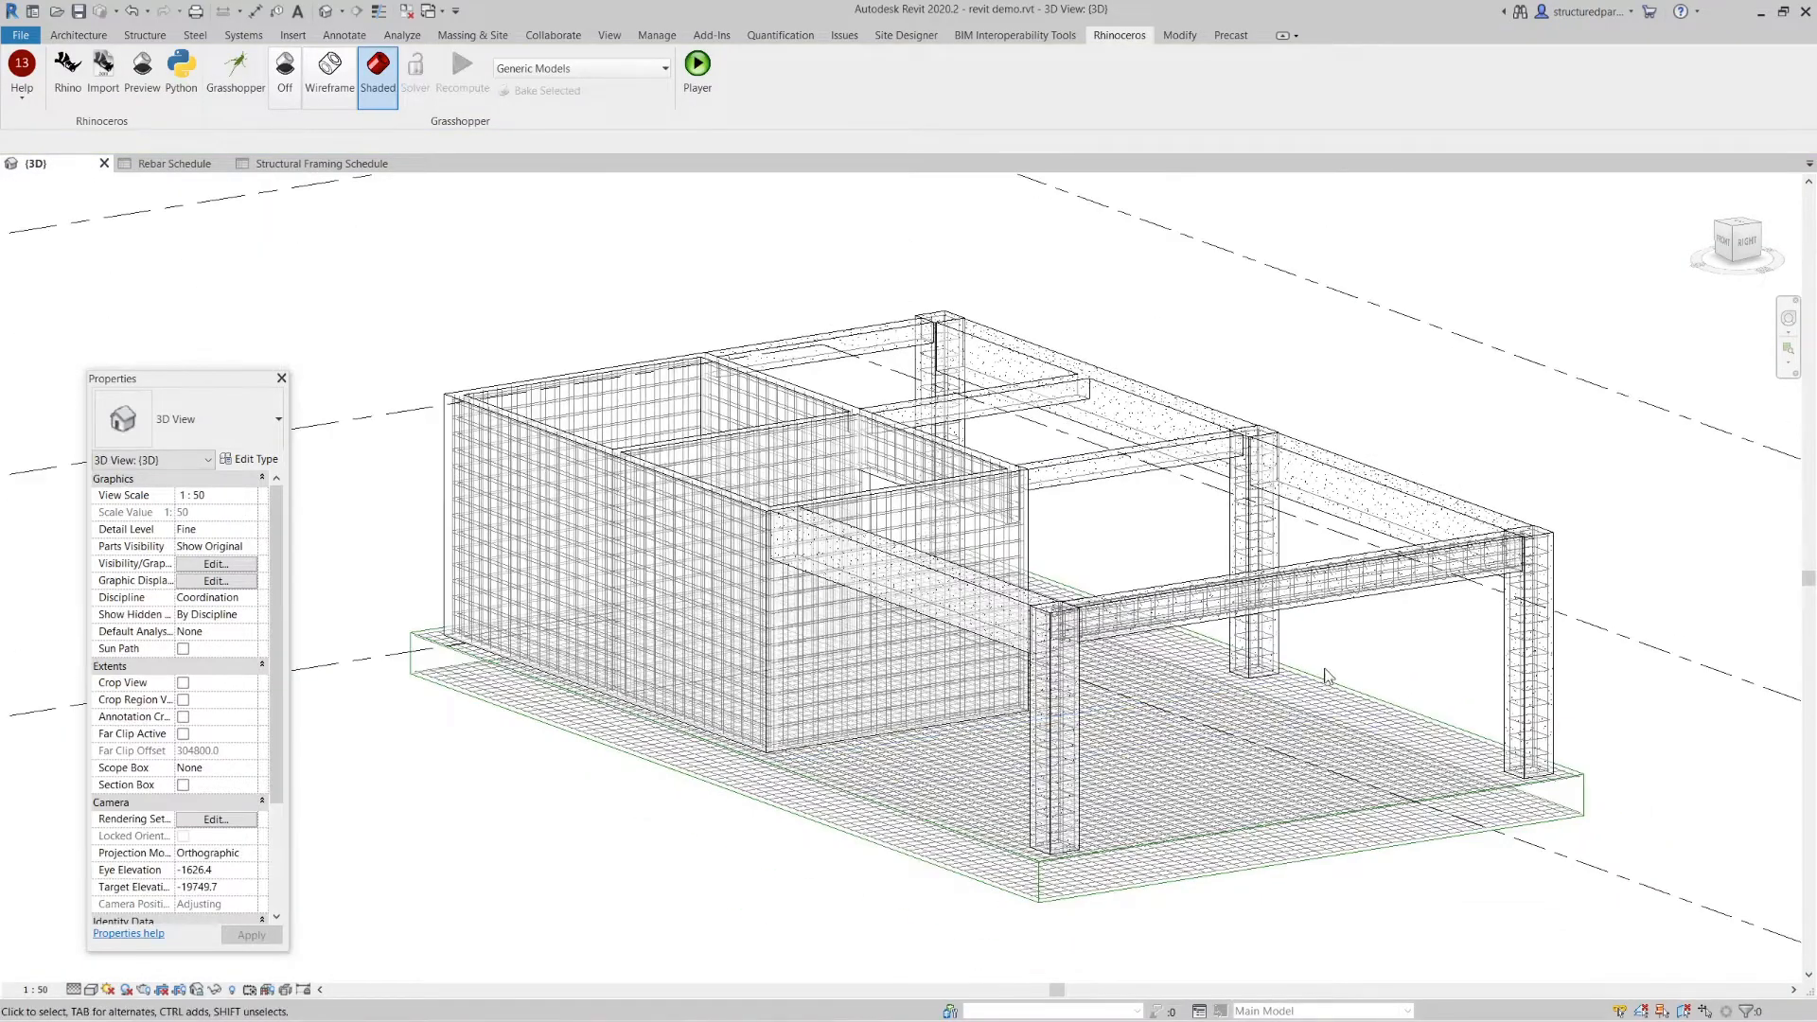
drag(1326, 675, 1584, 813)
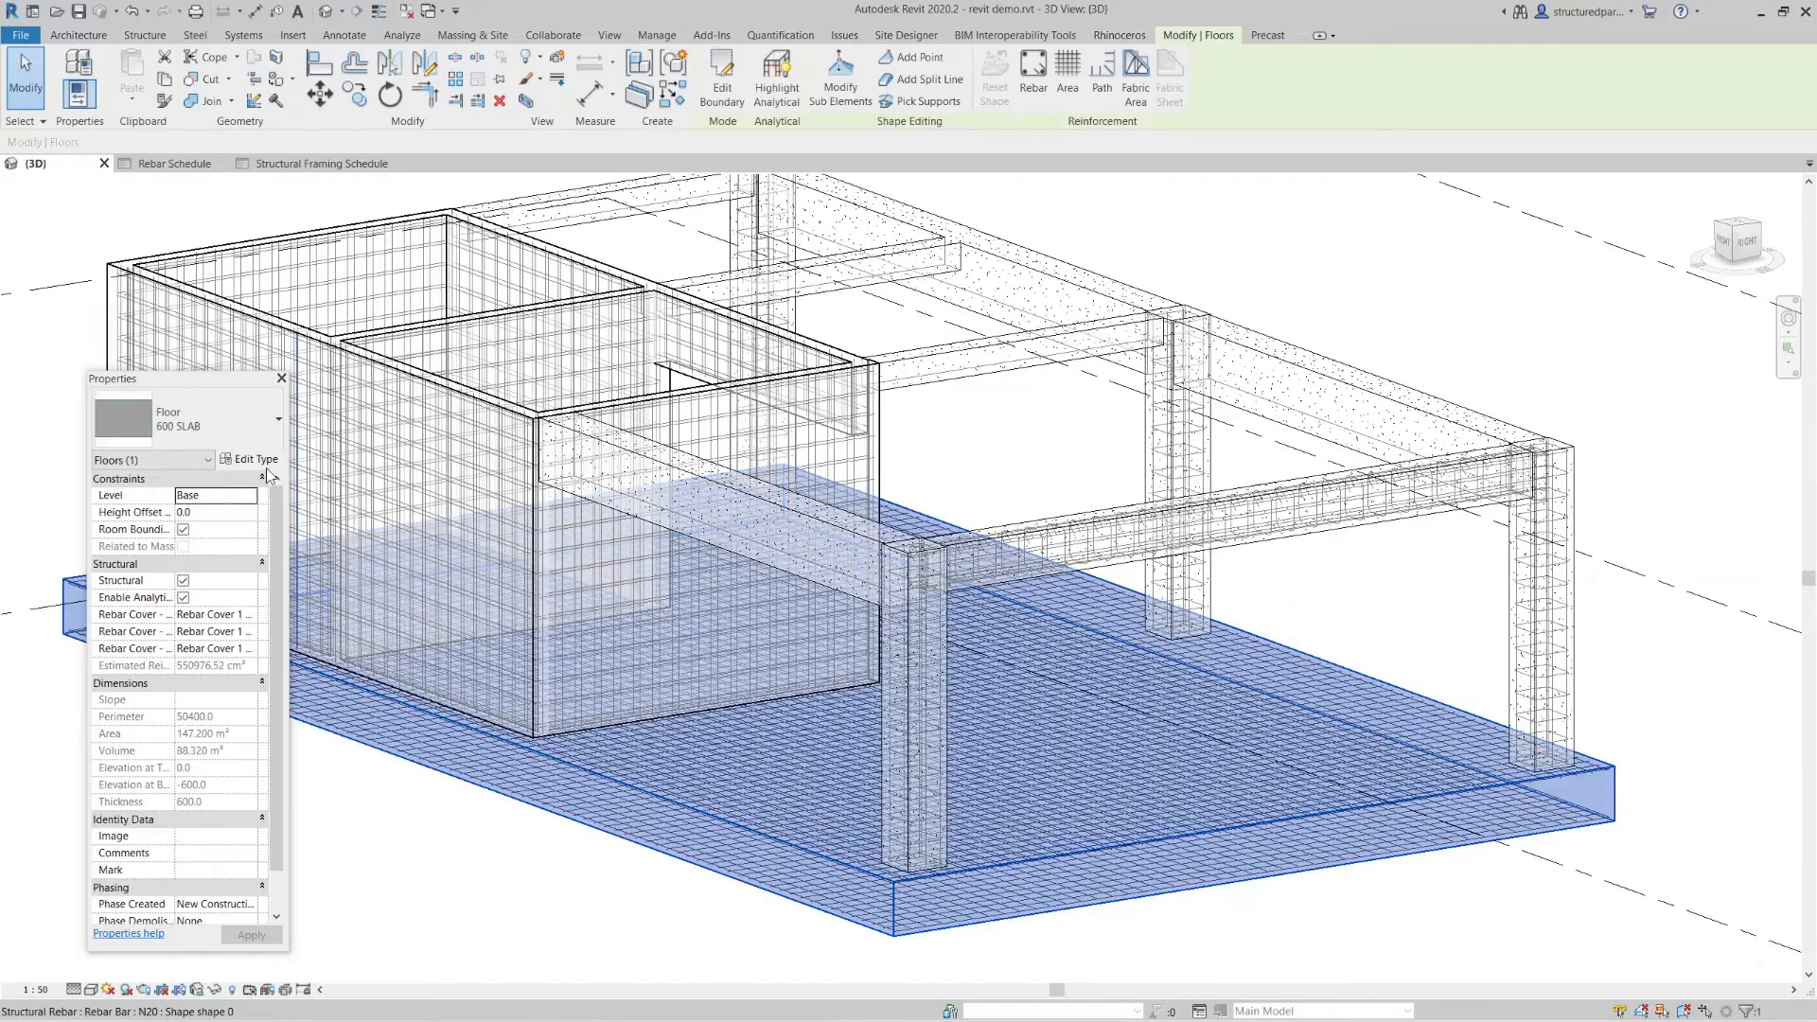
click(249, 458)
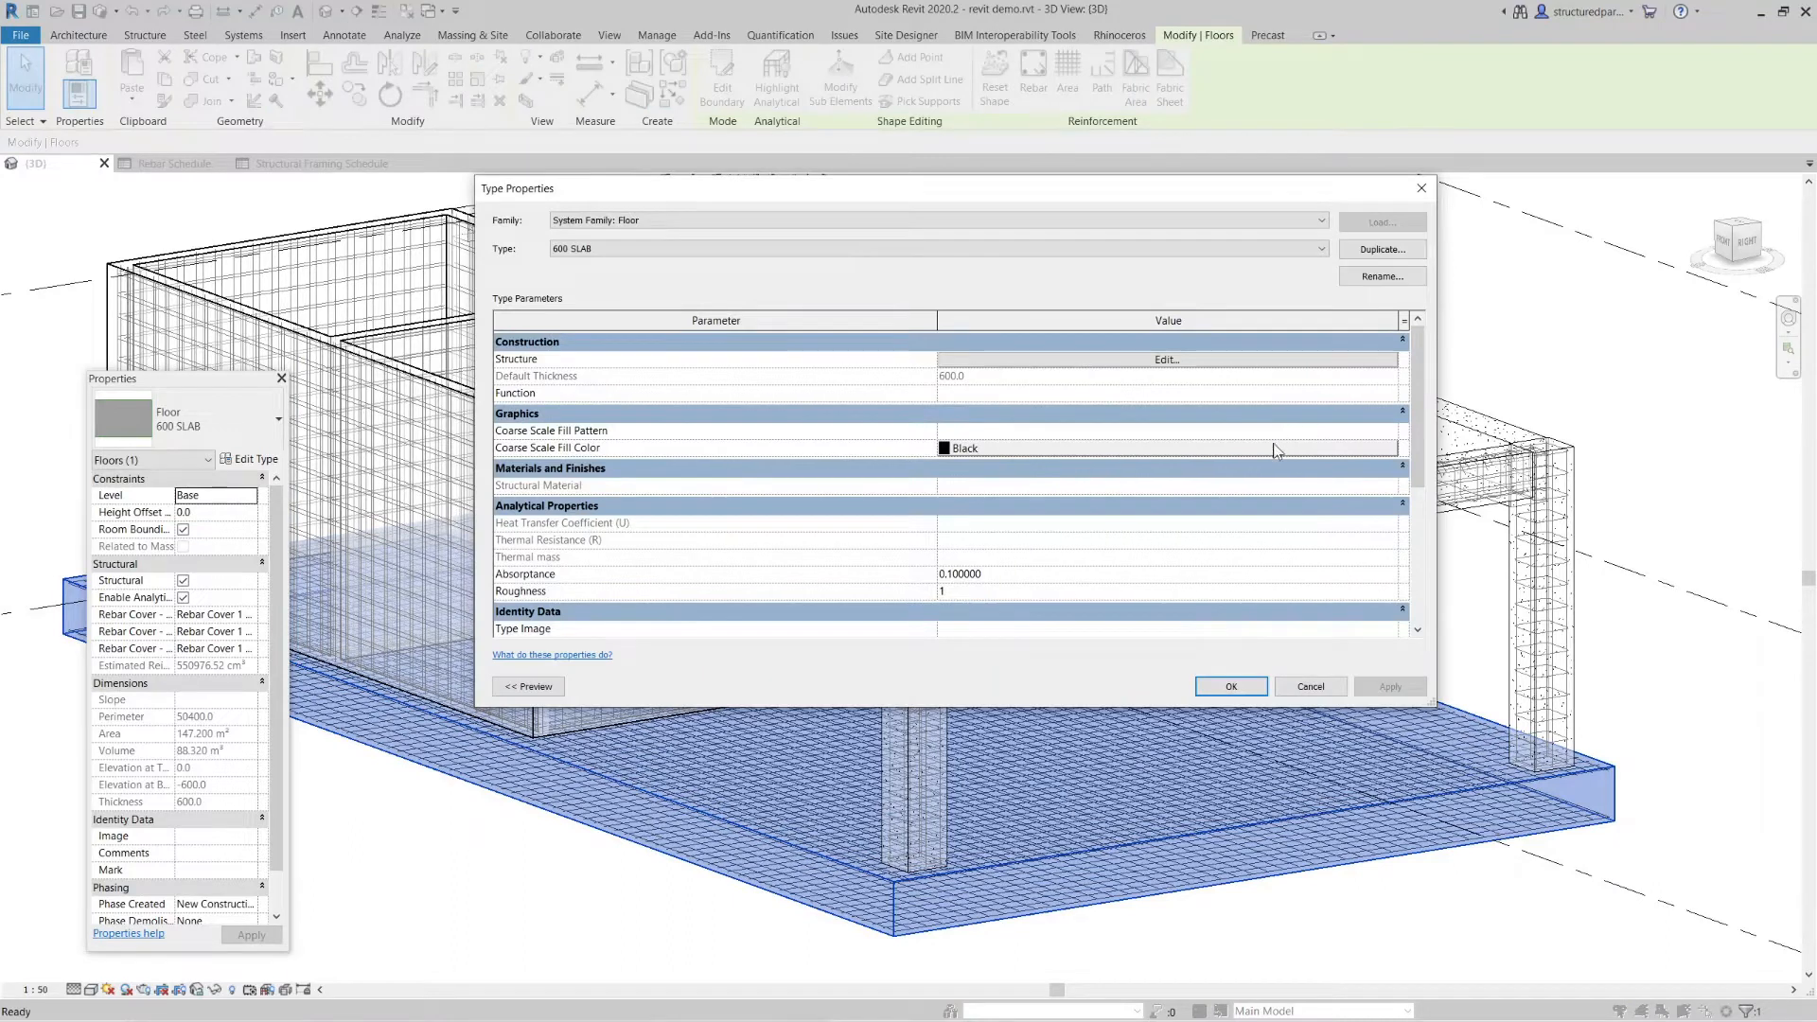
scroll(down, 3)
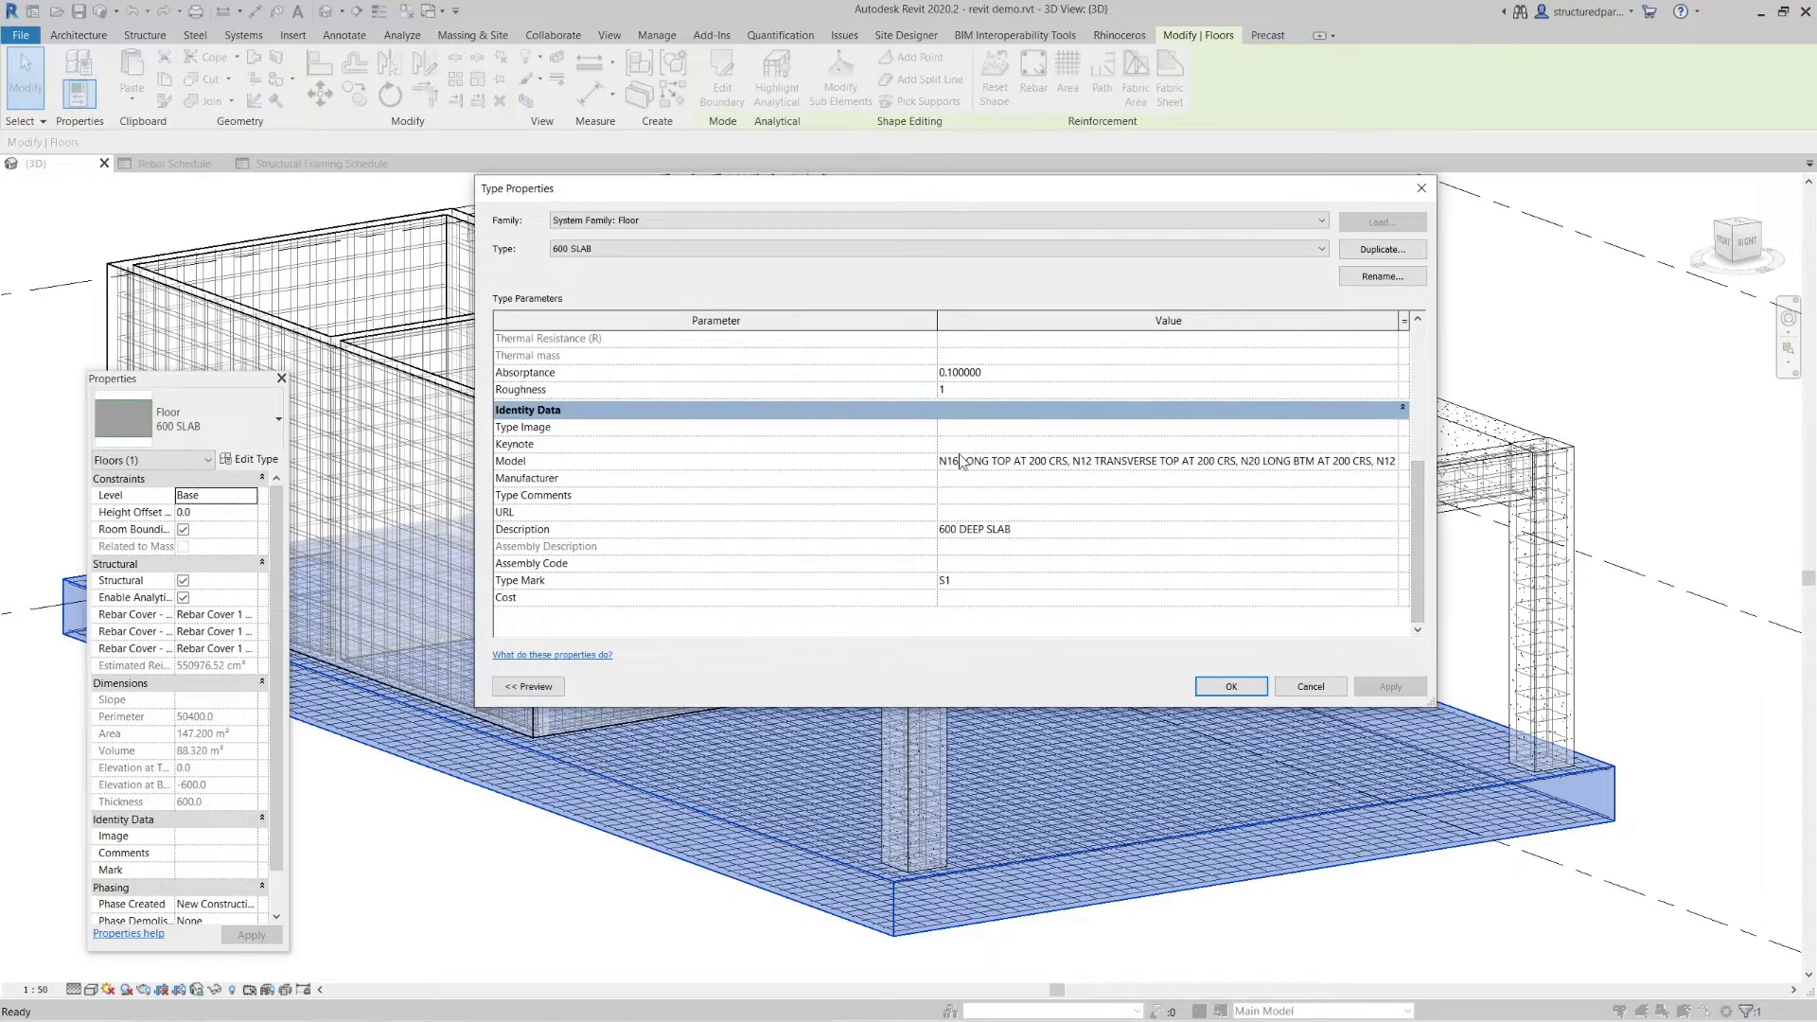
click(1168, 460)
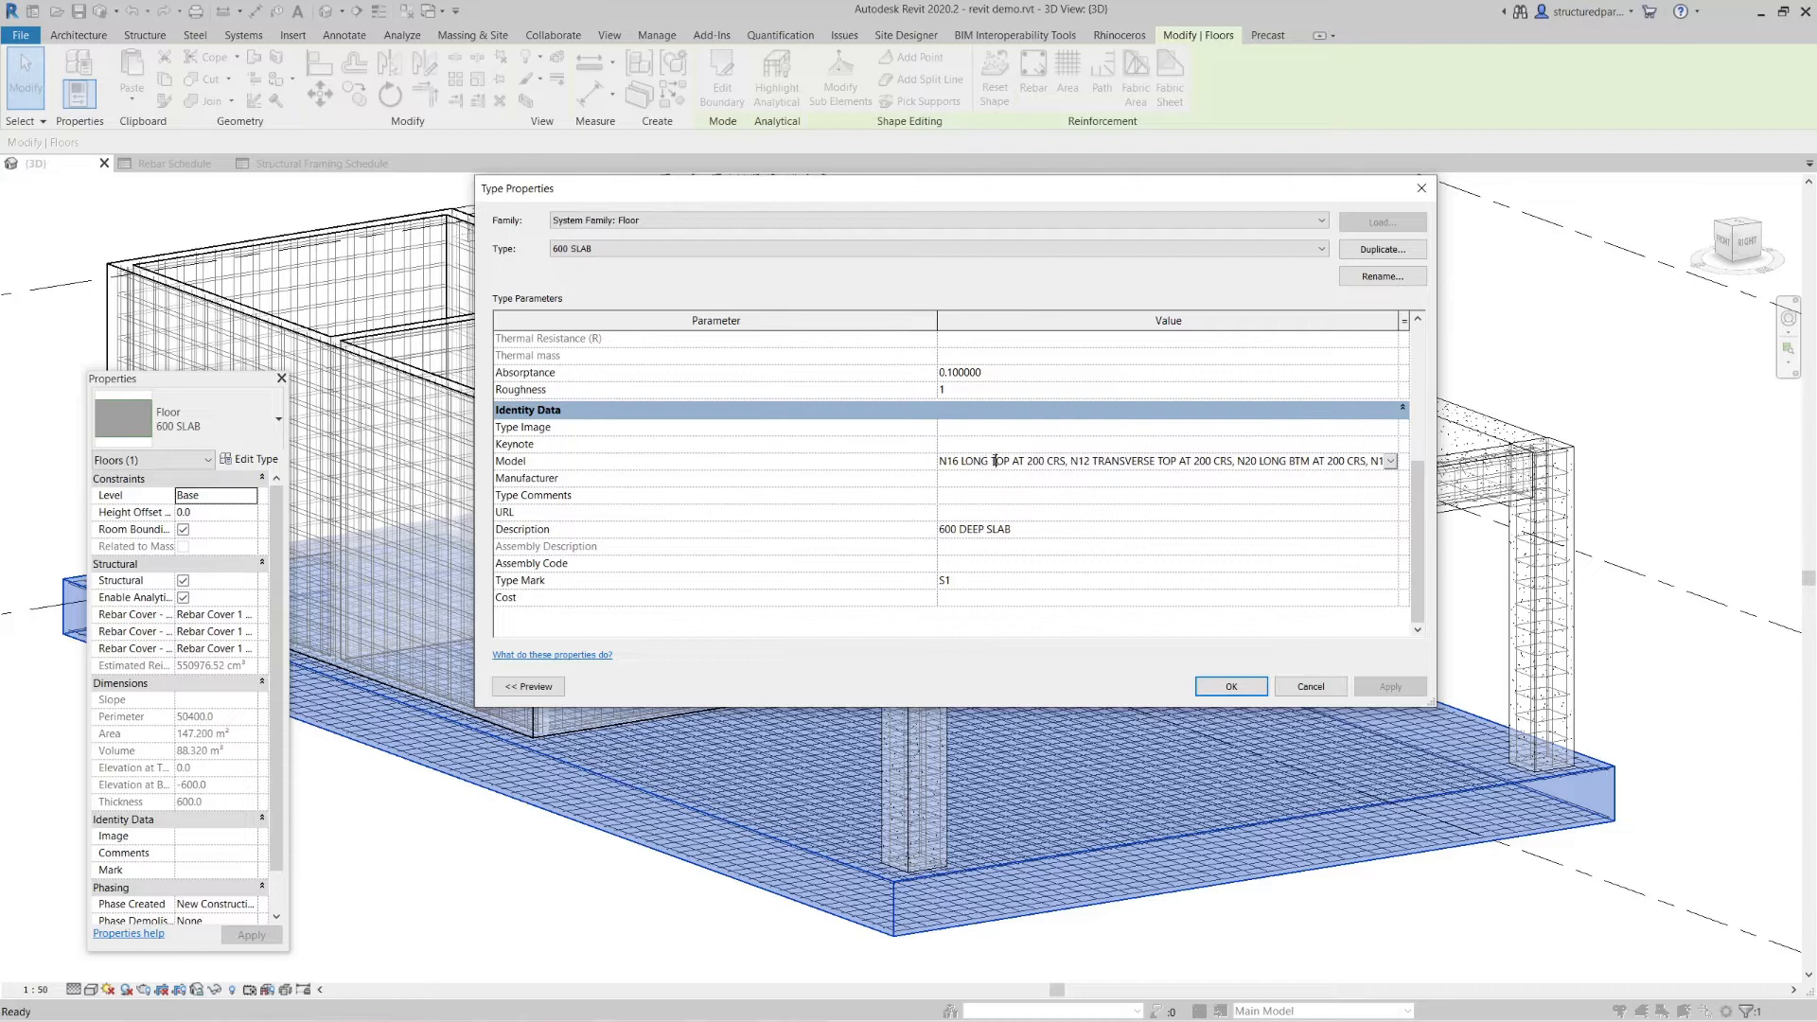
double_click(1037, 460)
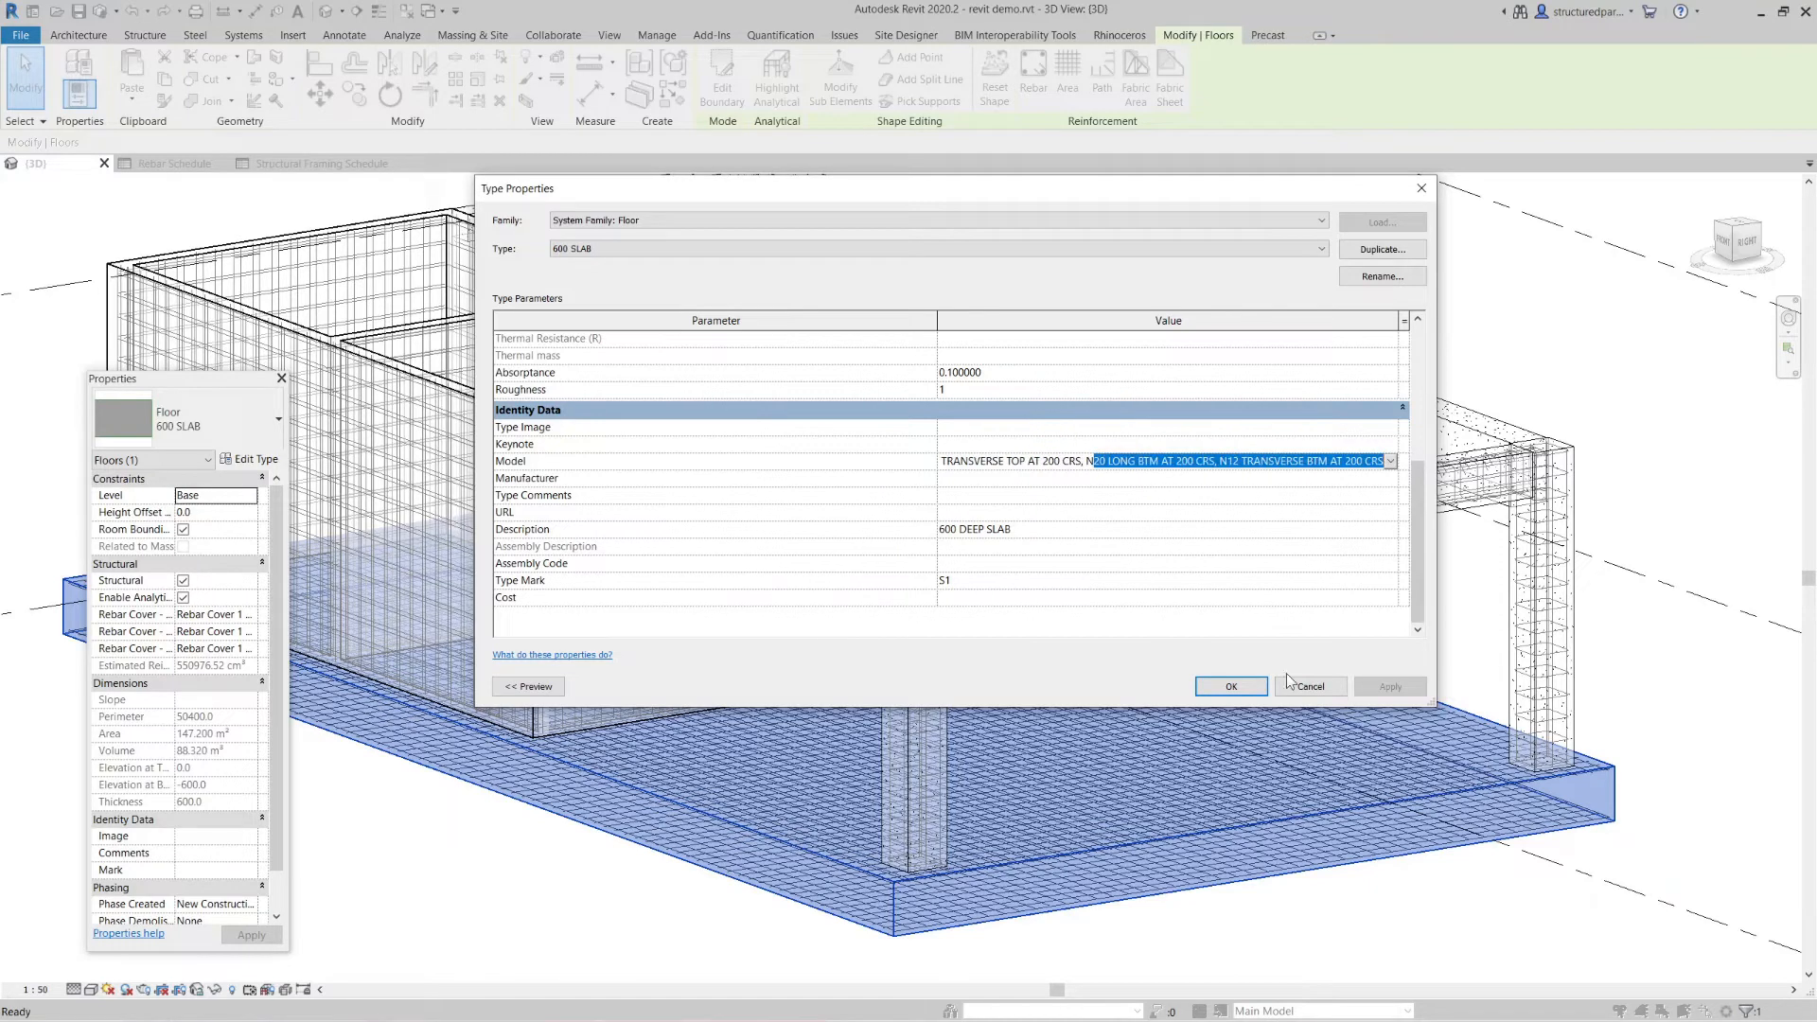
click(1230, 687)
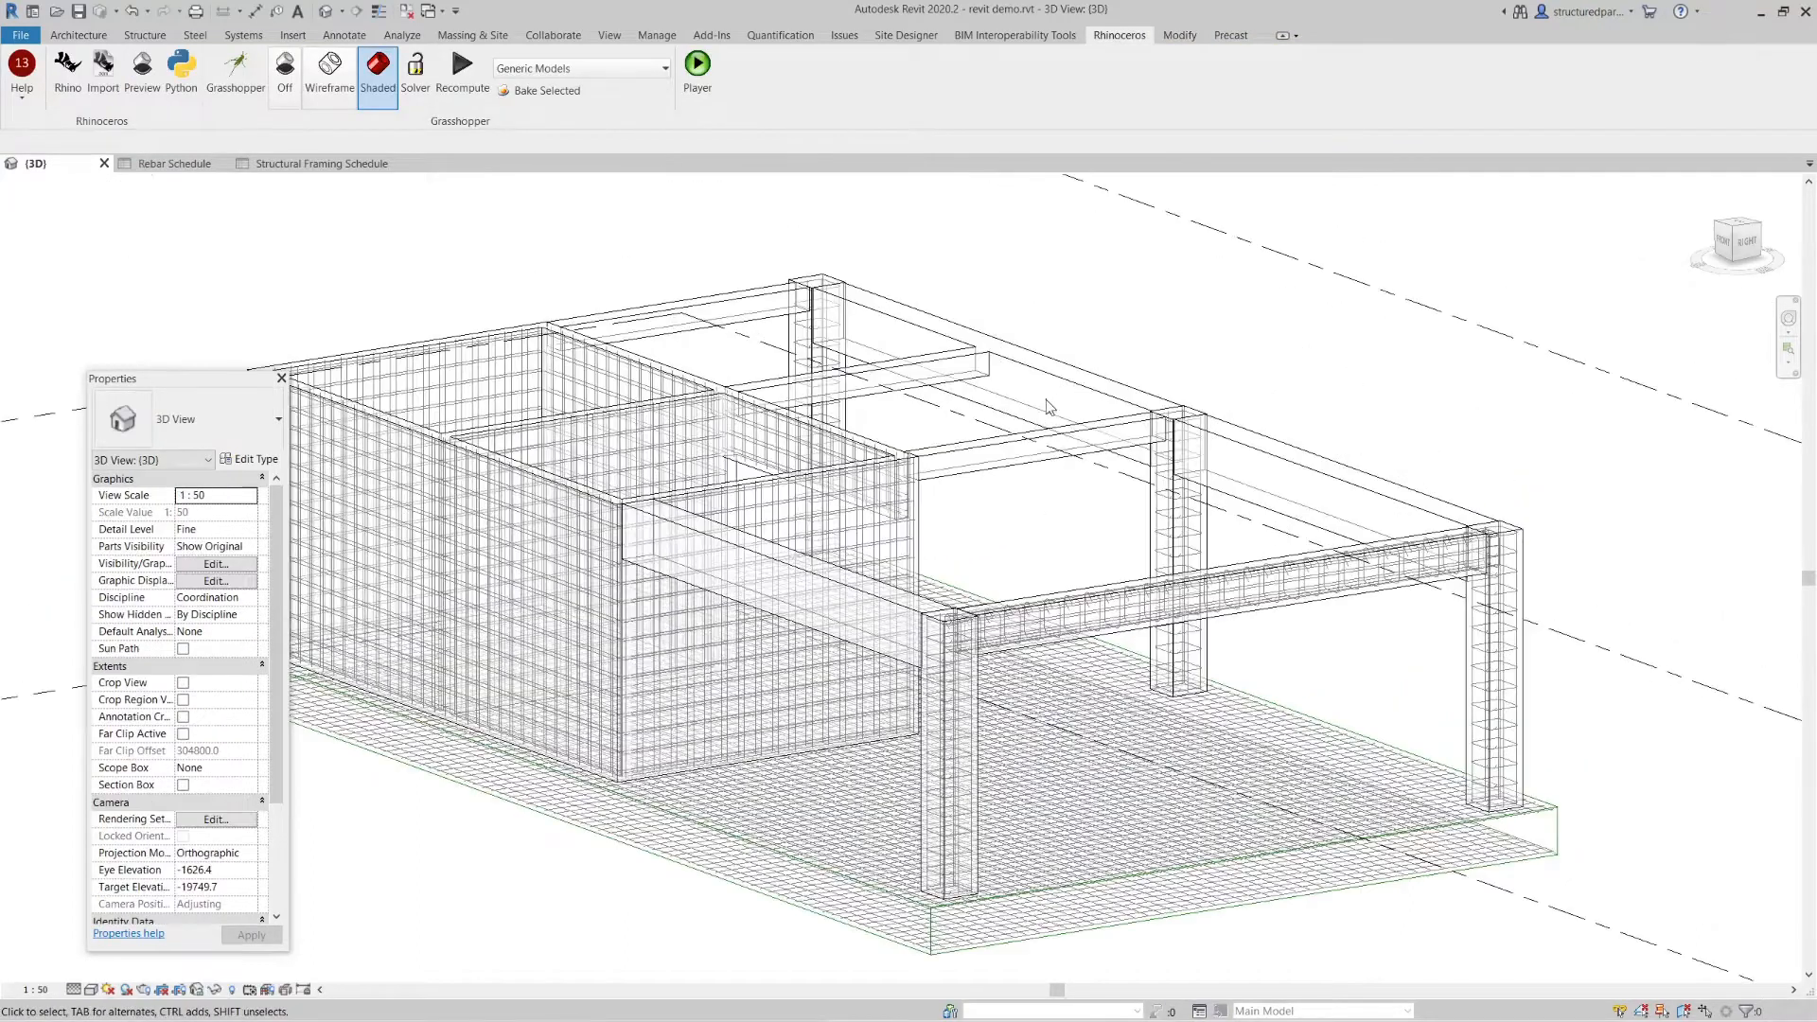
- Select rear right beam CB1, run the rebar player .gh file on it and accept the placement warnings
click(1328, 492)
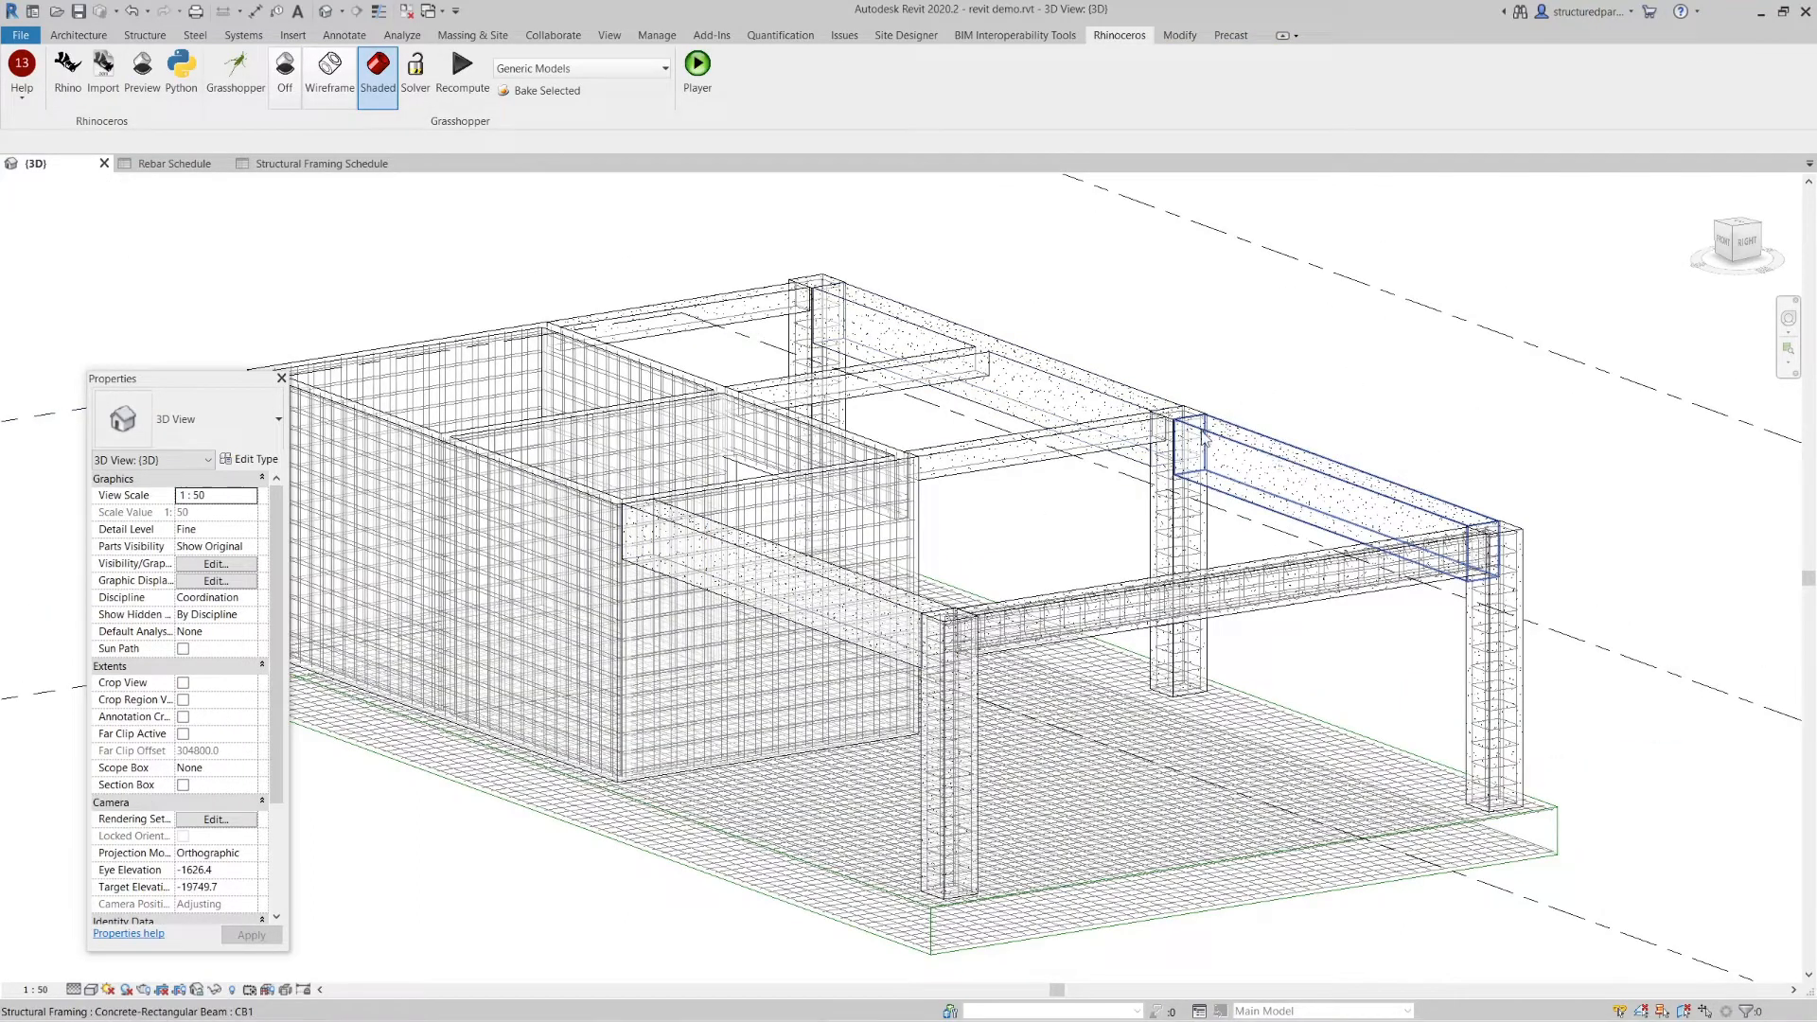
click(1329, 488)
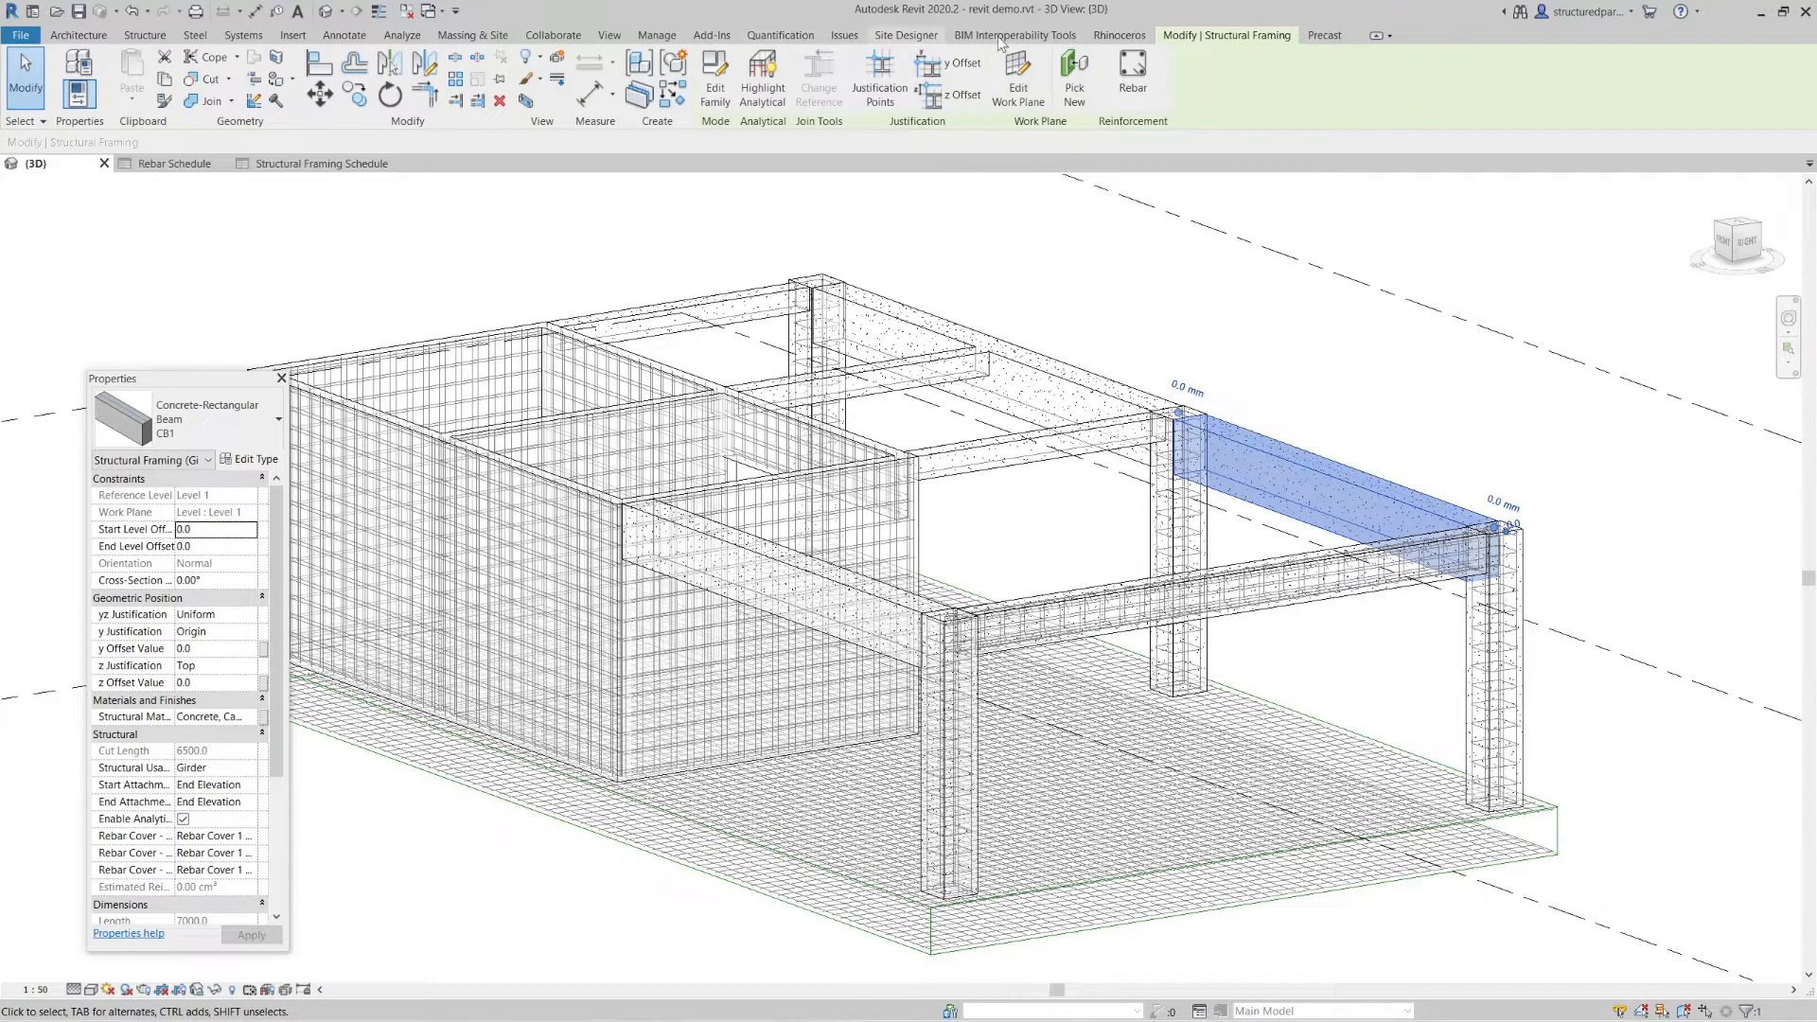
click(1118, 34)
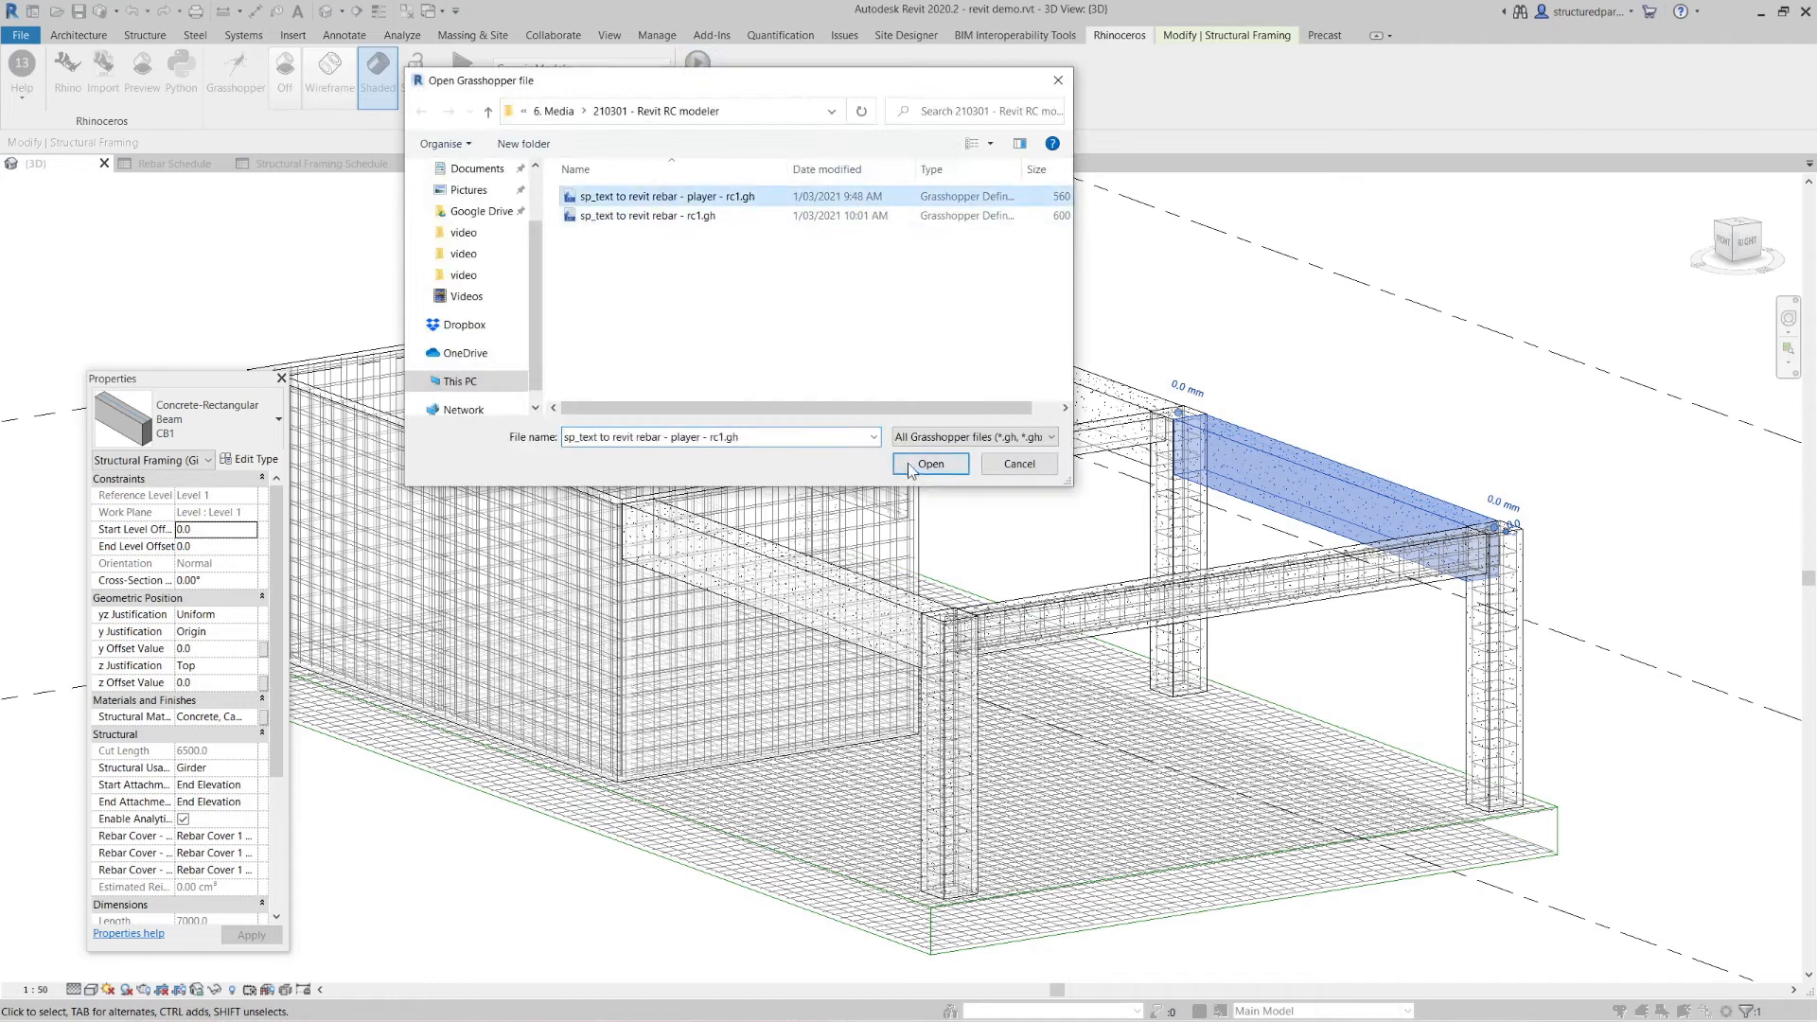
click(929, 464)
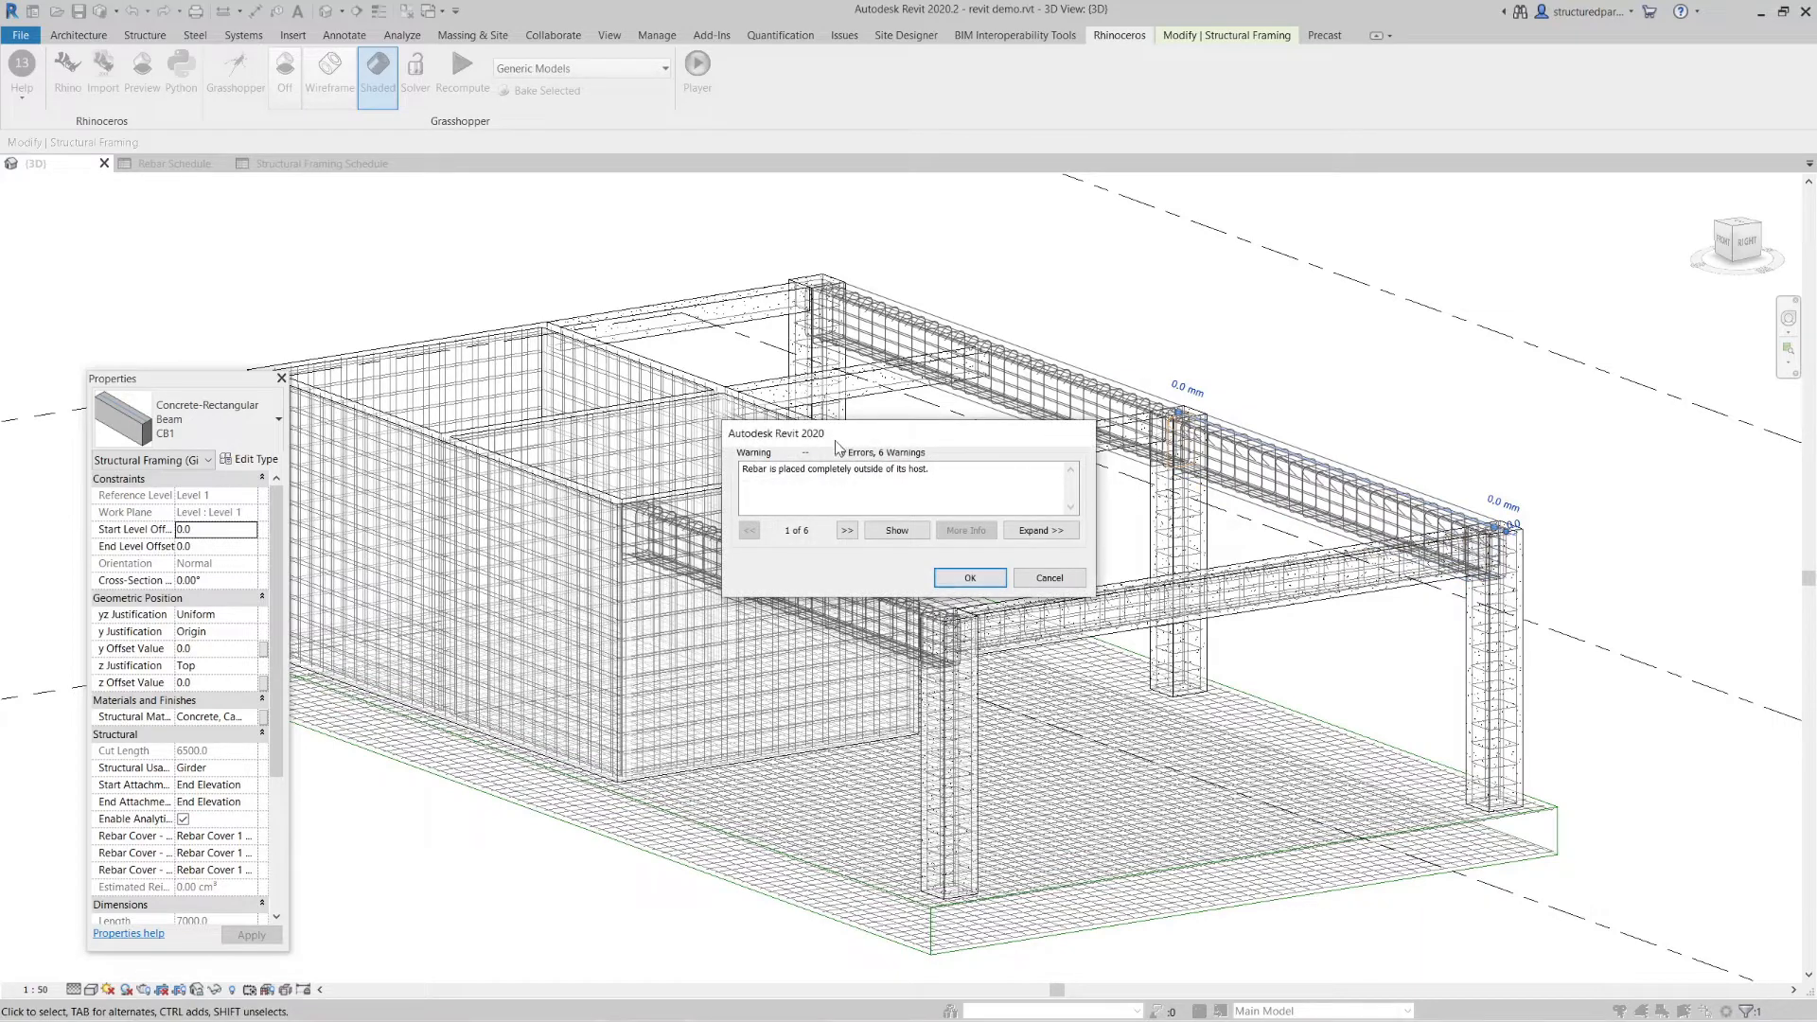
click(968, 577)
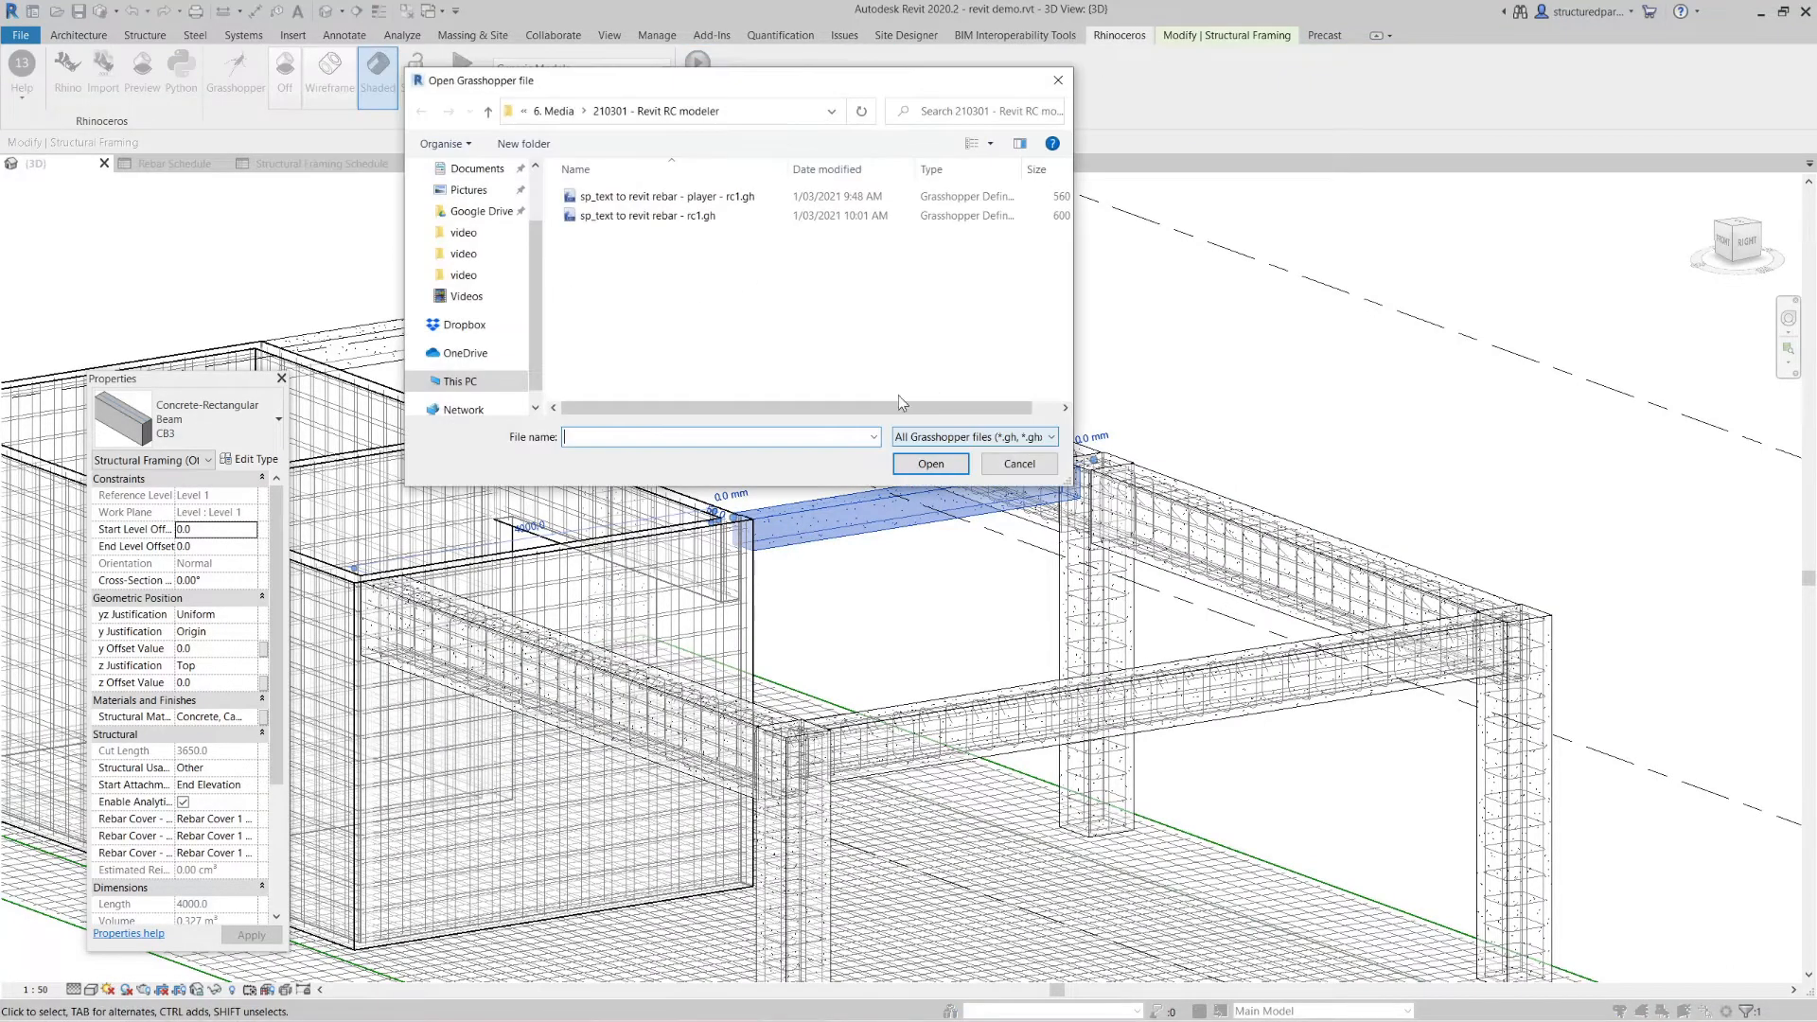
- Run the rebar player definition on interior beam CB3 and accept the placement warnings
click(1018, 464)
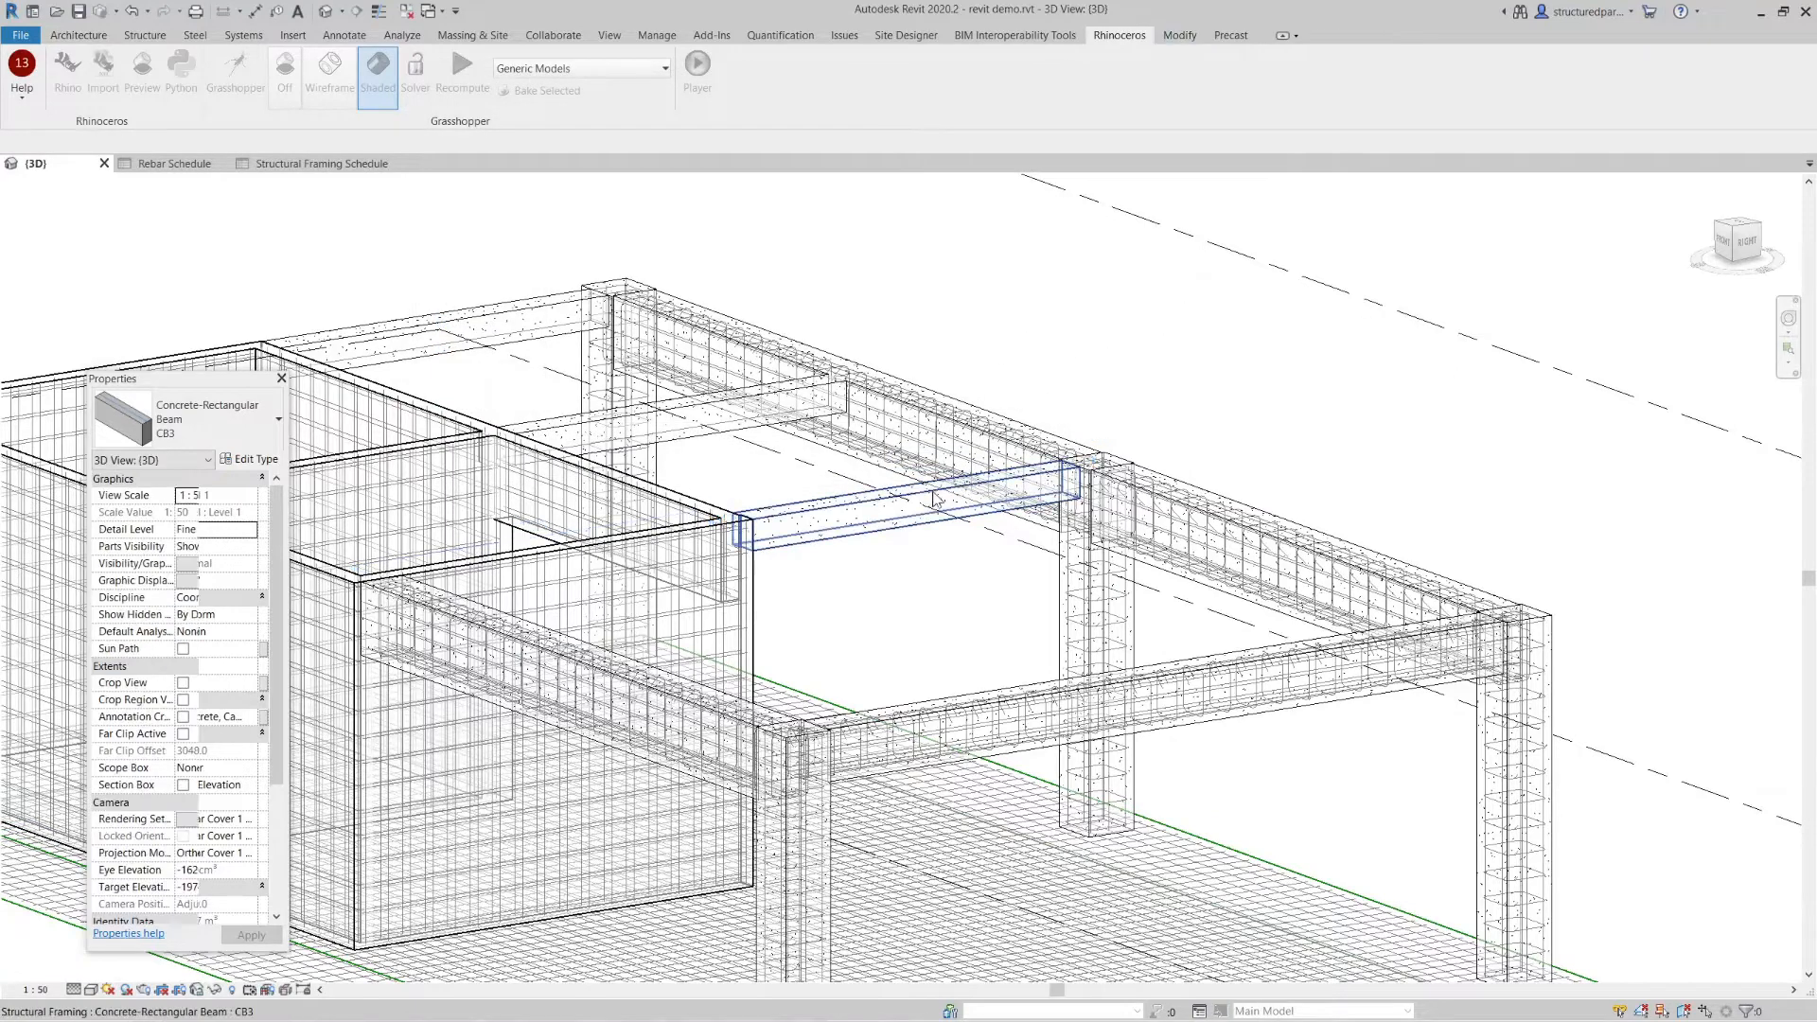
click(897, 522)
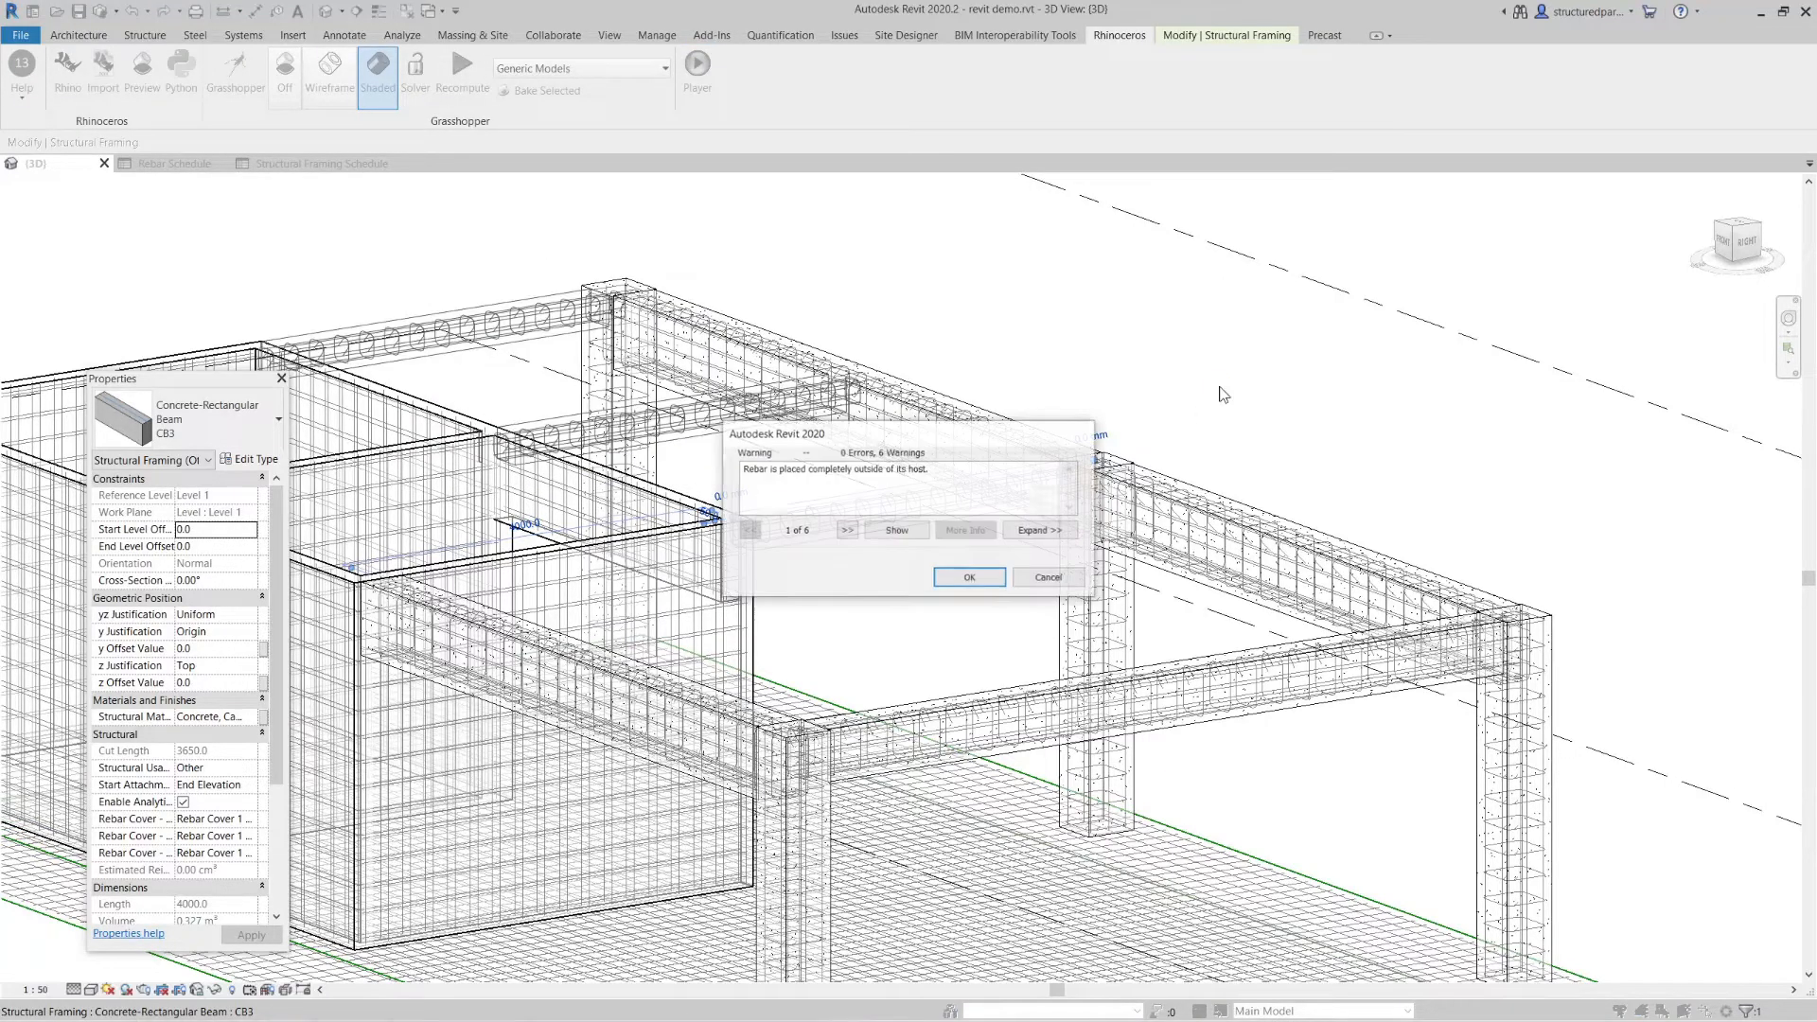
click(969, 577)
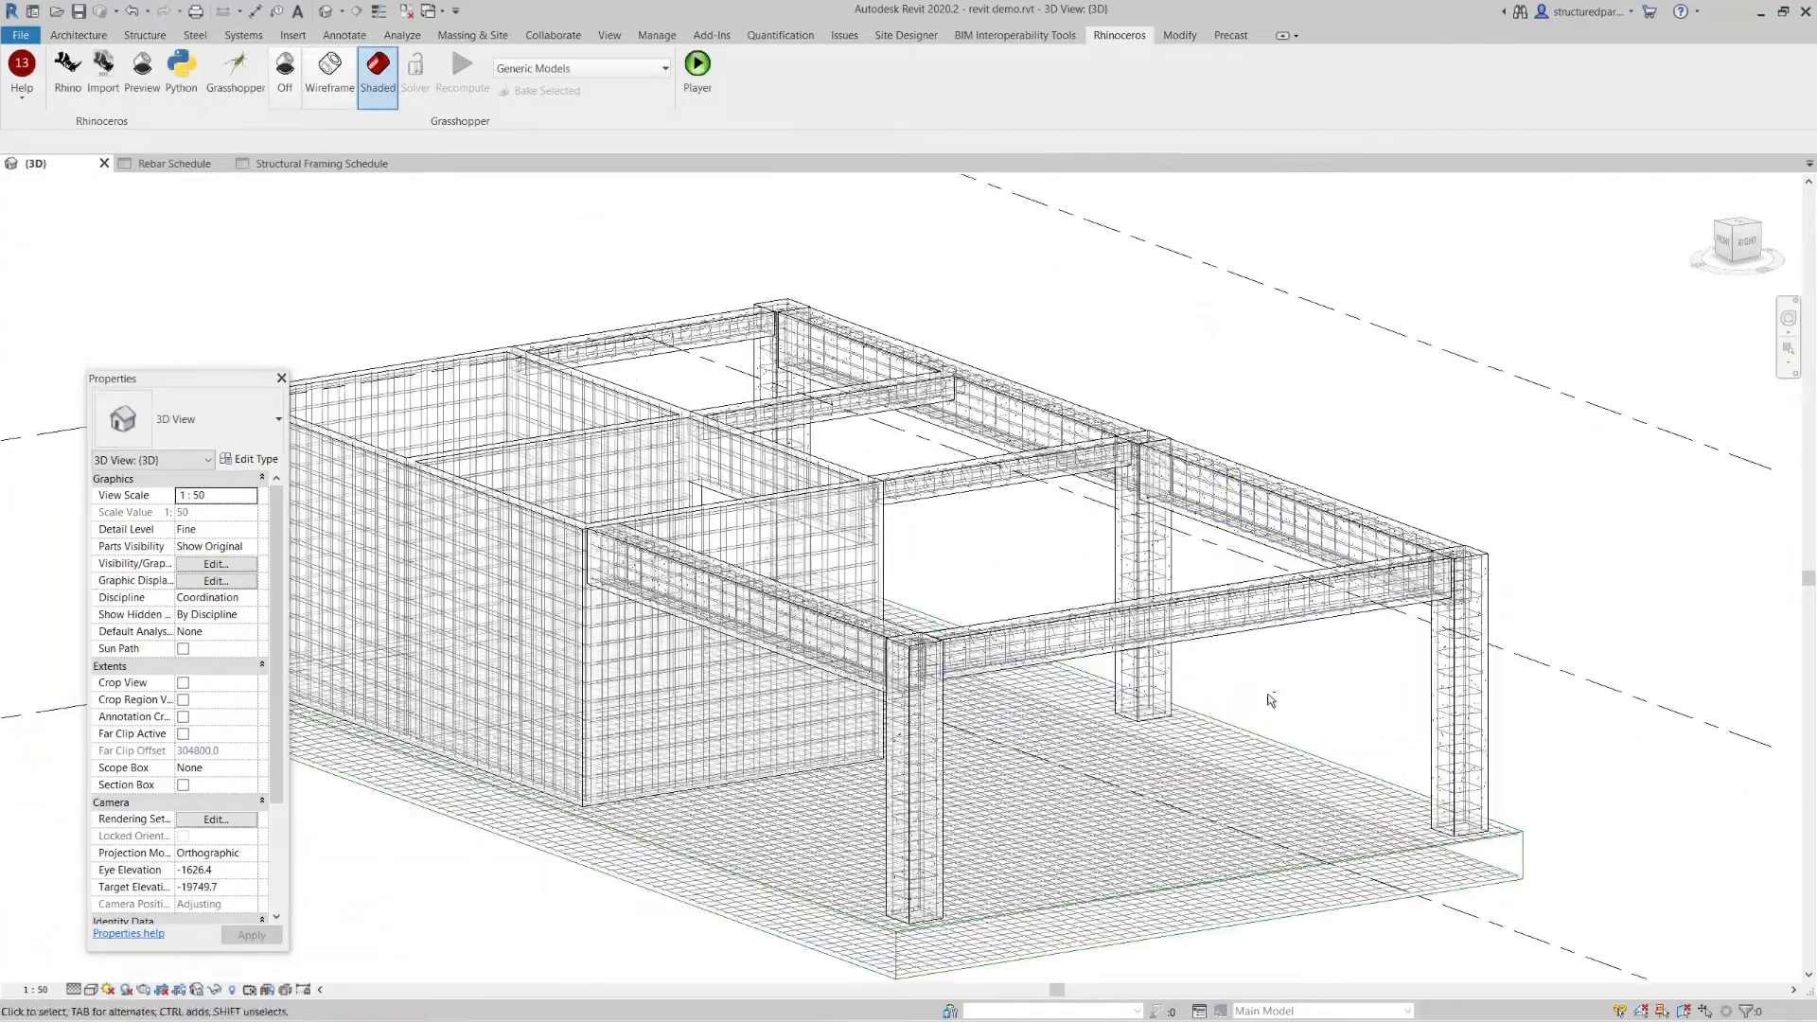
- Orbit the model to a front-facing view of beam CB1 at the wall junction
drag(1271, 701, 1332, 741)
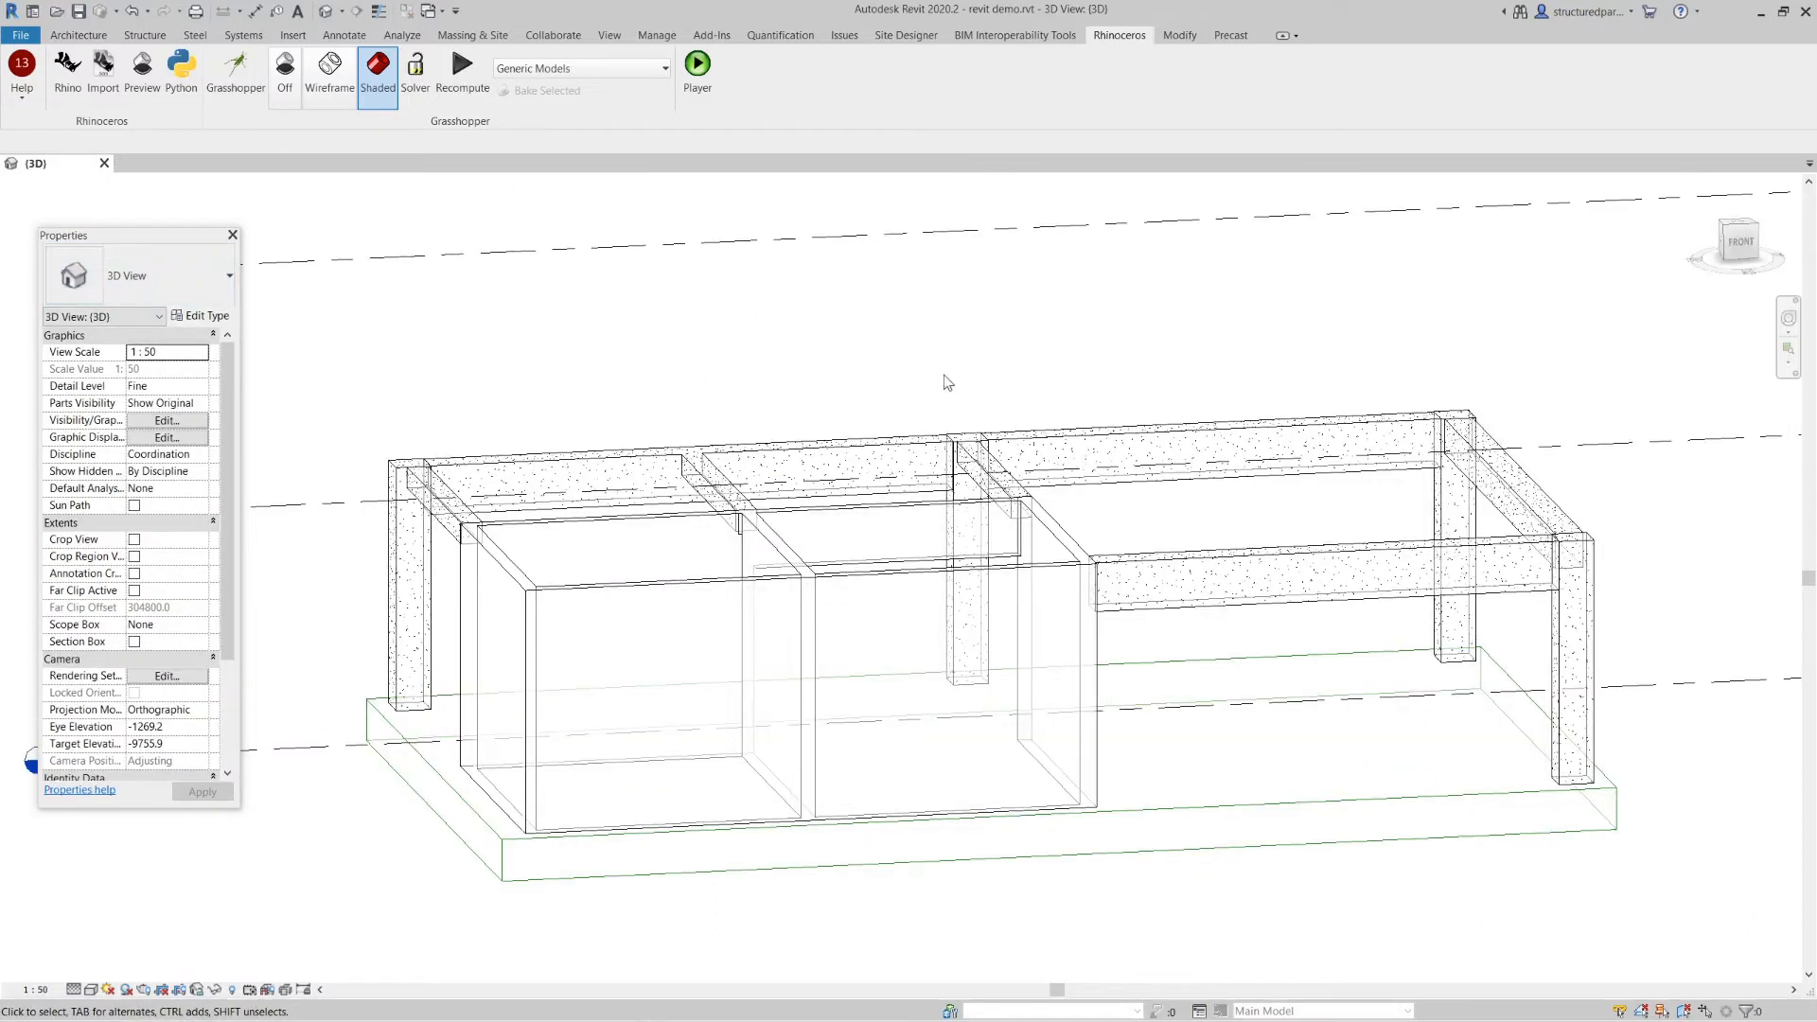
mouse_move(828, 371)
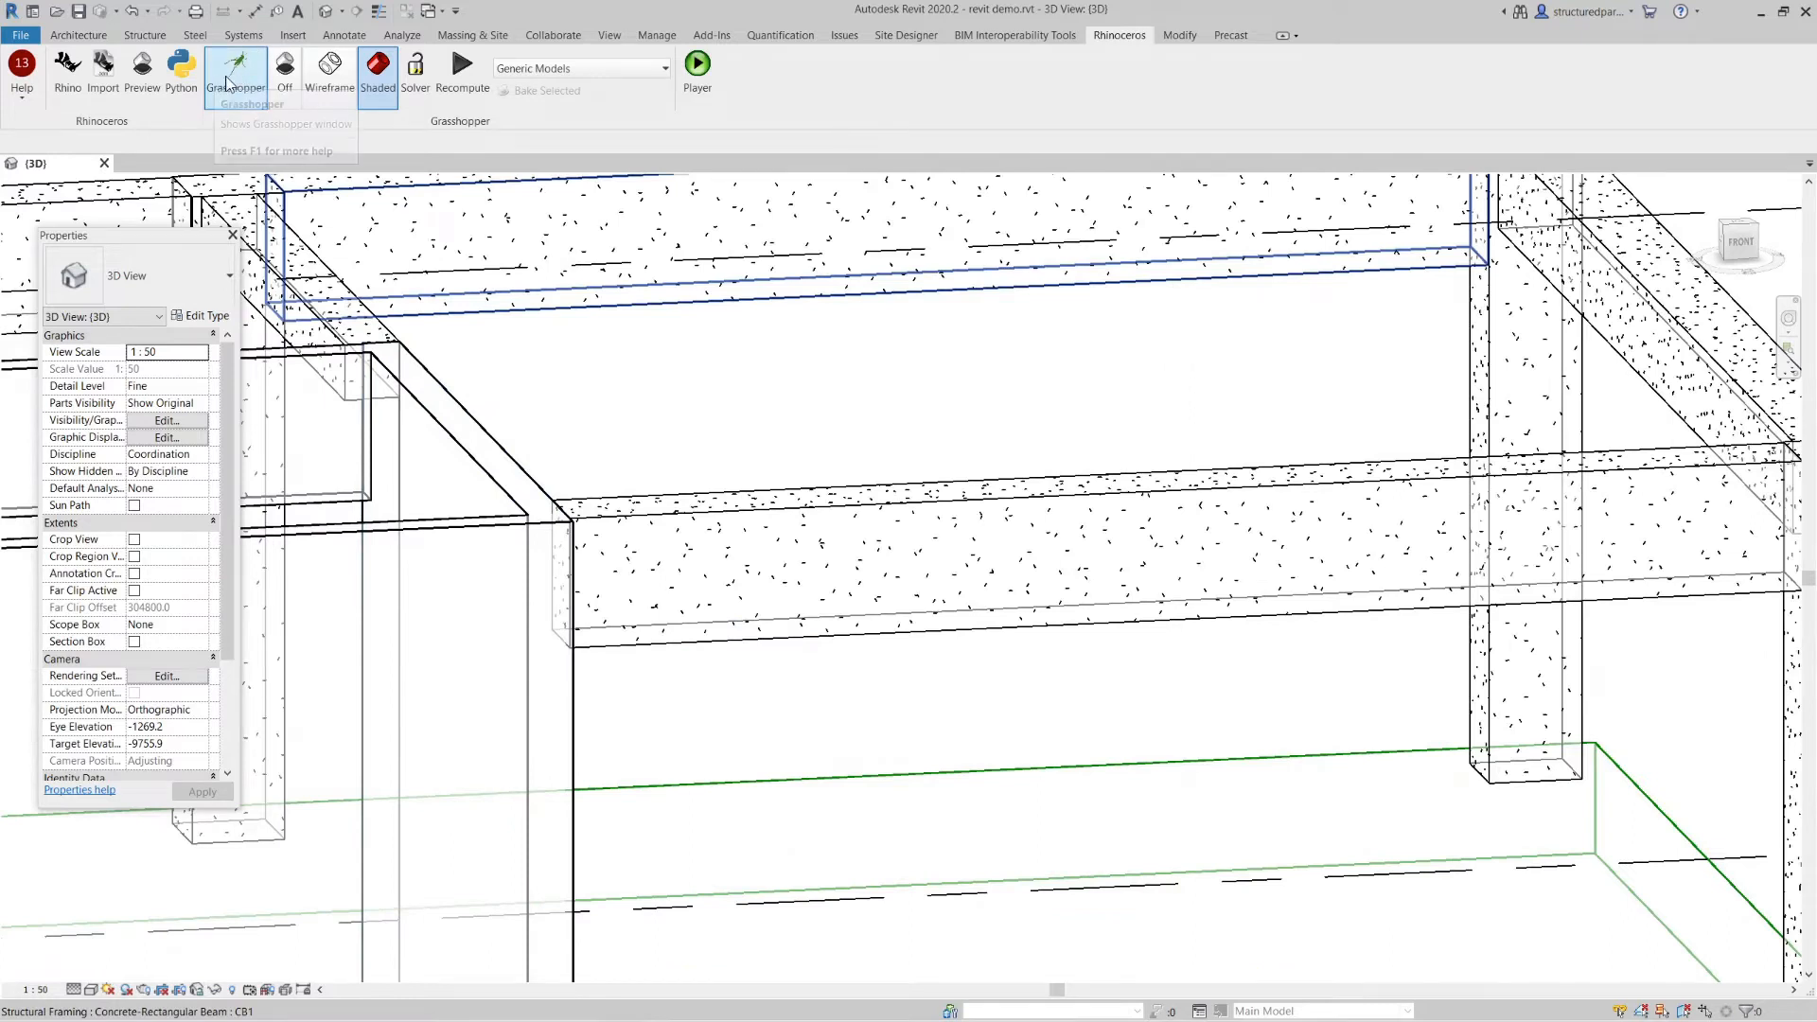
- In the Grasshopper editor, set the Graphical Element parameter to one picked Revit beam as the L-bar host
click(235, 66)
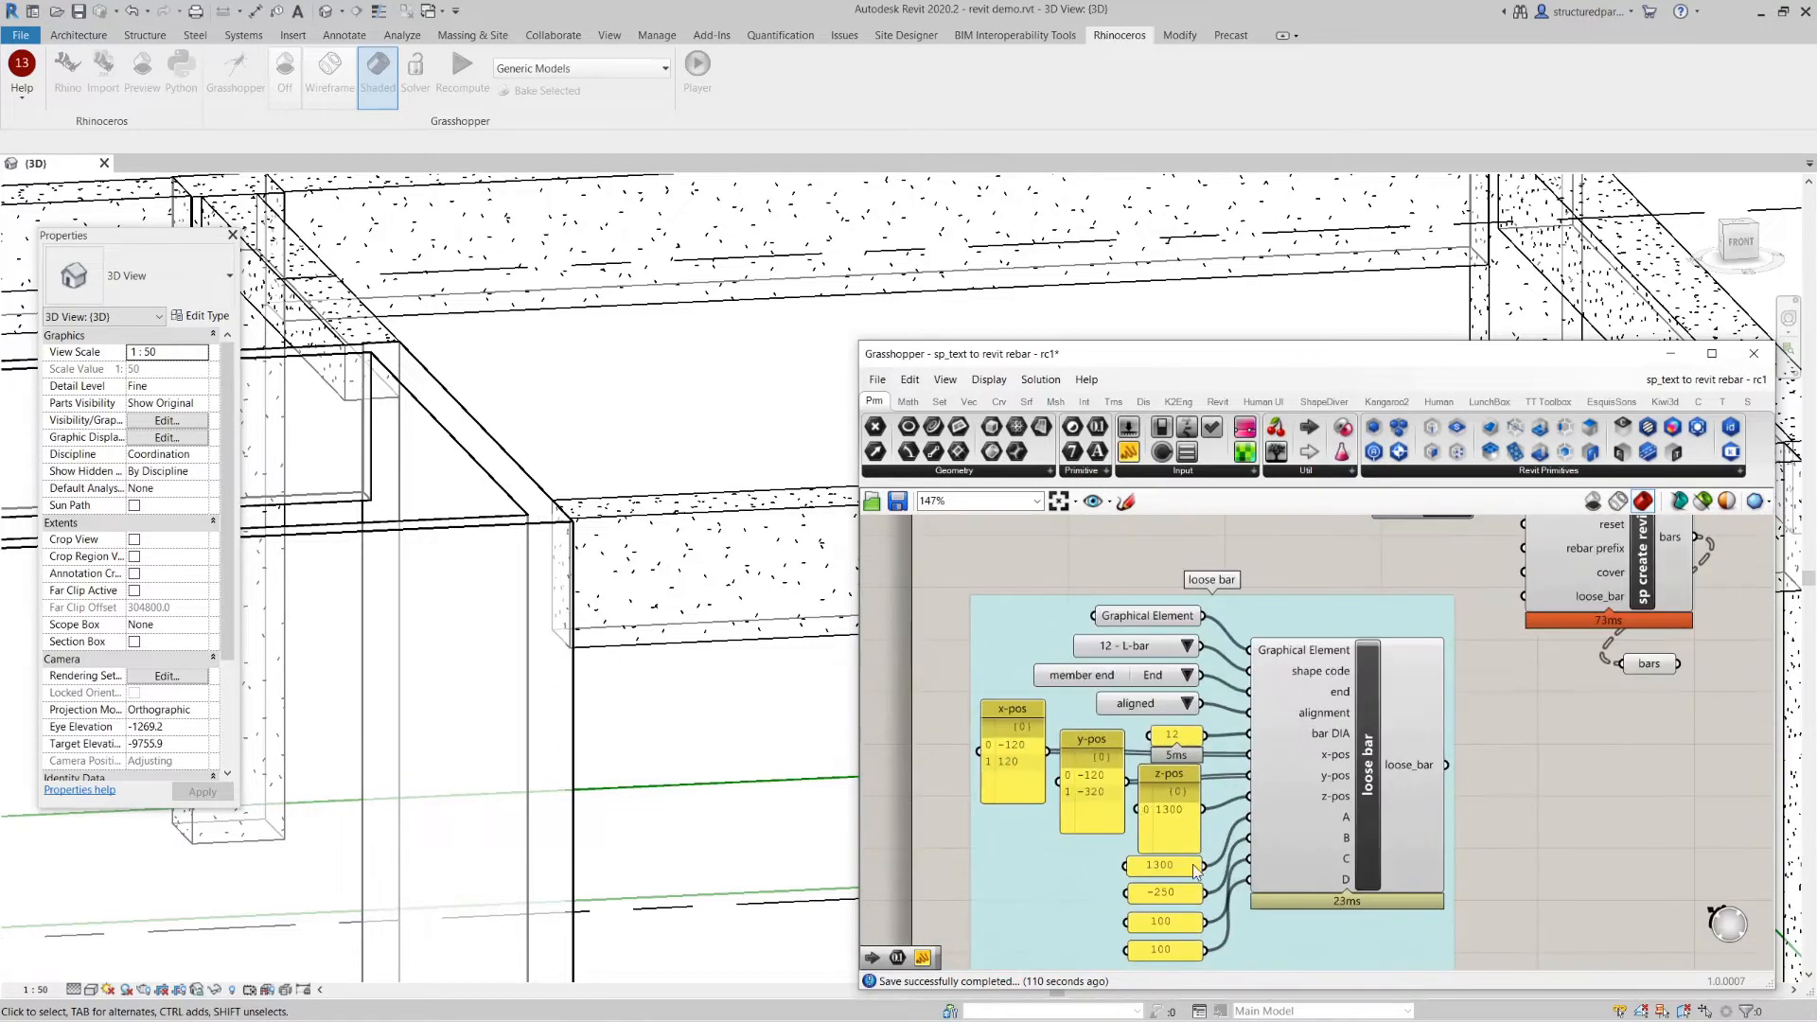
mouse_move(832, 403)
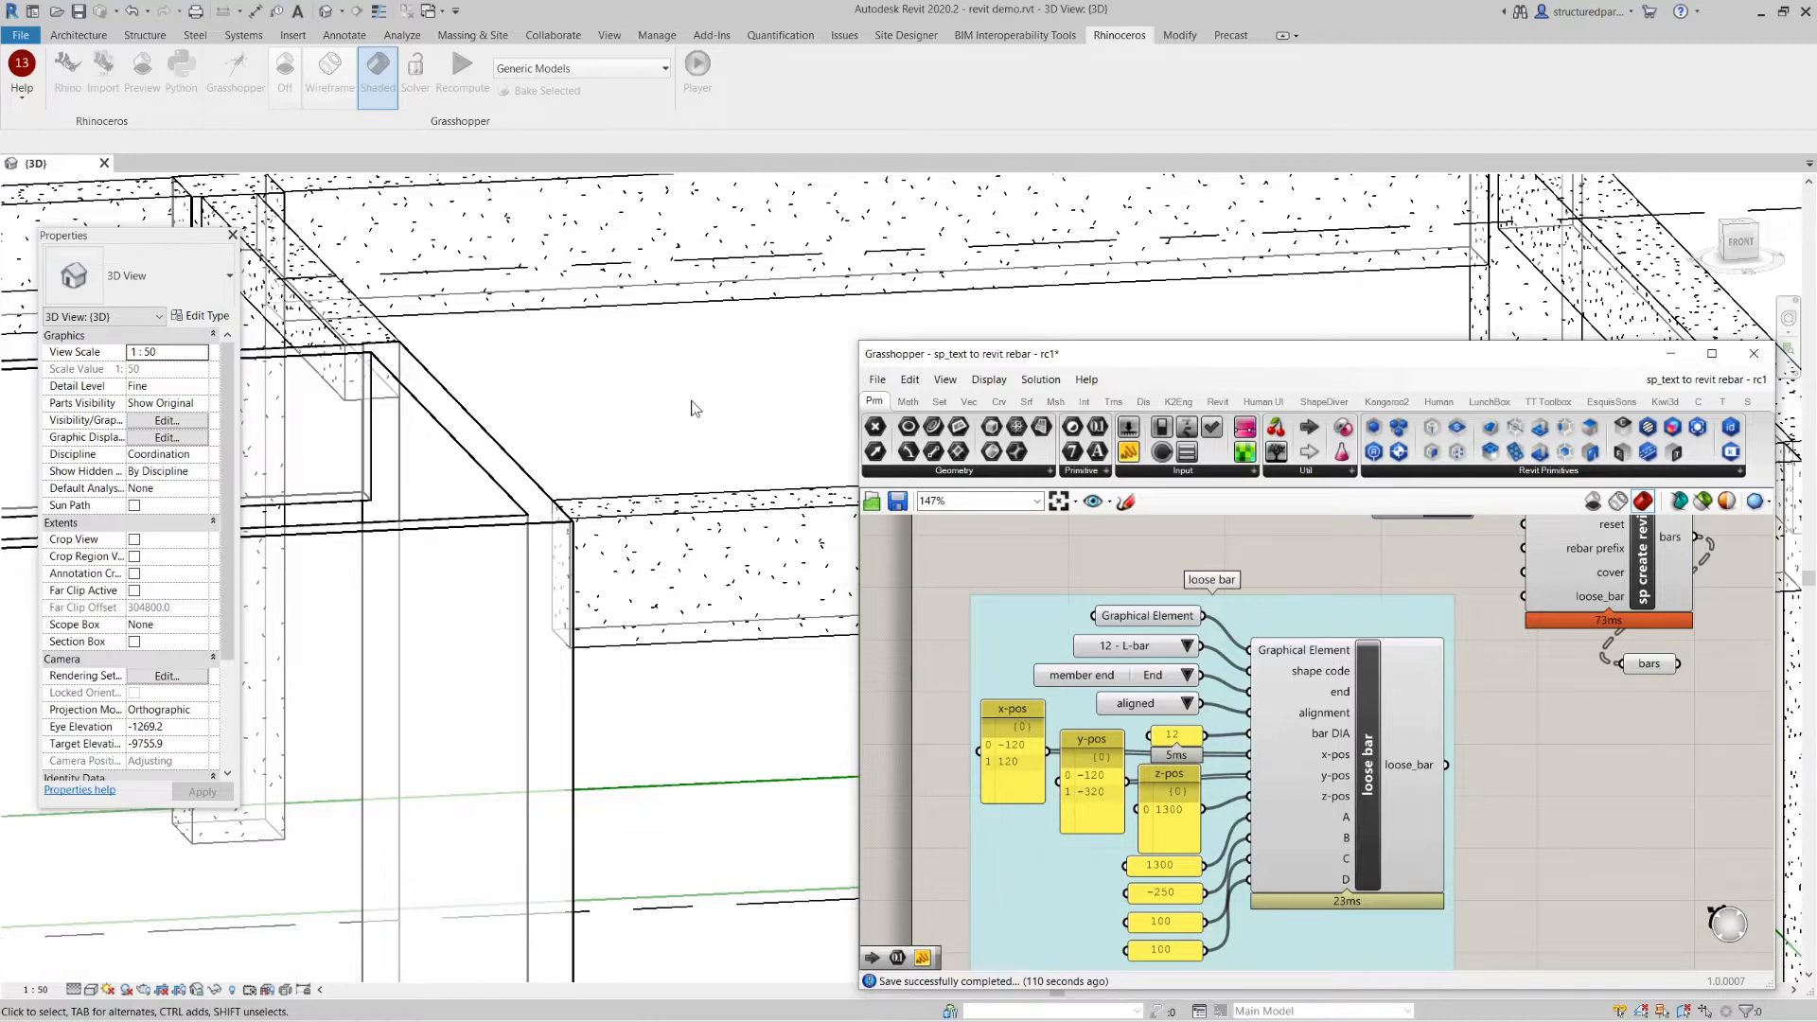
mouse_move(1147, 617)
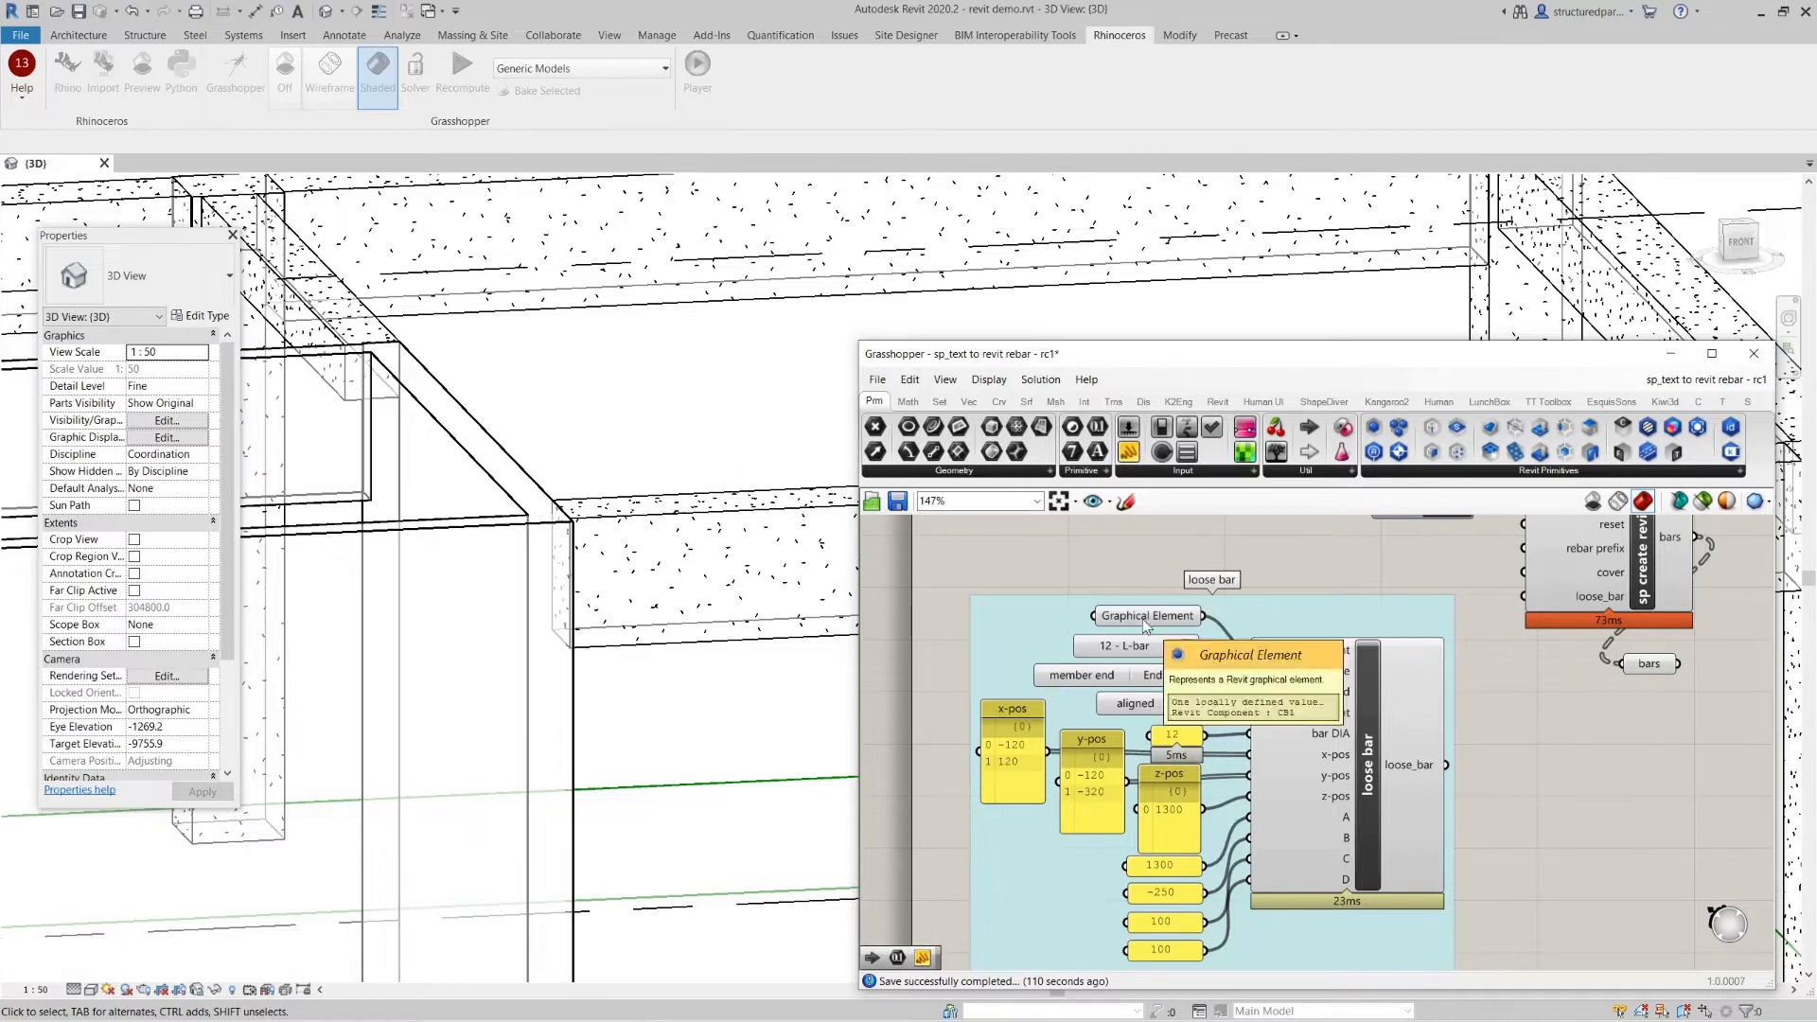
right_click(1146, 615)
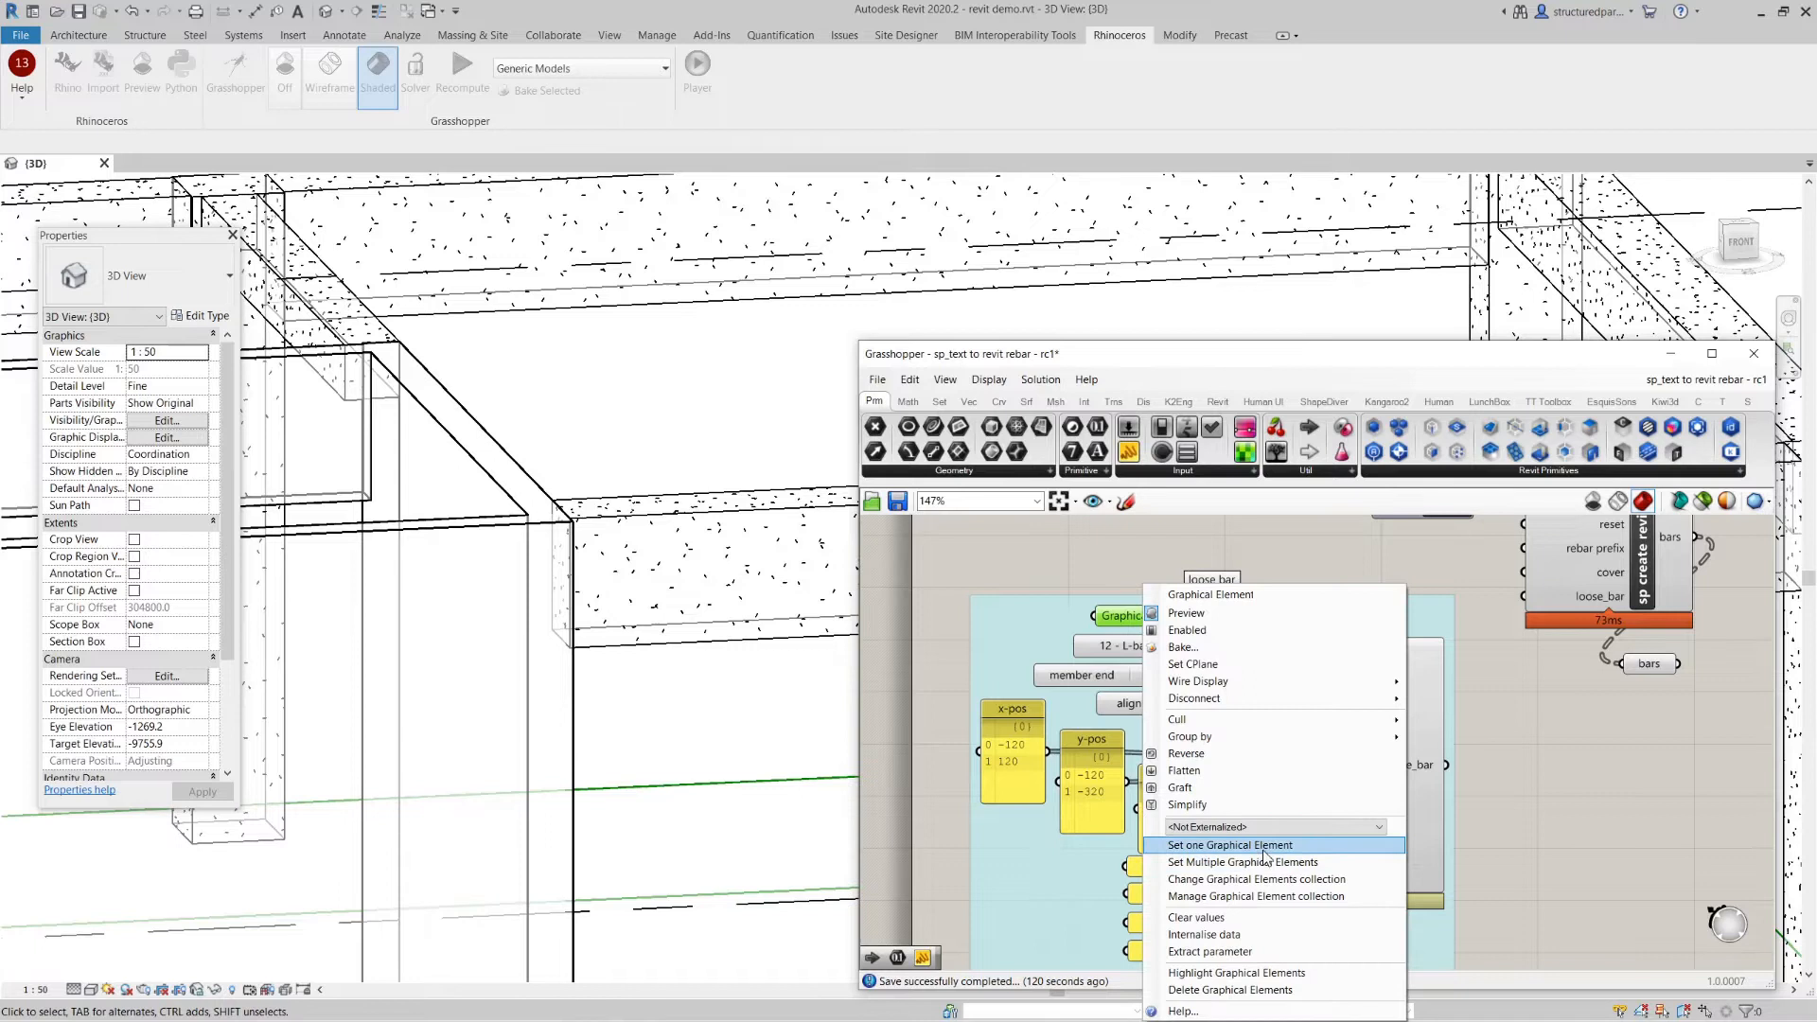
click(1230, 844)
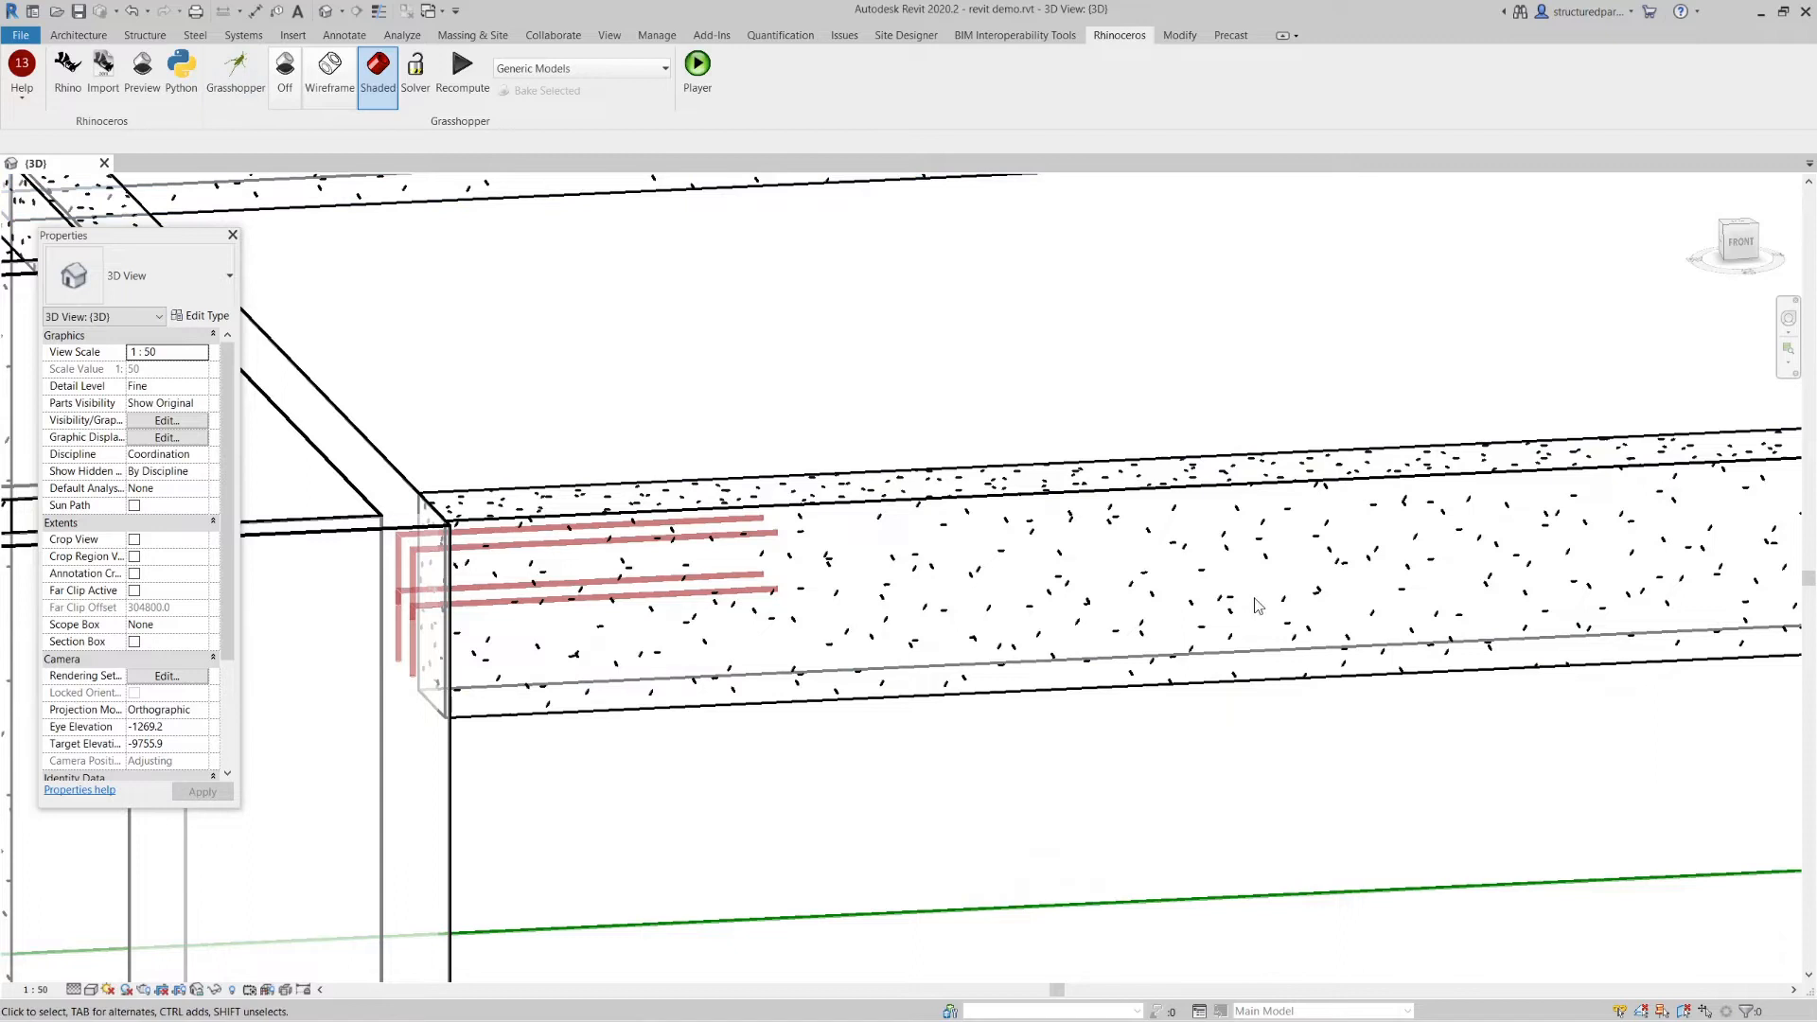
- Try shape code 23 - Z-bar on the loose bar component, then settle on 12 - L-bar
click(235, 68)
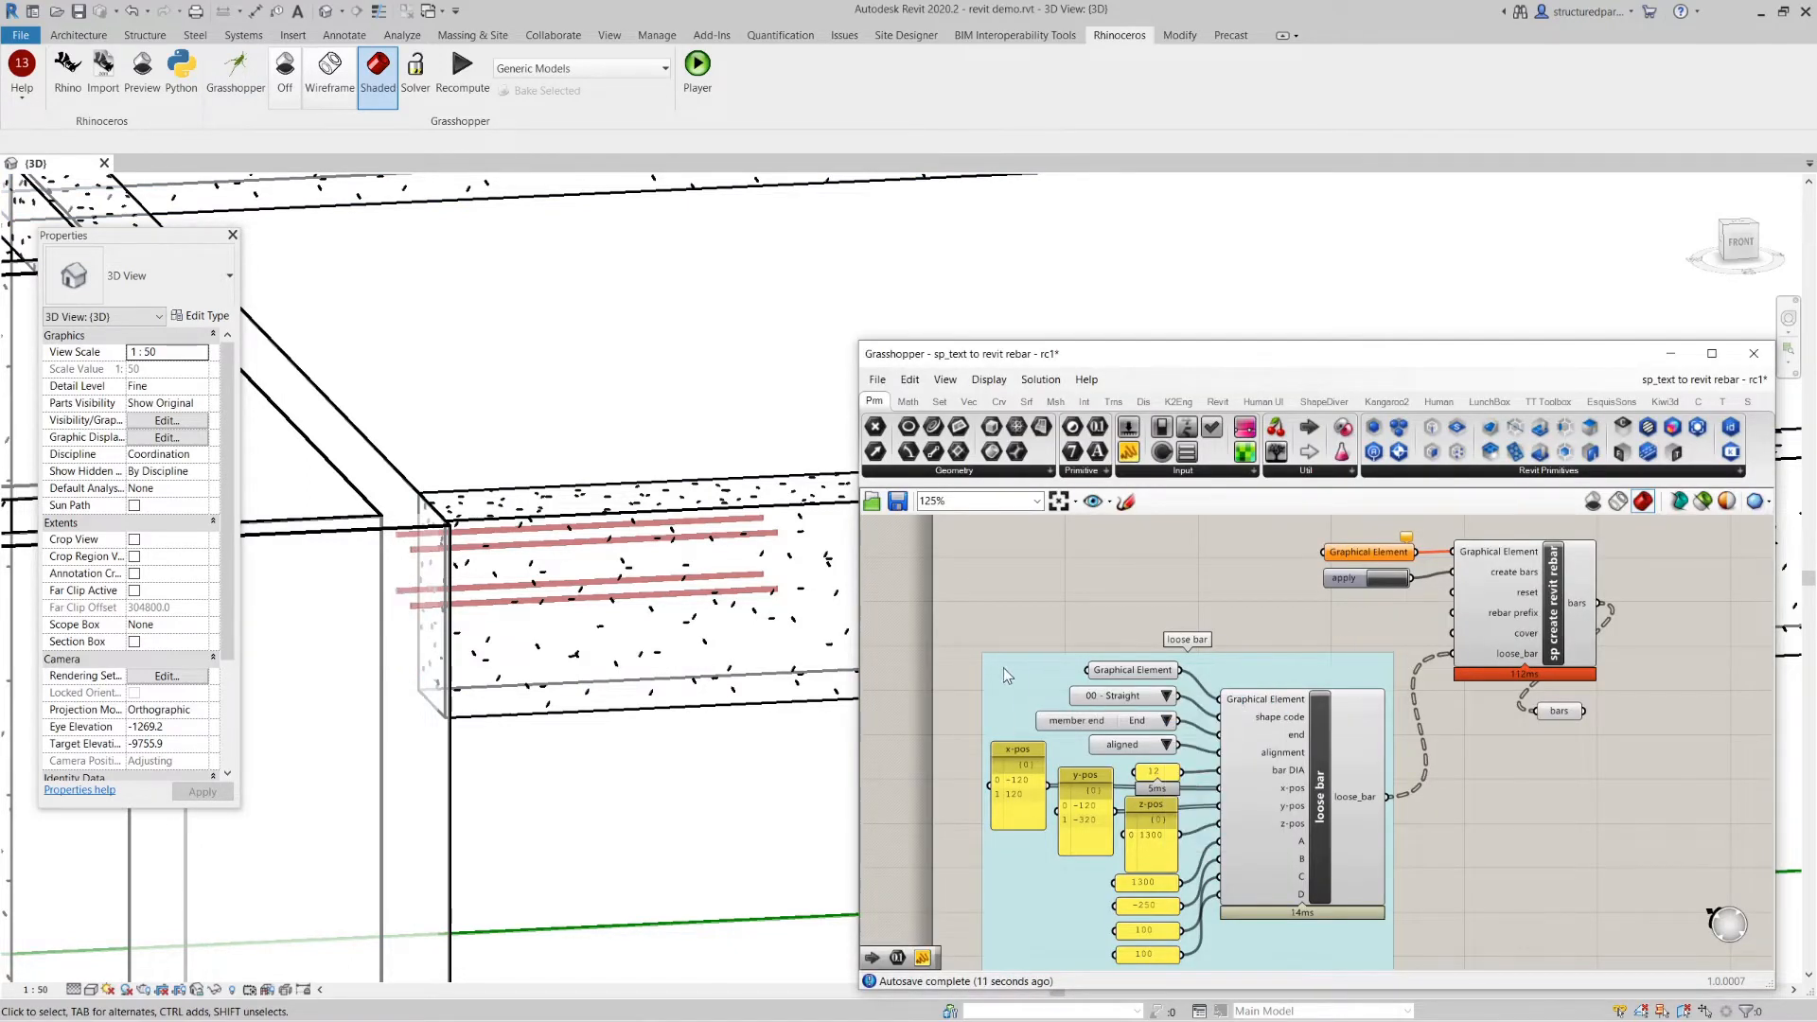
click(1166, 696)
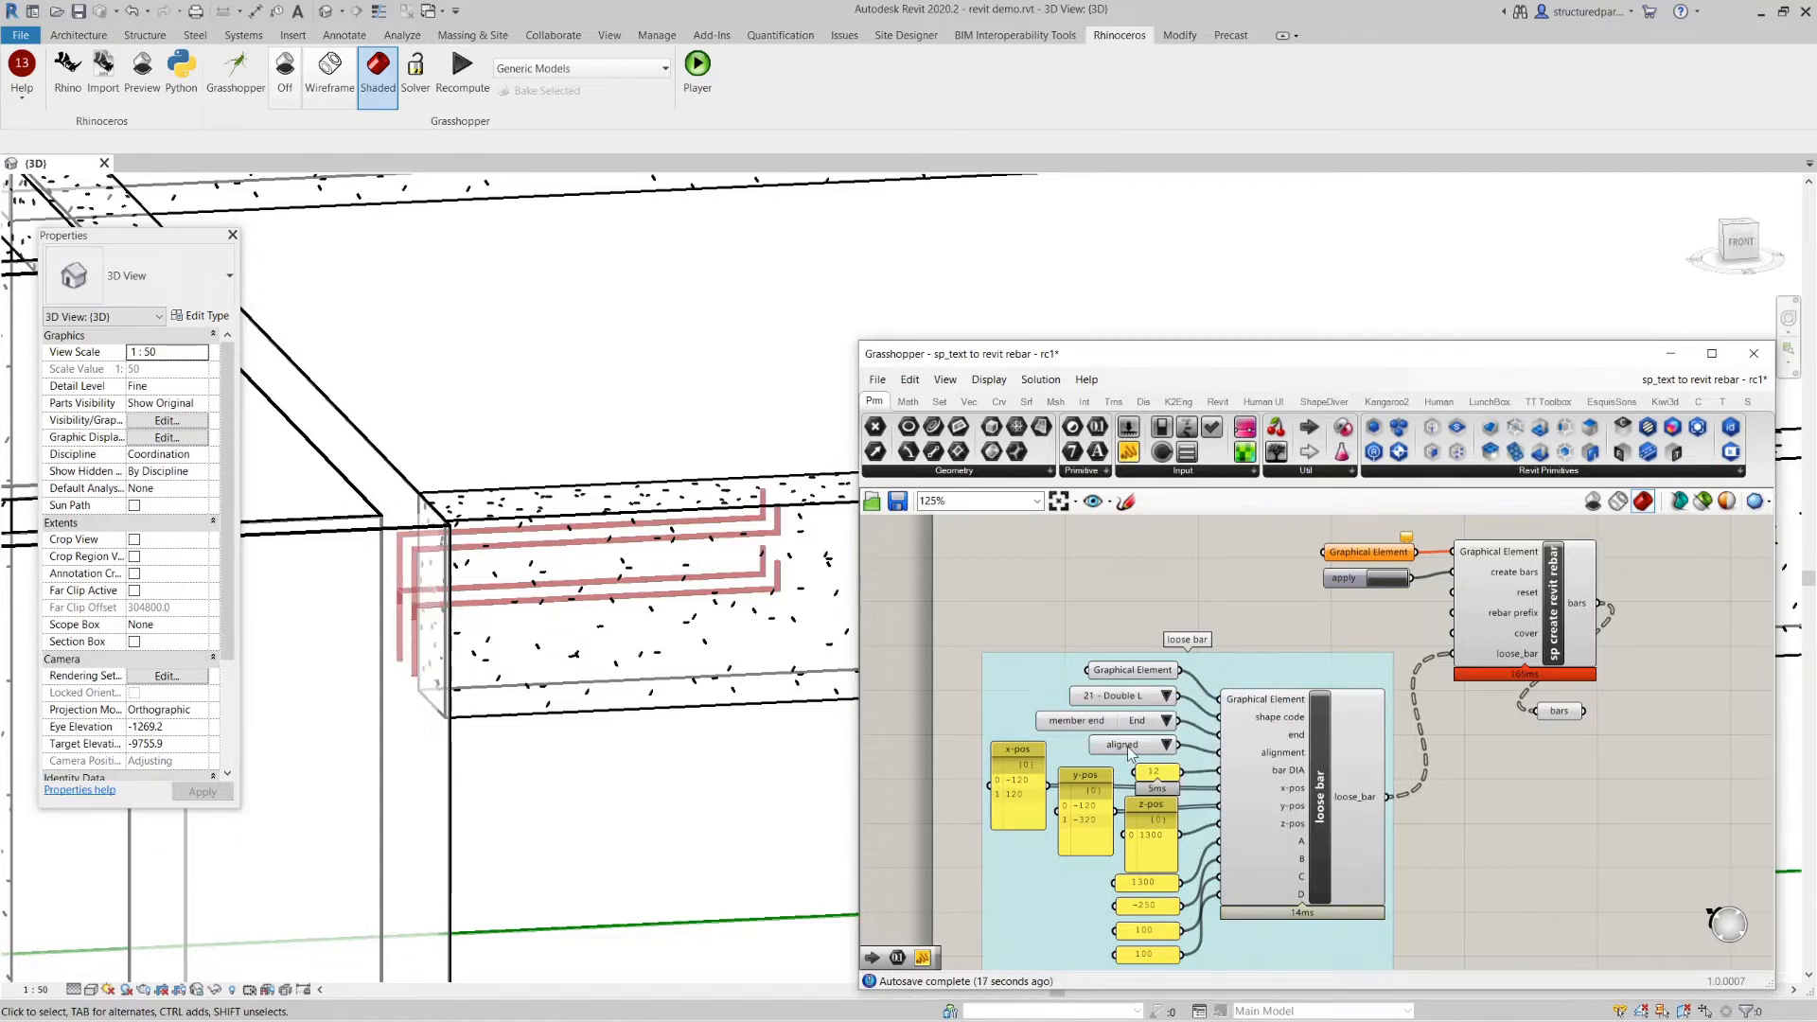
click(1174, 696)
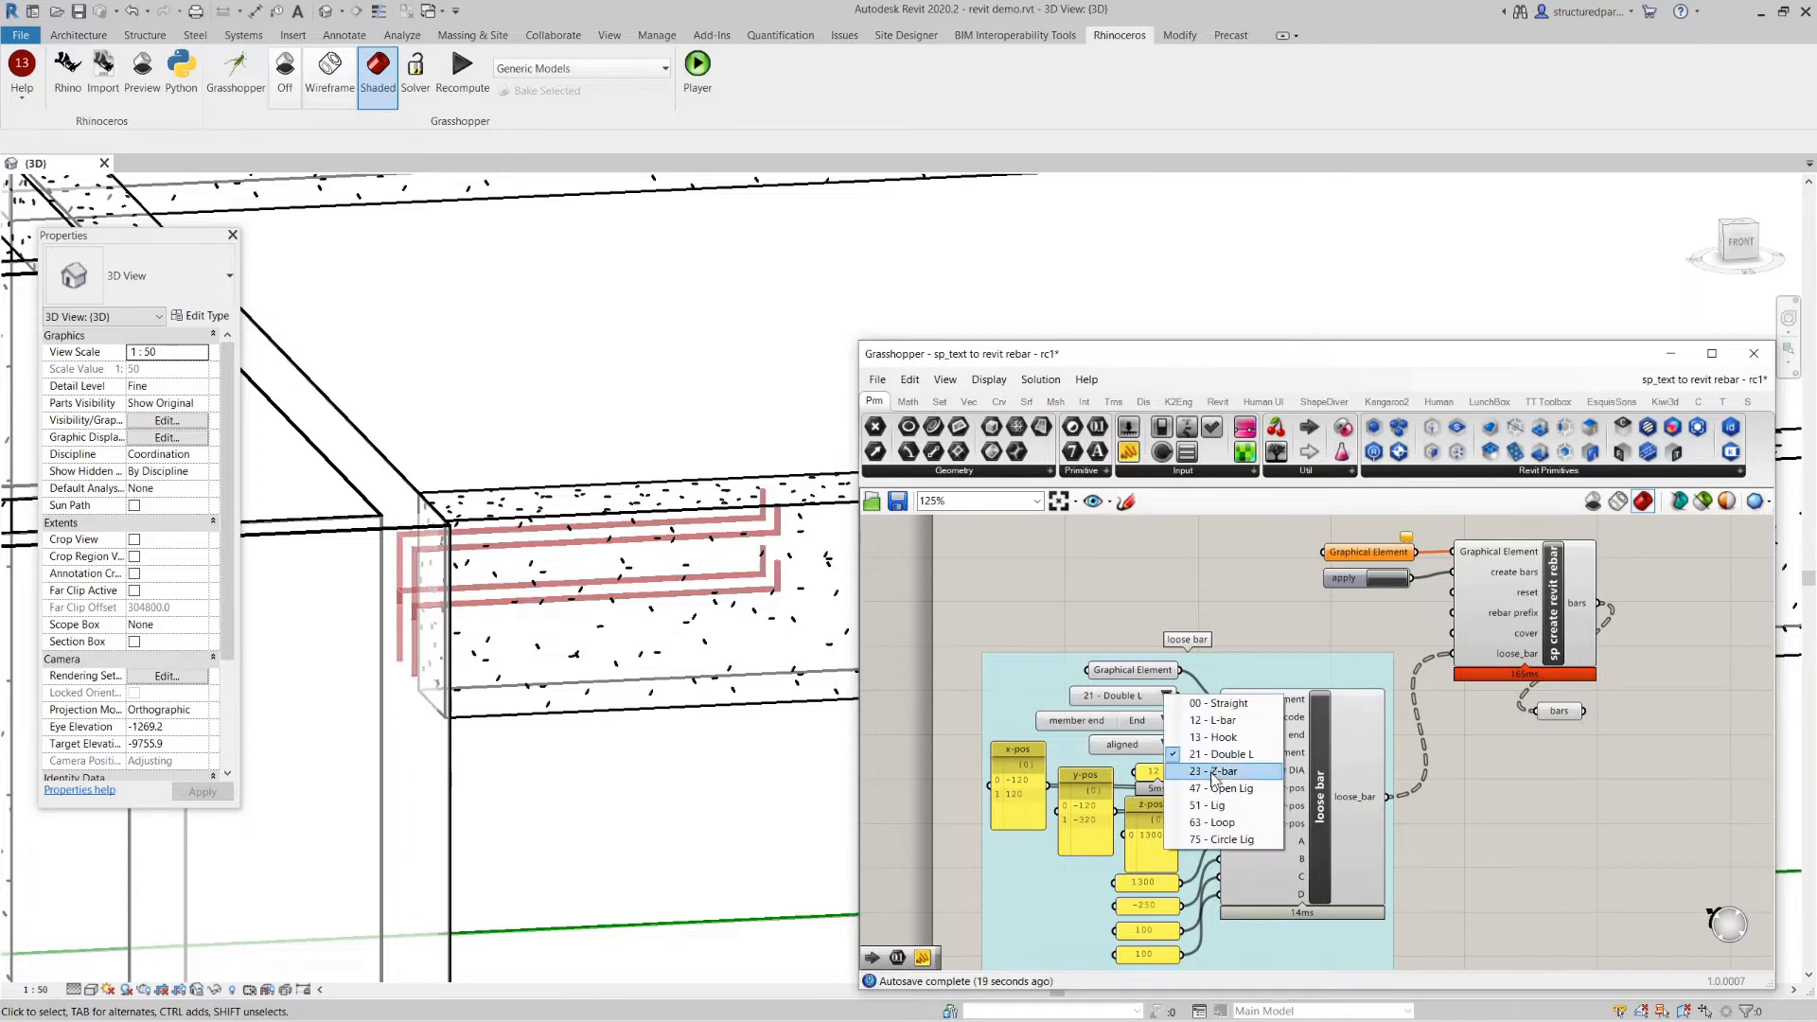
click(1216, 770)
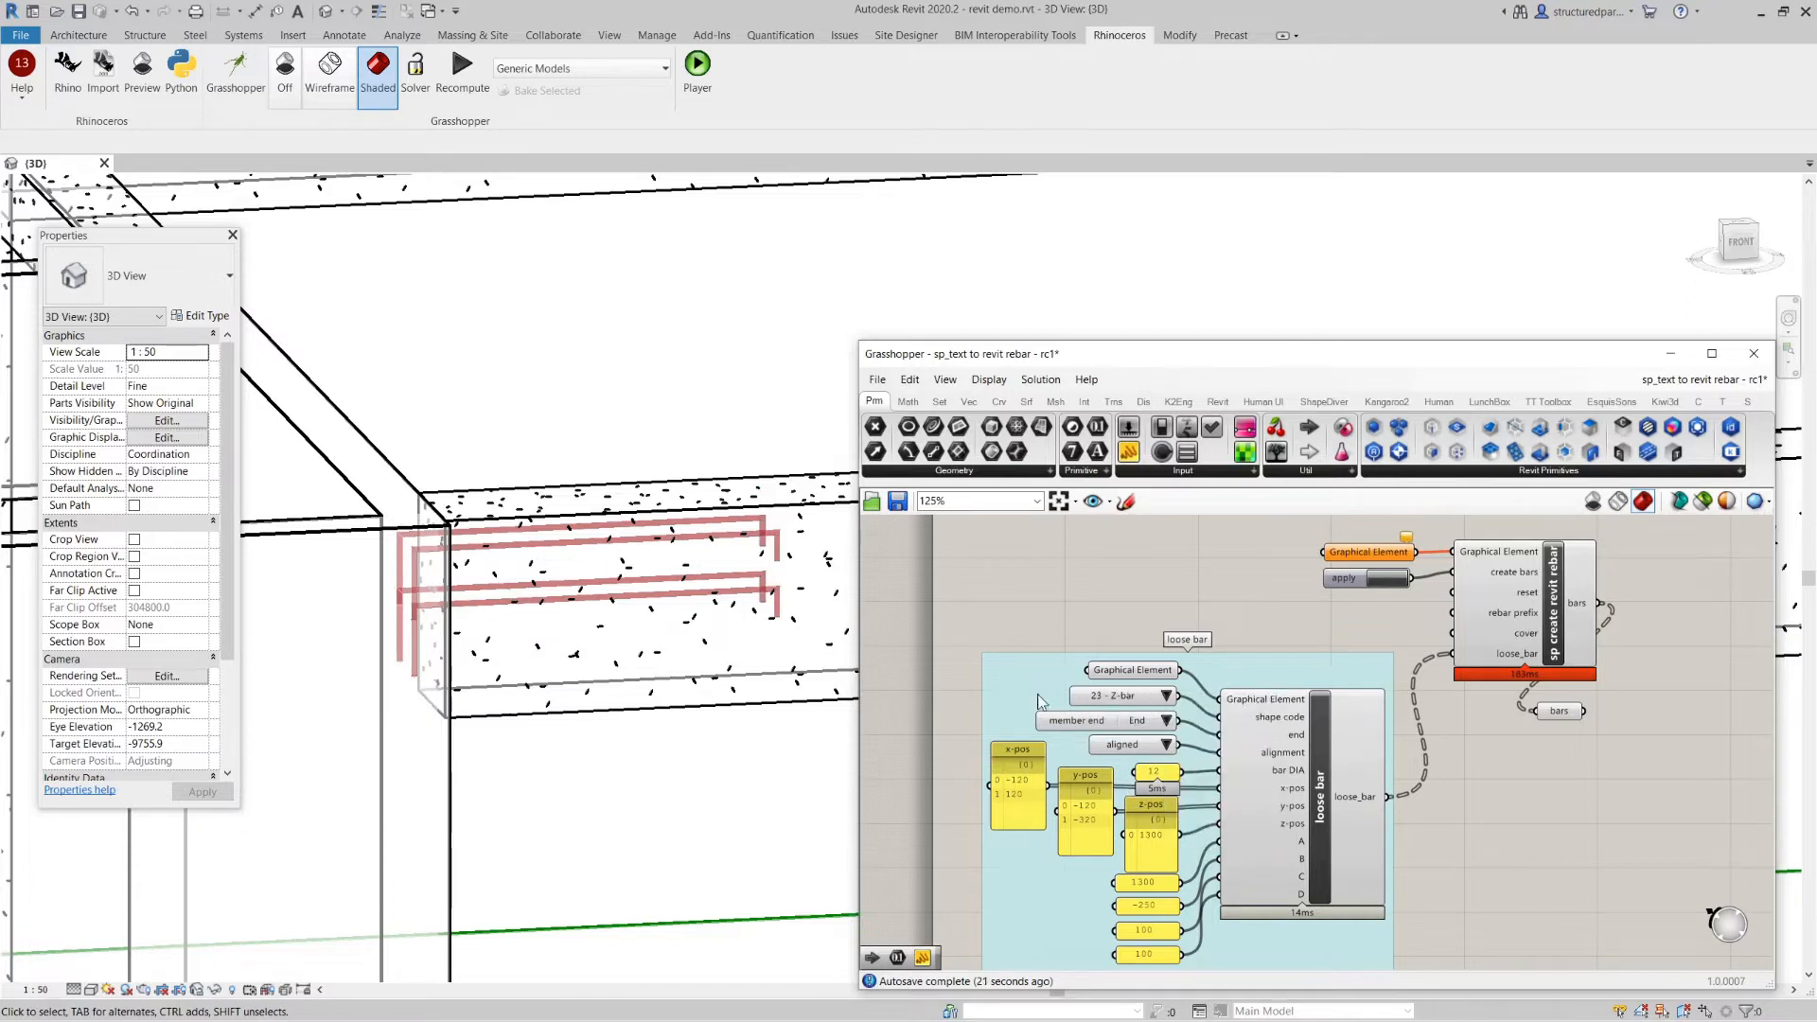
click(1166, 697)
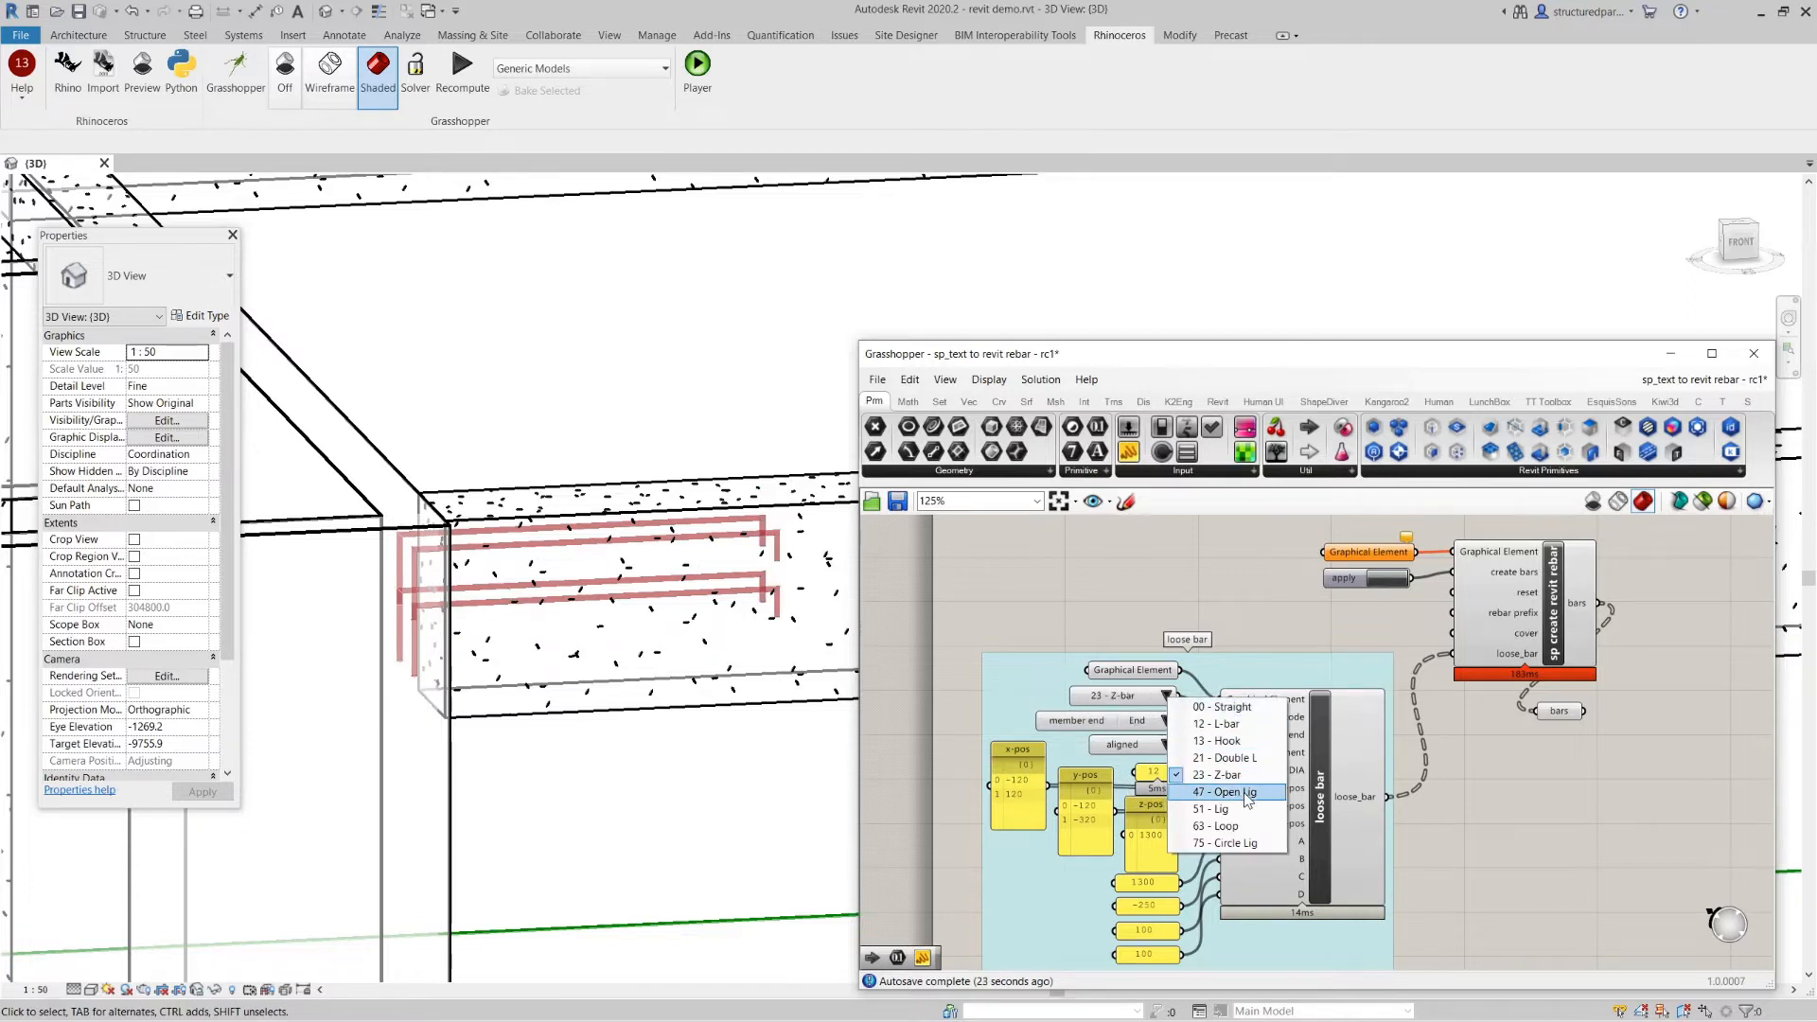
mouse_move(1247, 825)
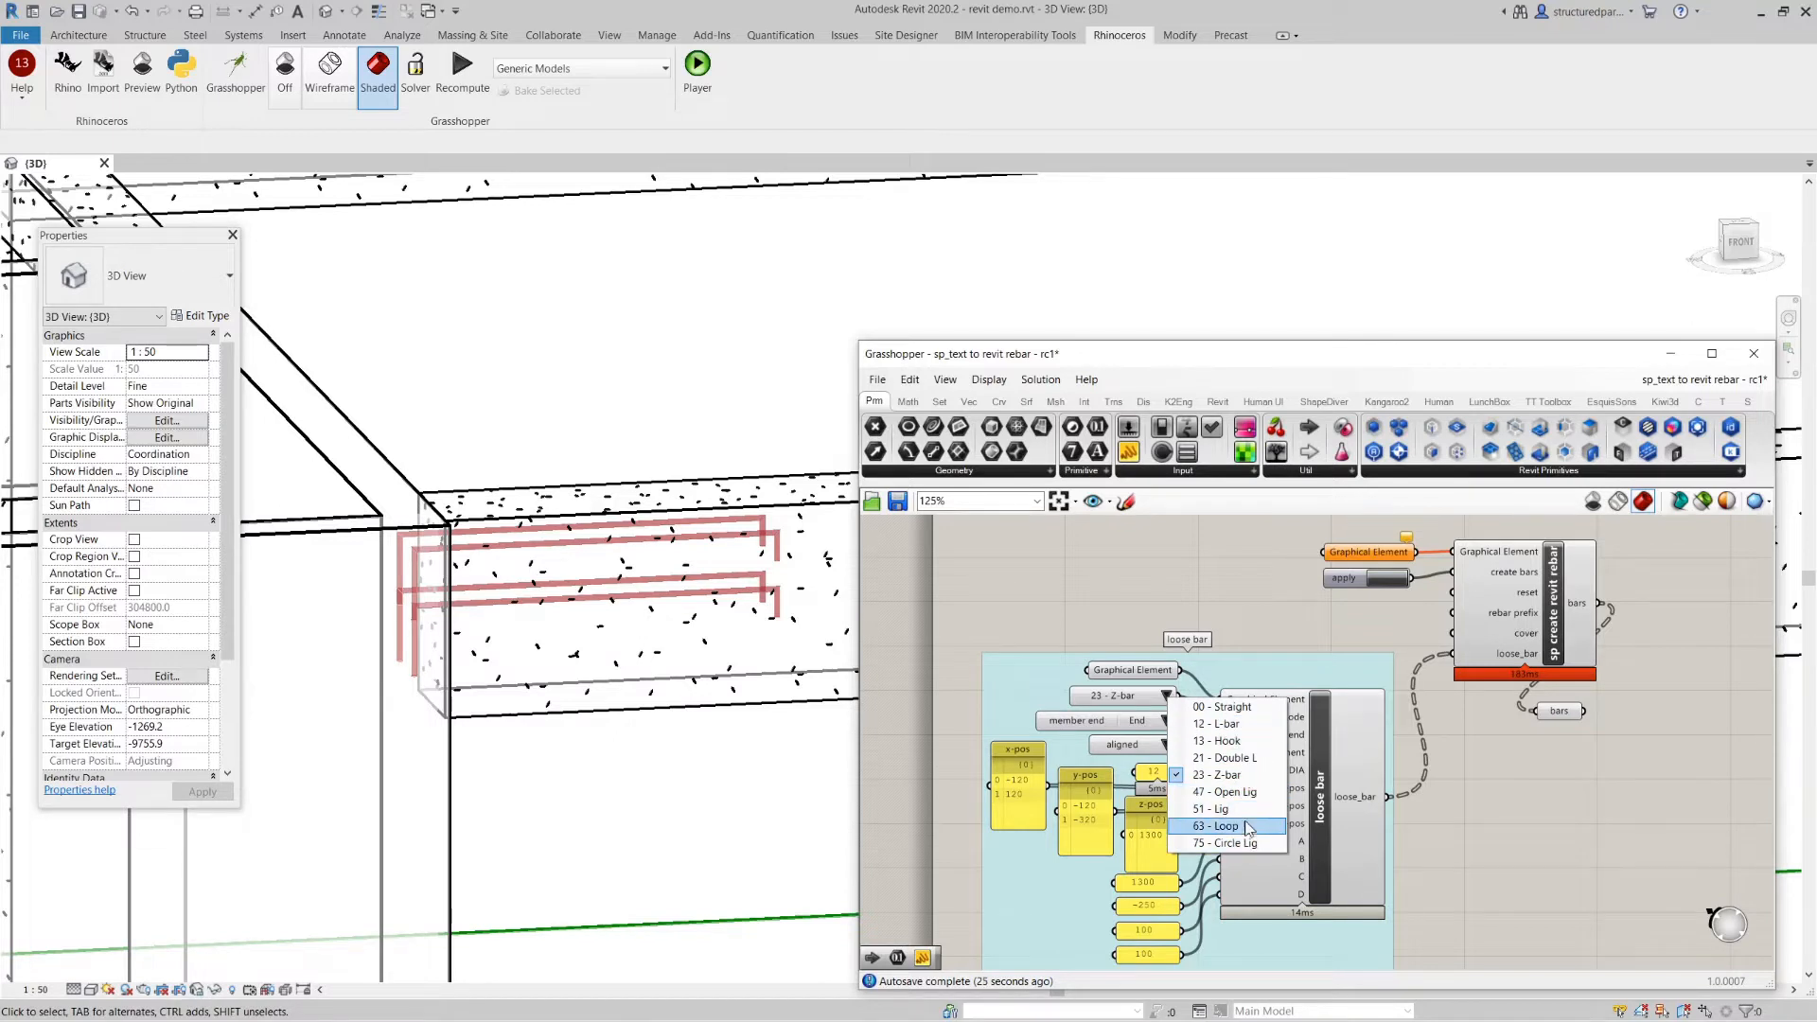
mouse_move(1222, 722)
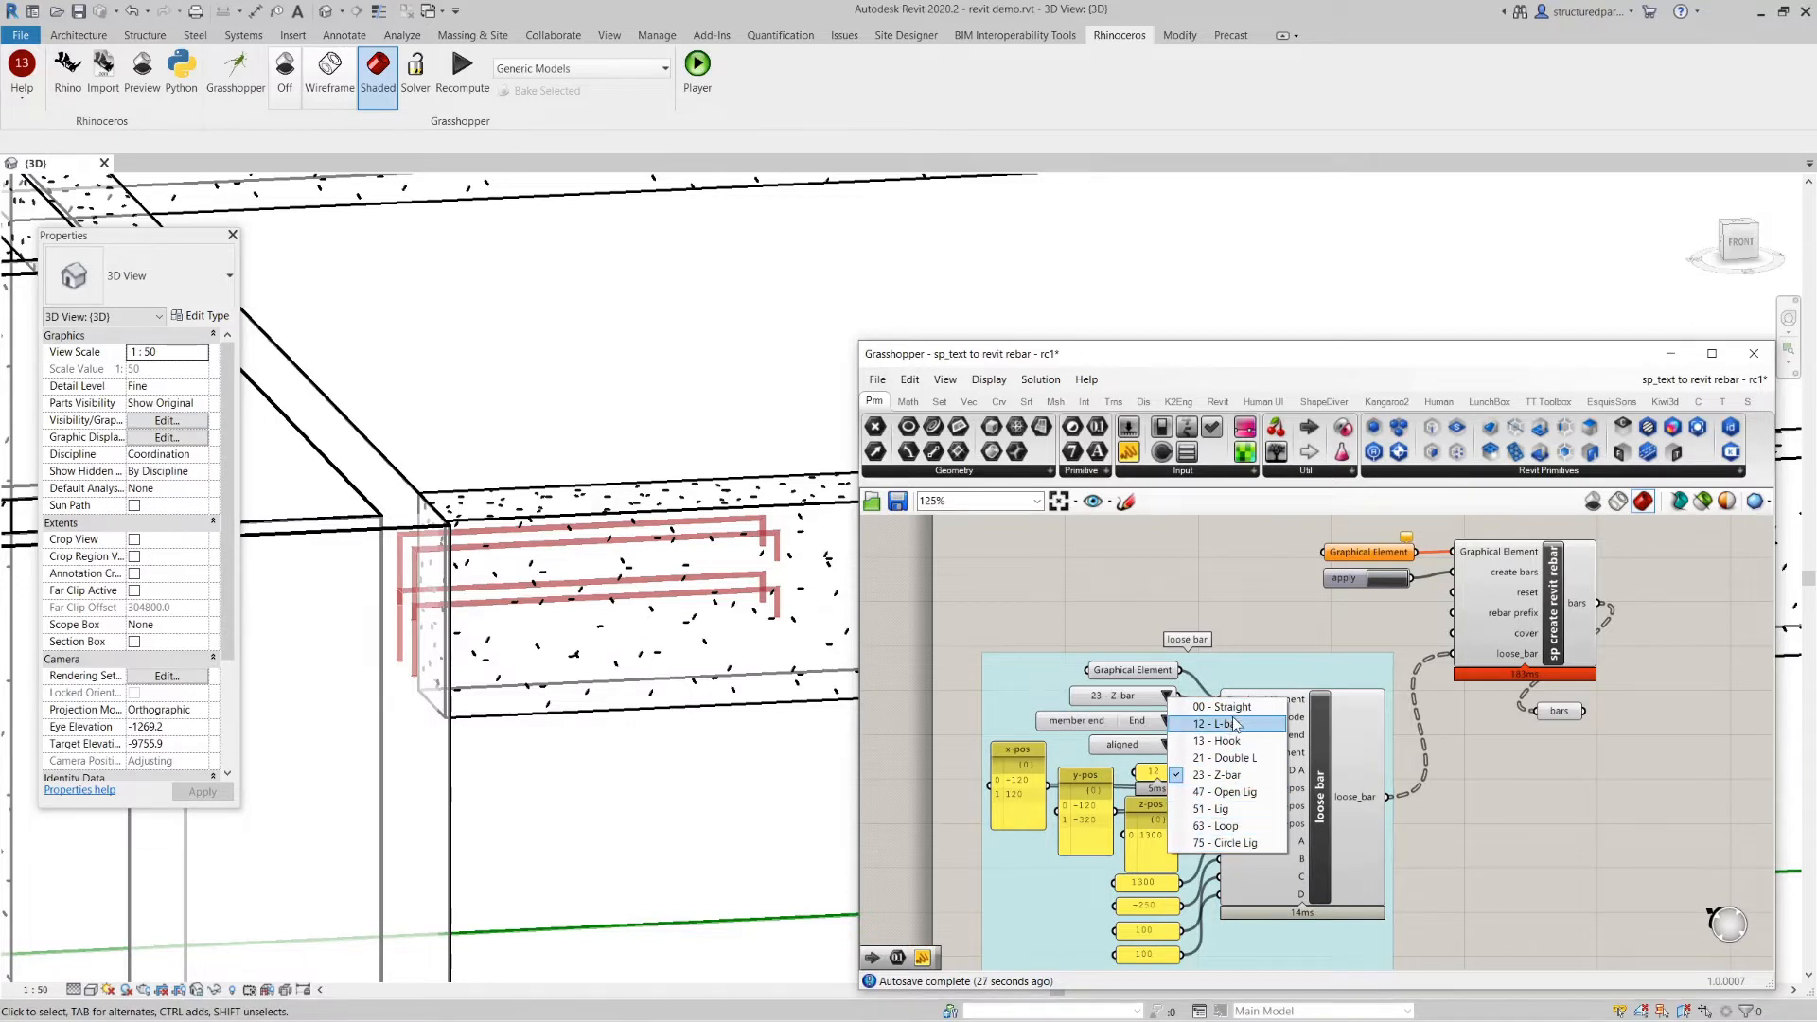
click(1222, 723)
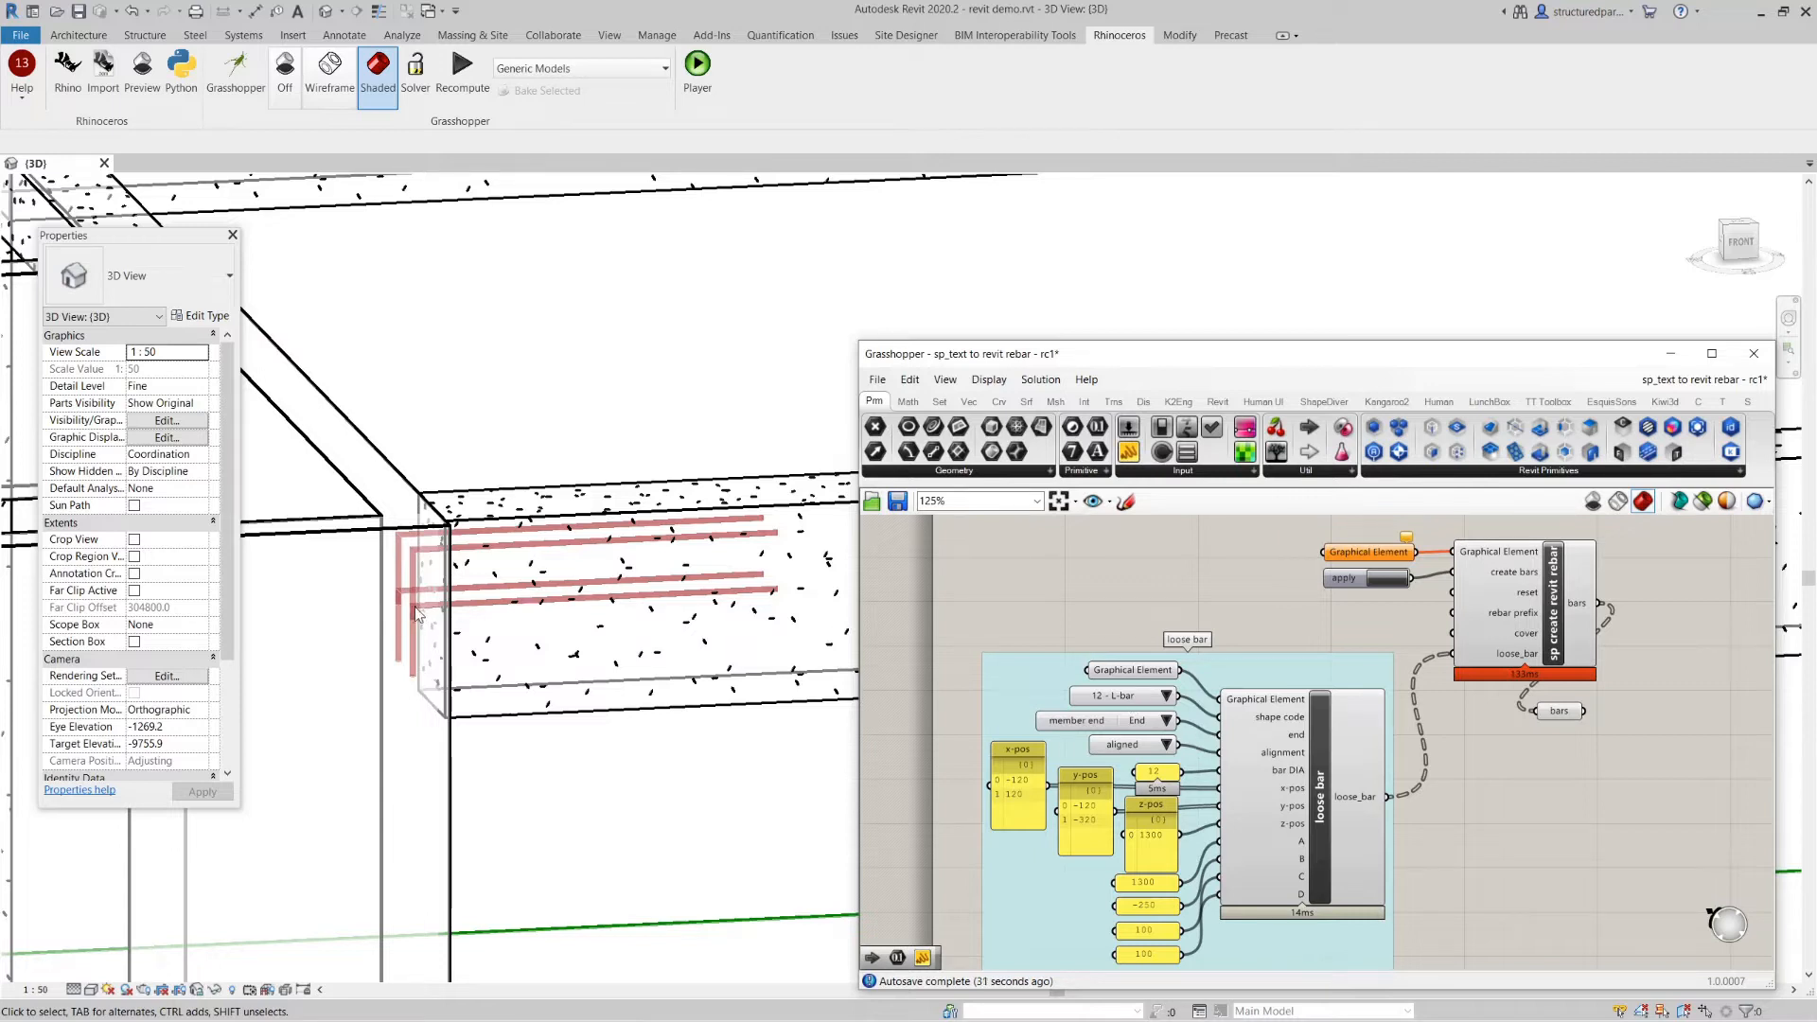
mouse_move(1200, 825)
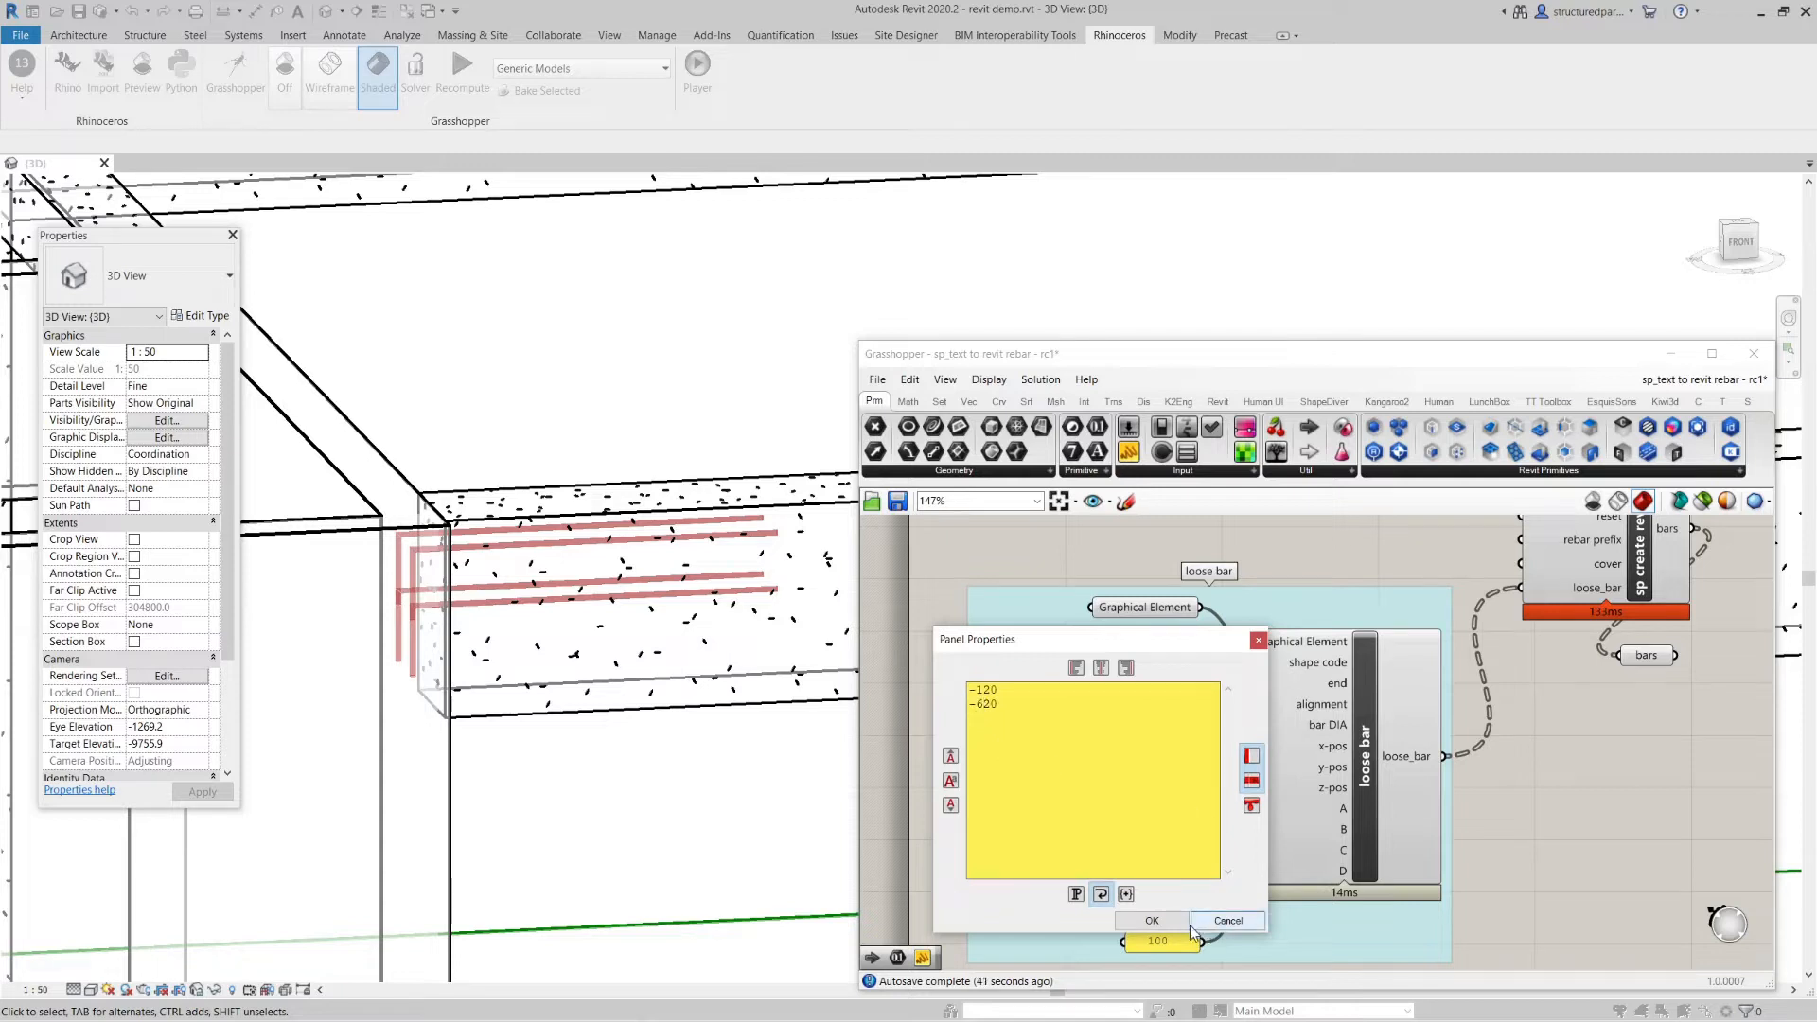
- Confirm the y-positions -120 and -620 and check the lowered bar in the Revit preview
click(1151, 919)
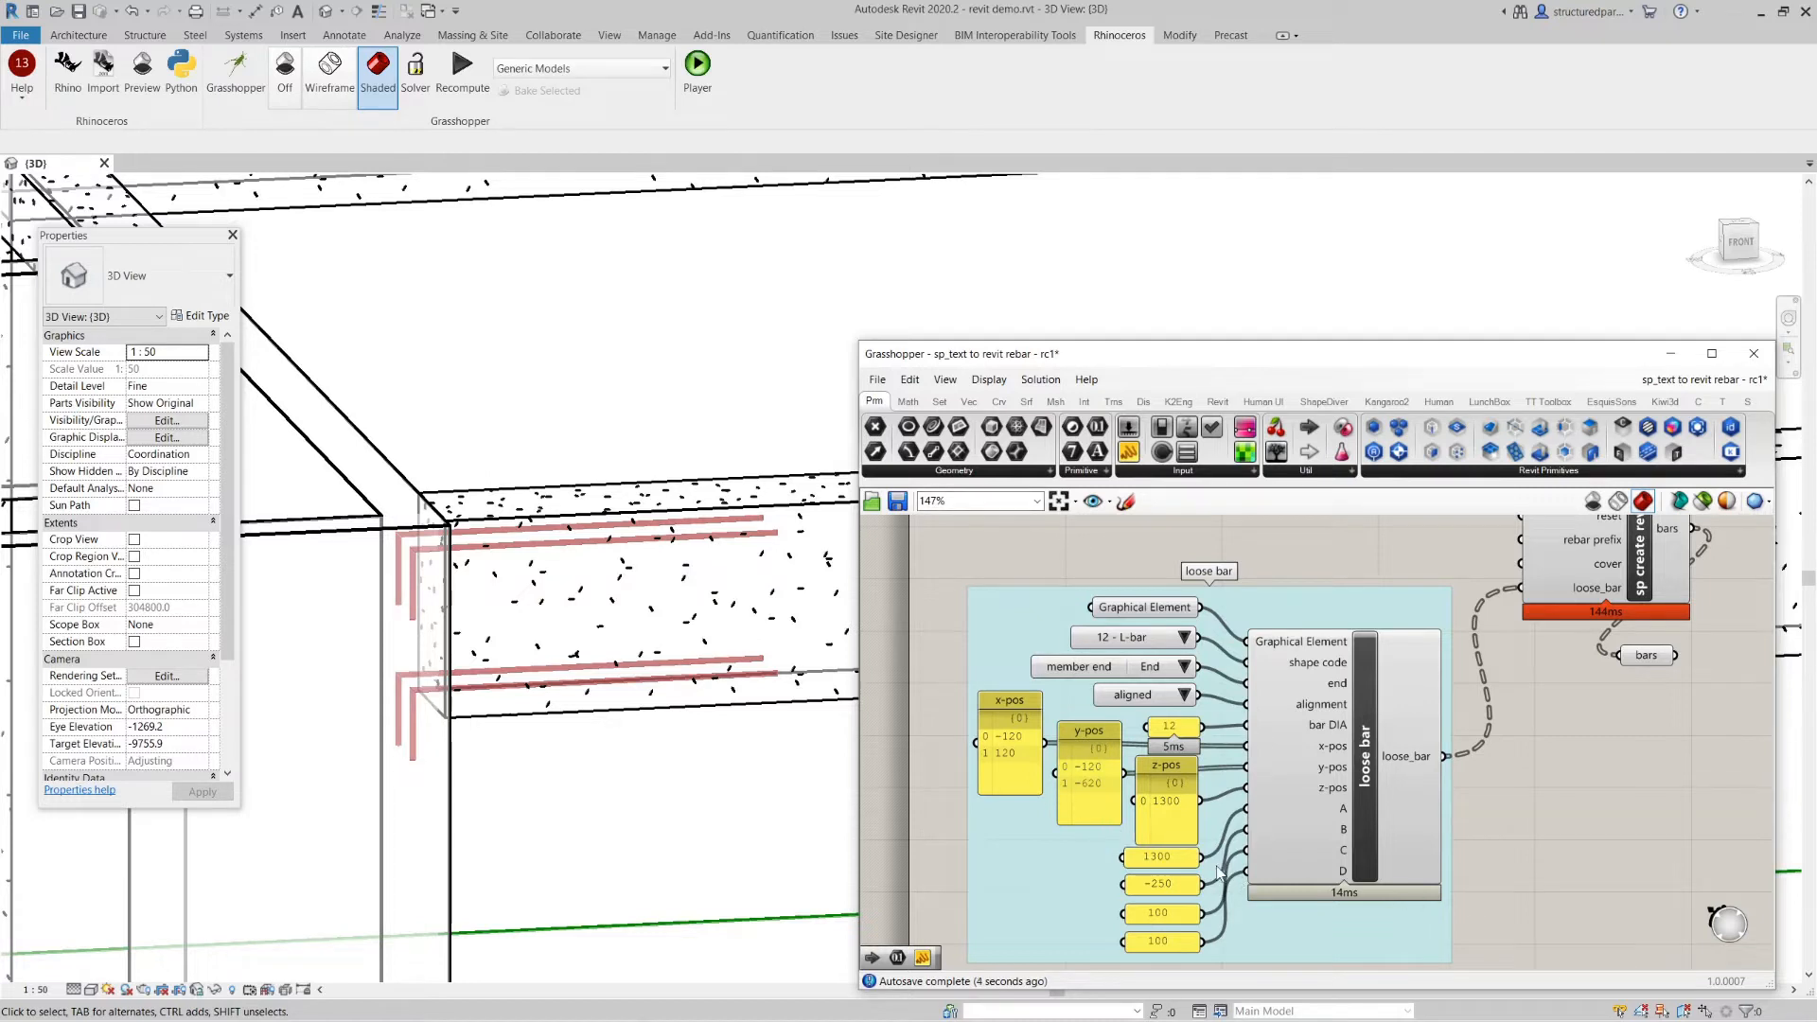
mouse_move(542, 448)
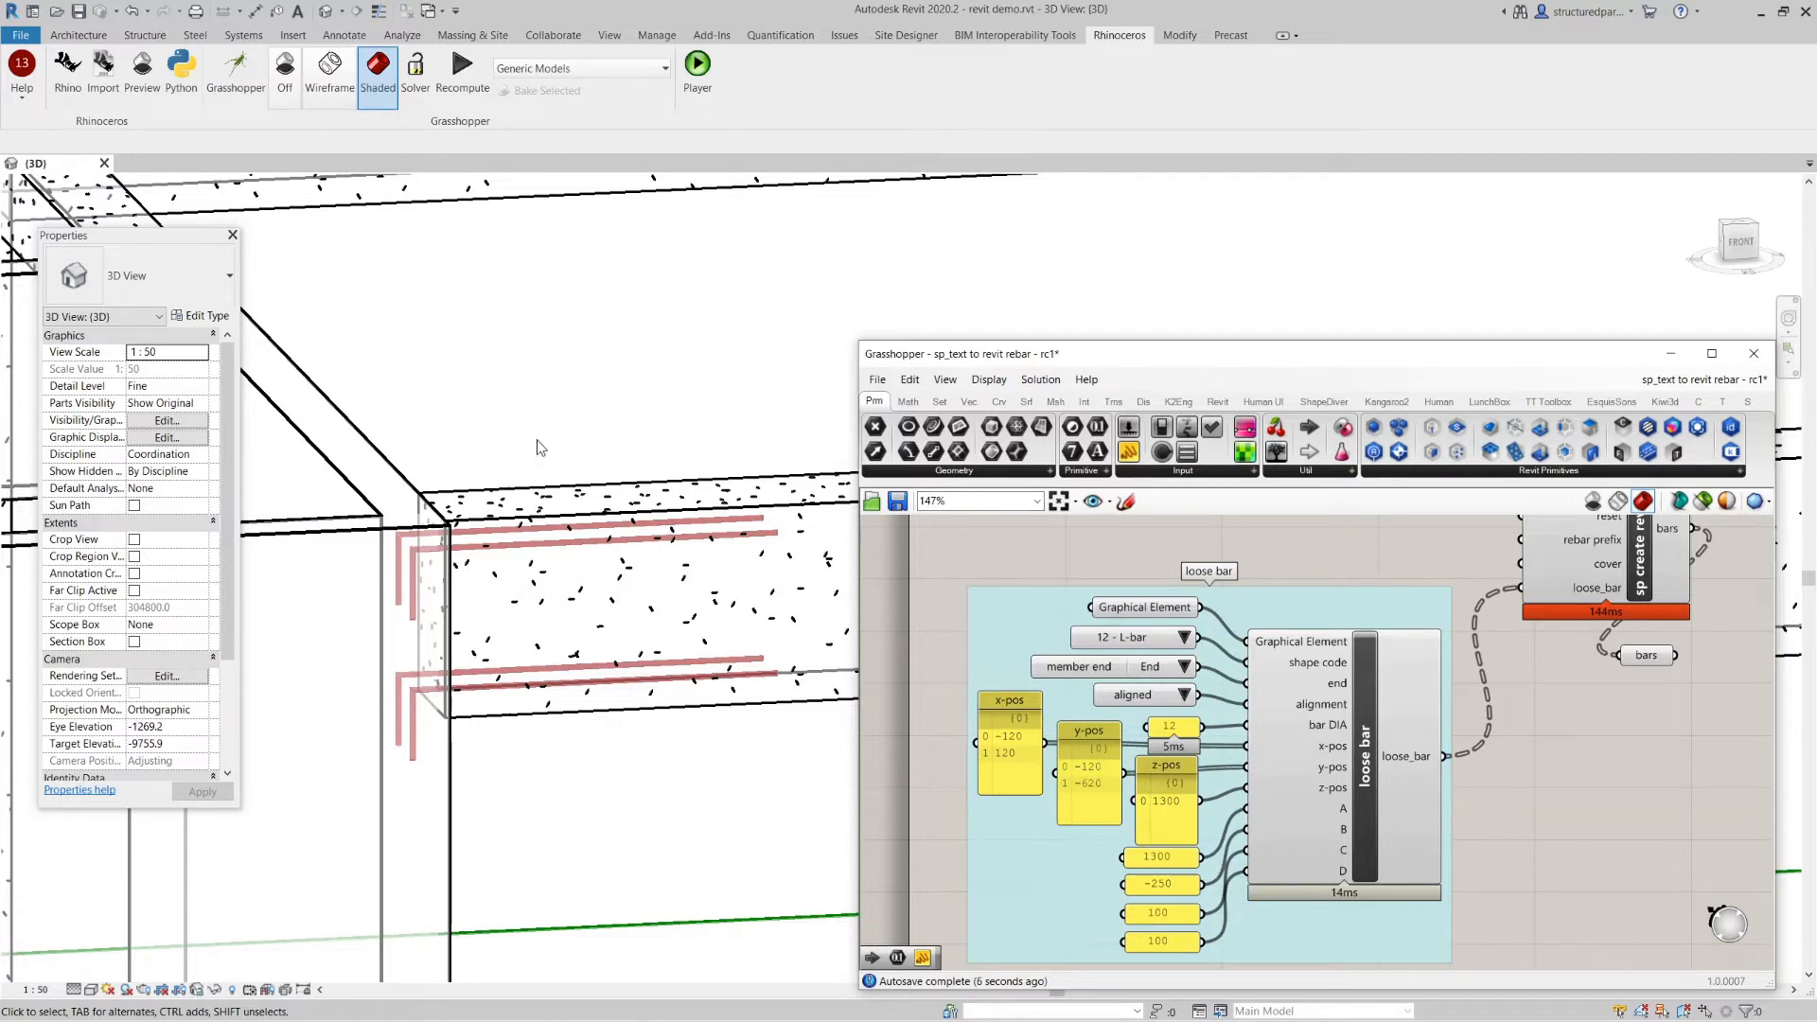
click(1752, 352)
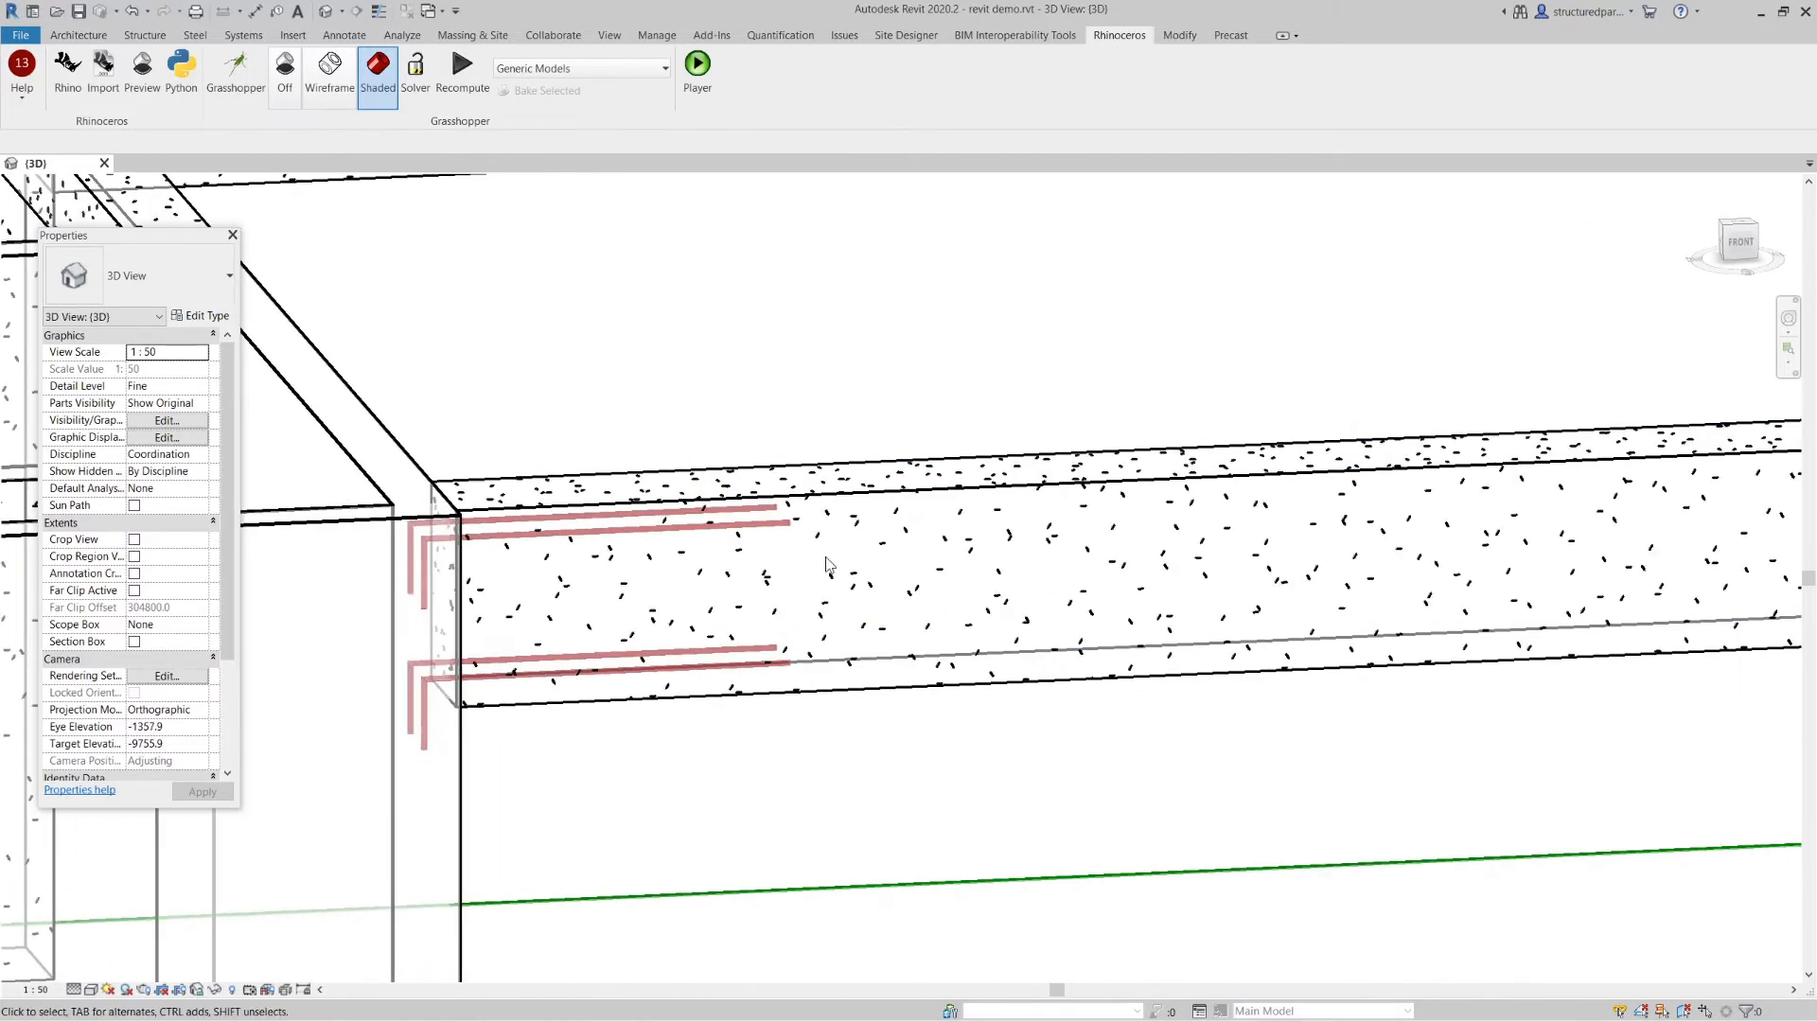
click(235, 66)
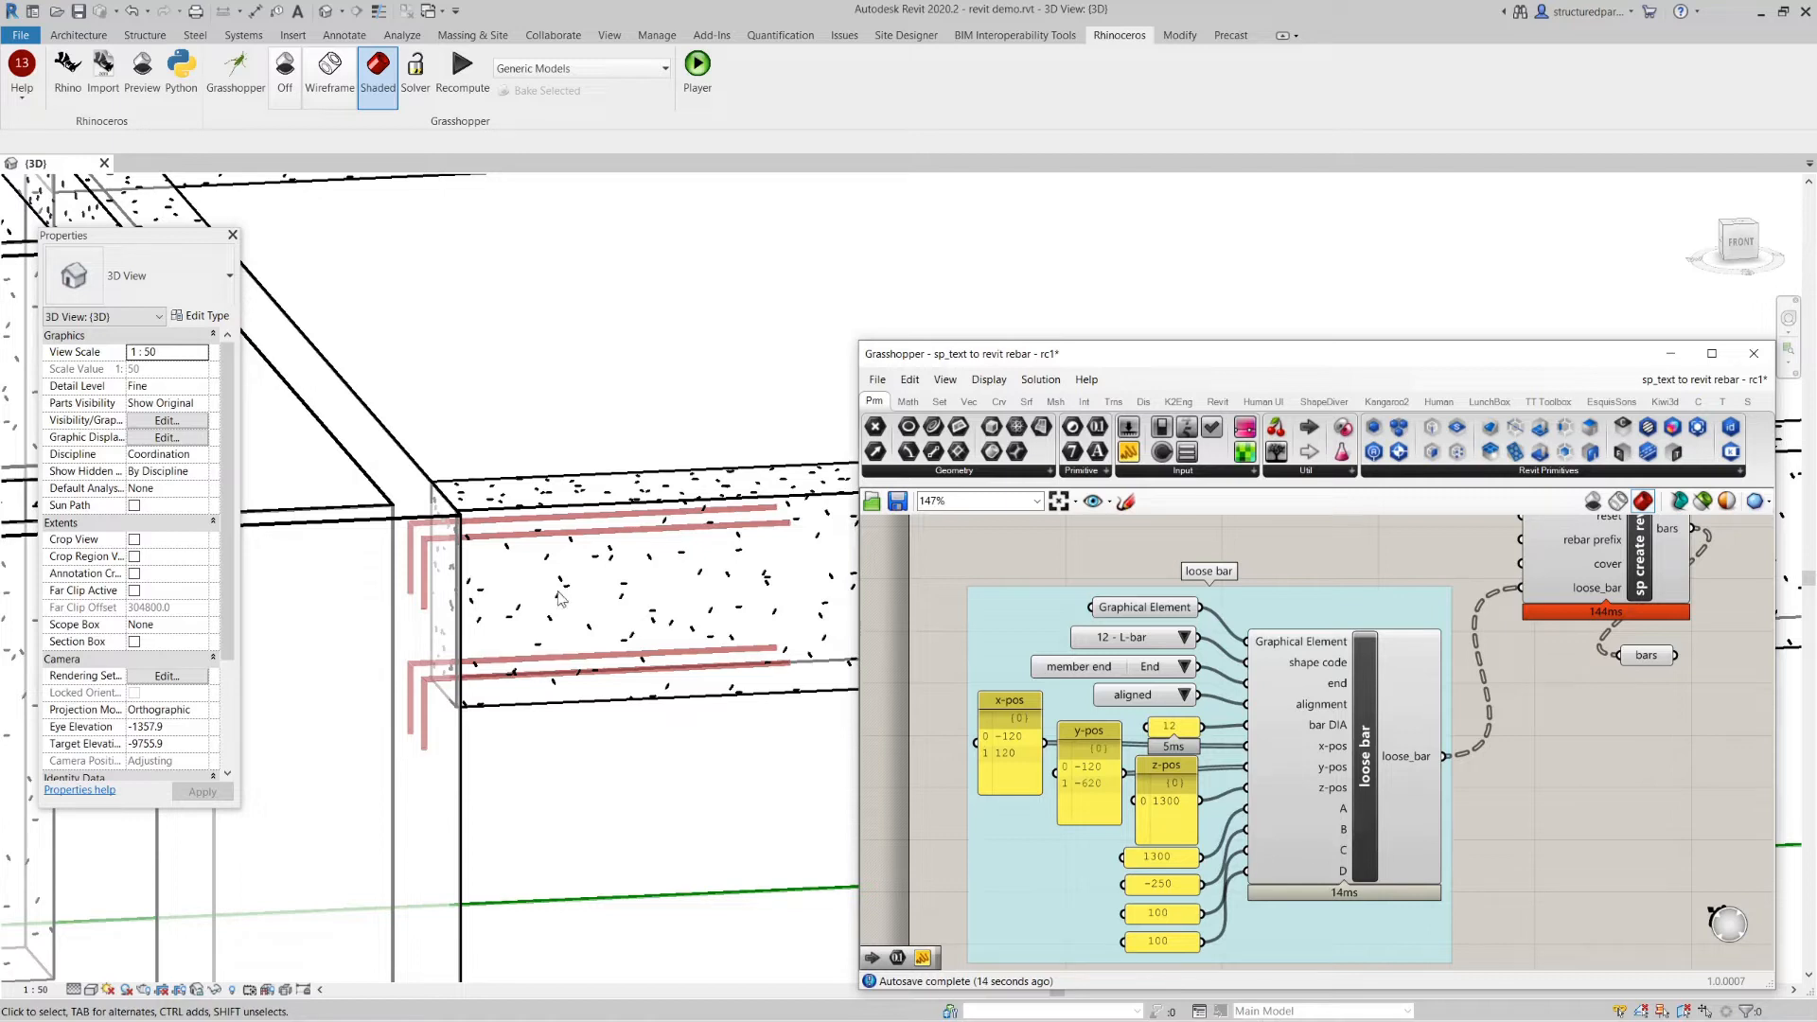
mouse_move(1321, 560)
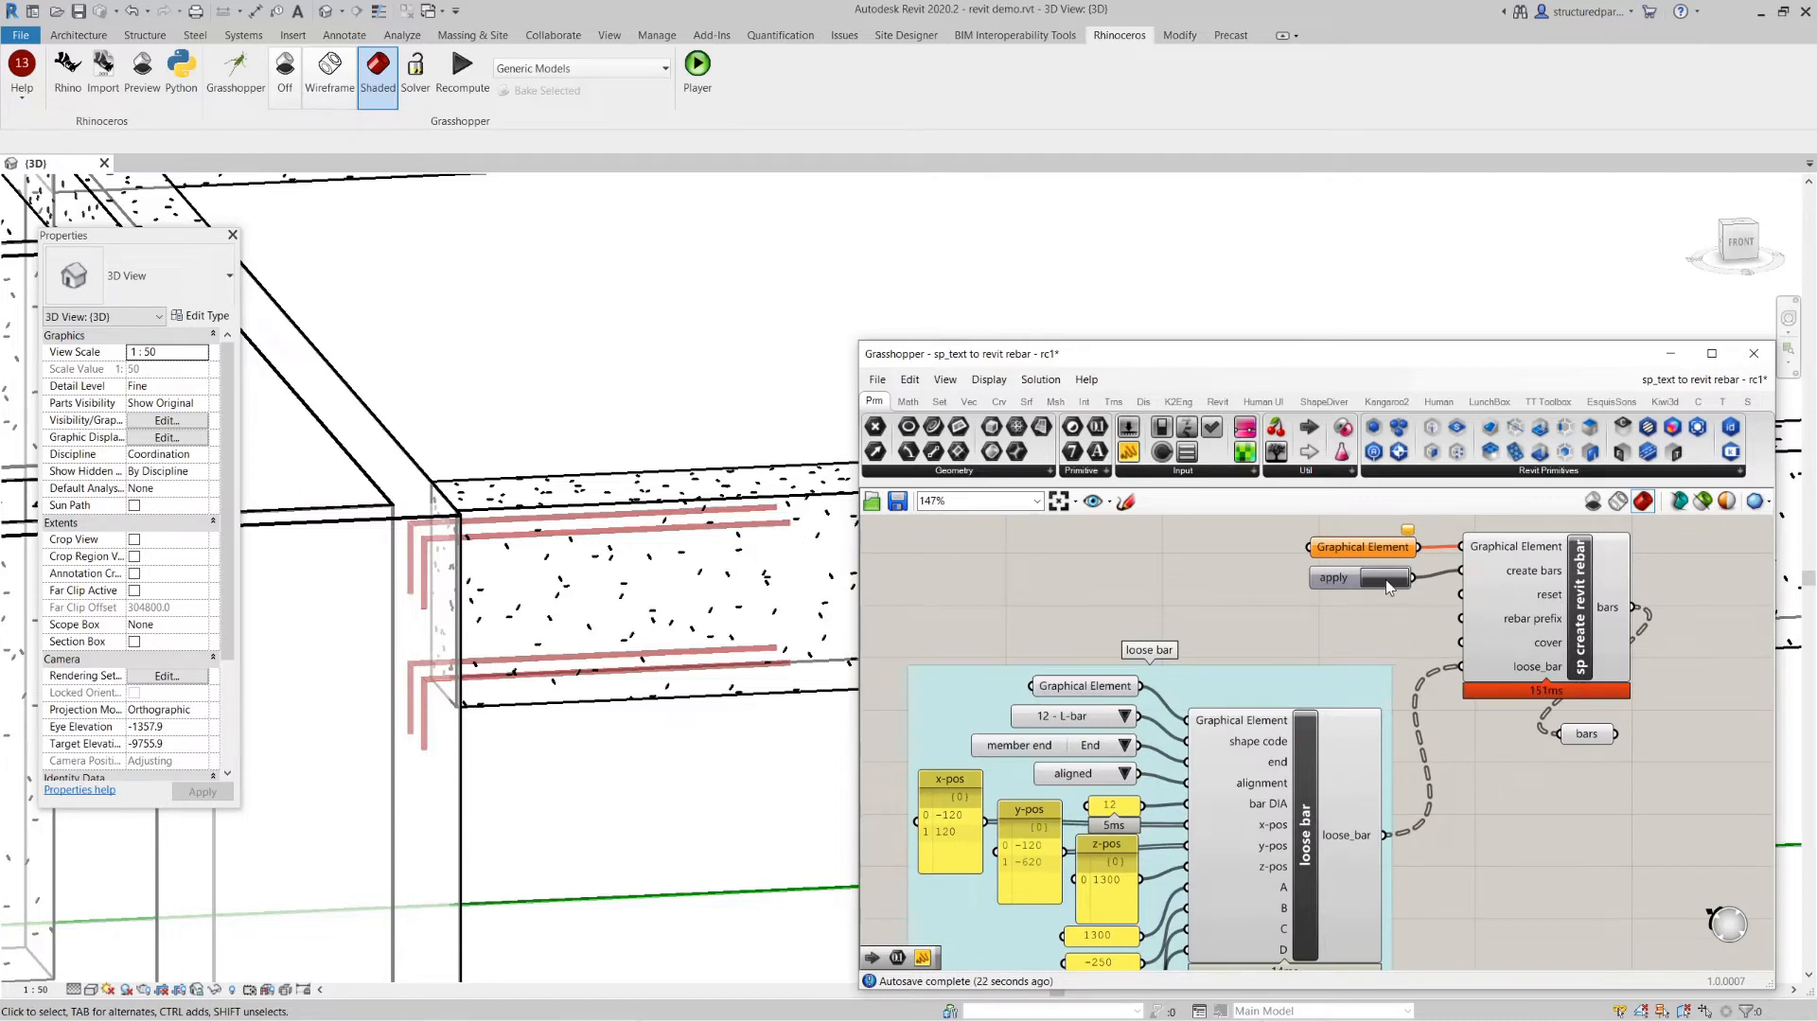
- Create the two loose L-bars at CB1's end as Revit rebar, dismissing the identical-rebar warning
click(1359, 577)
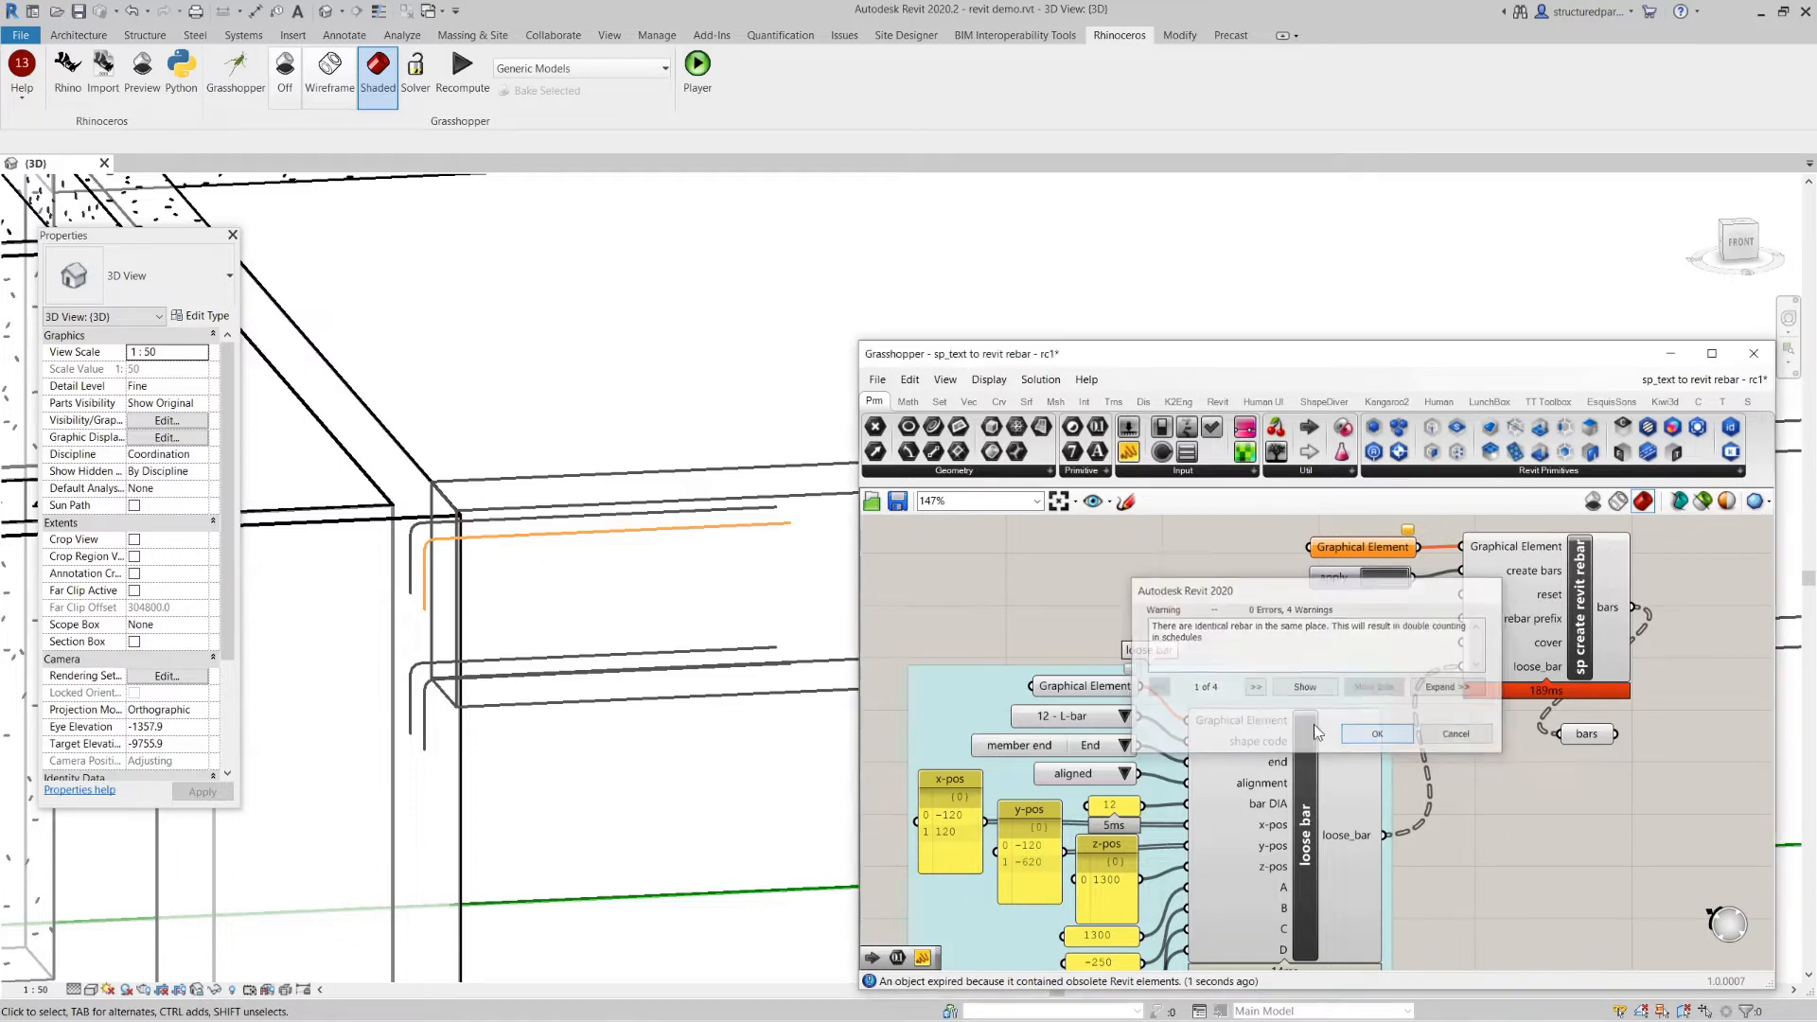
click(1377, 734)
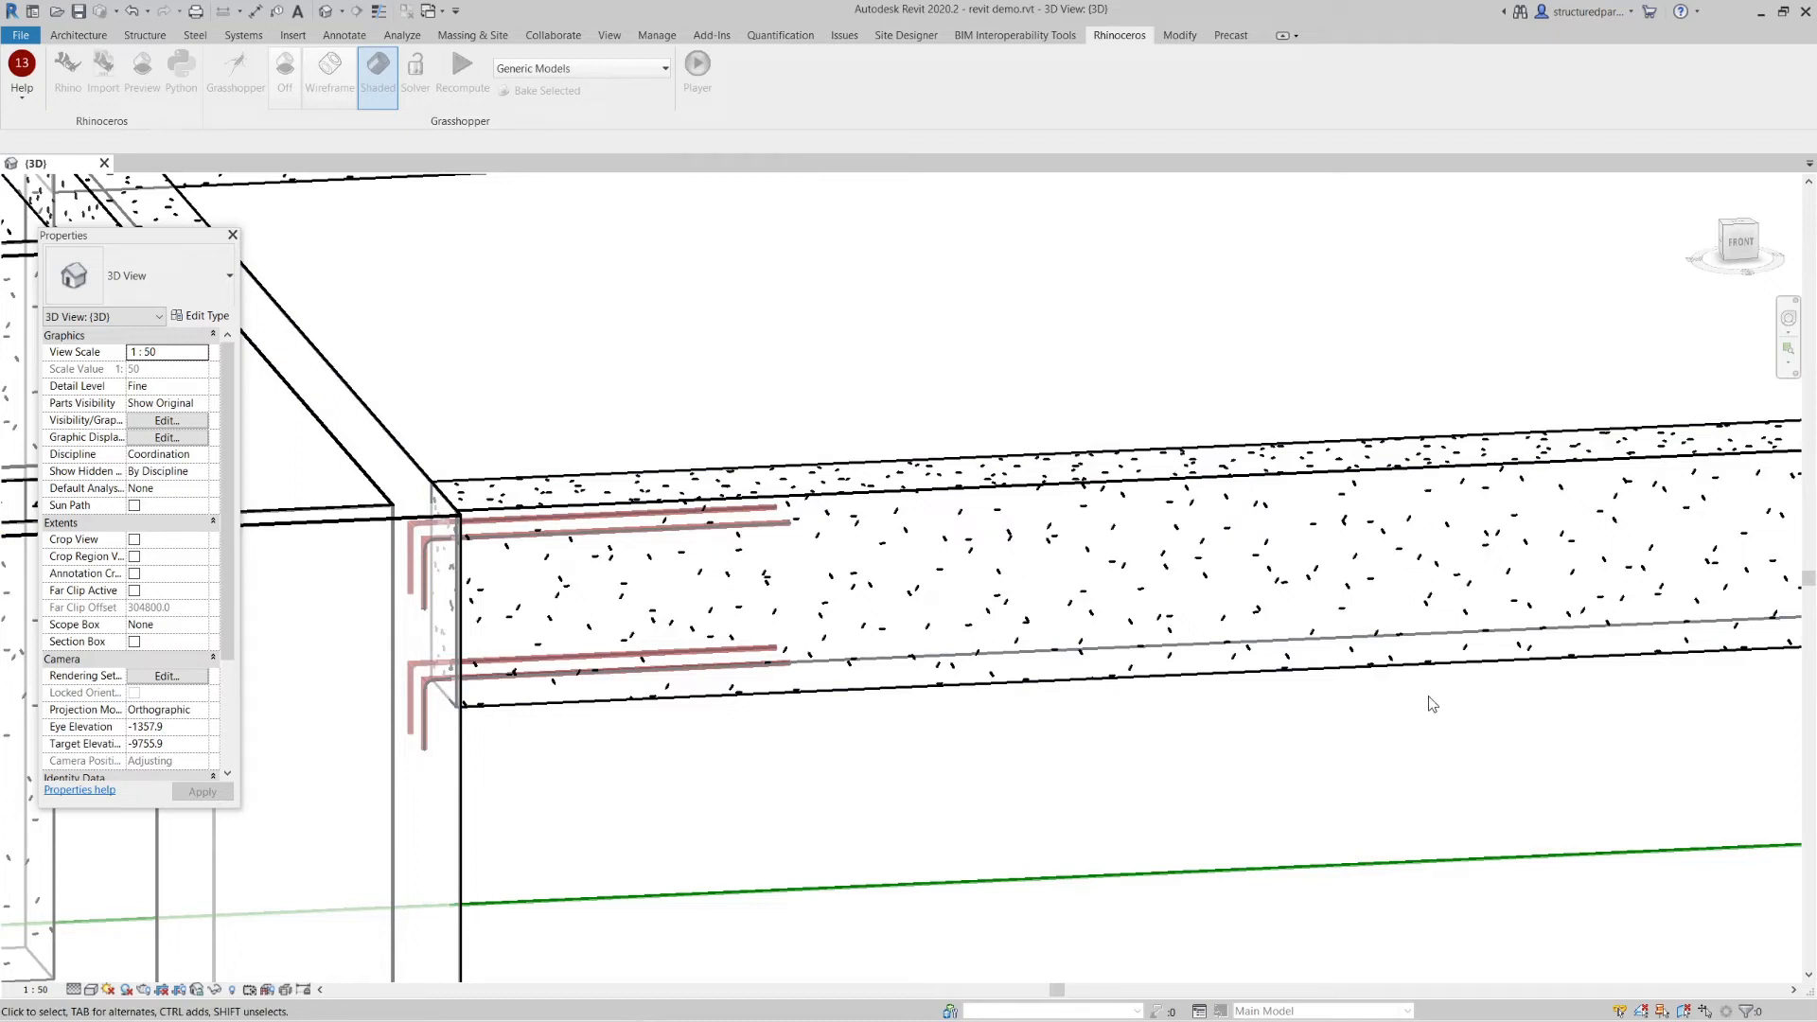
mouse_move(715, 354)
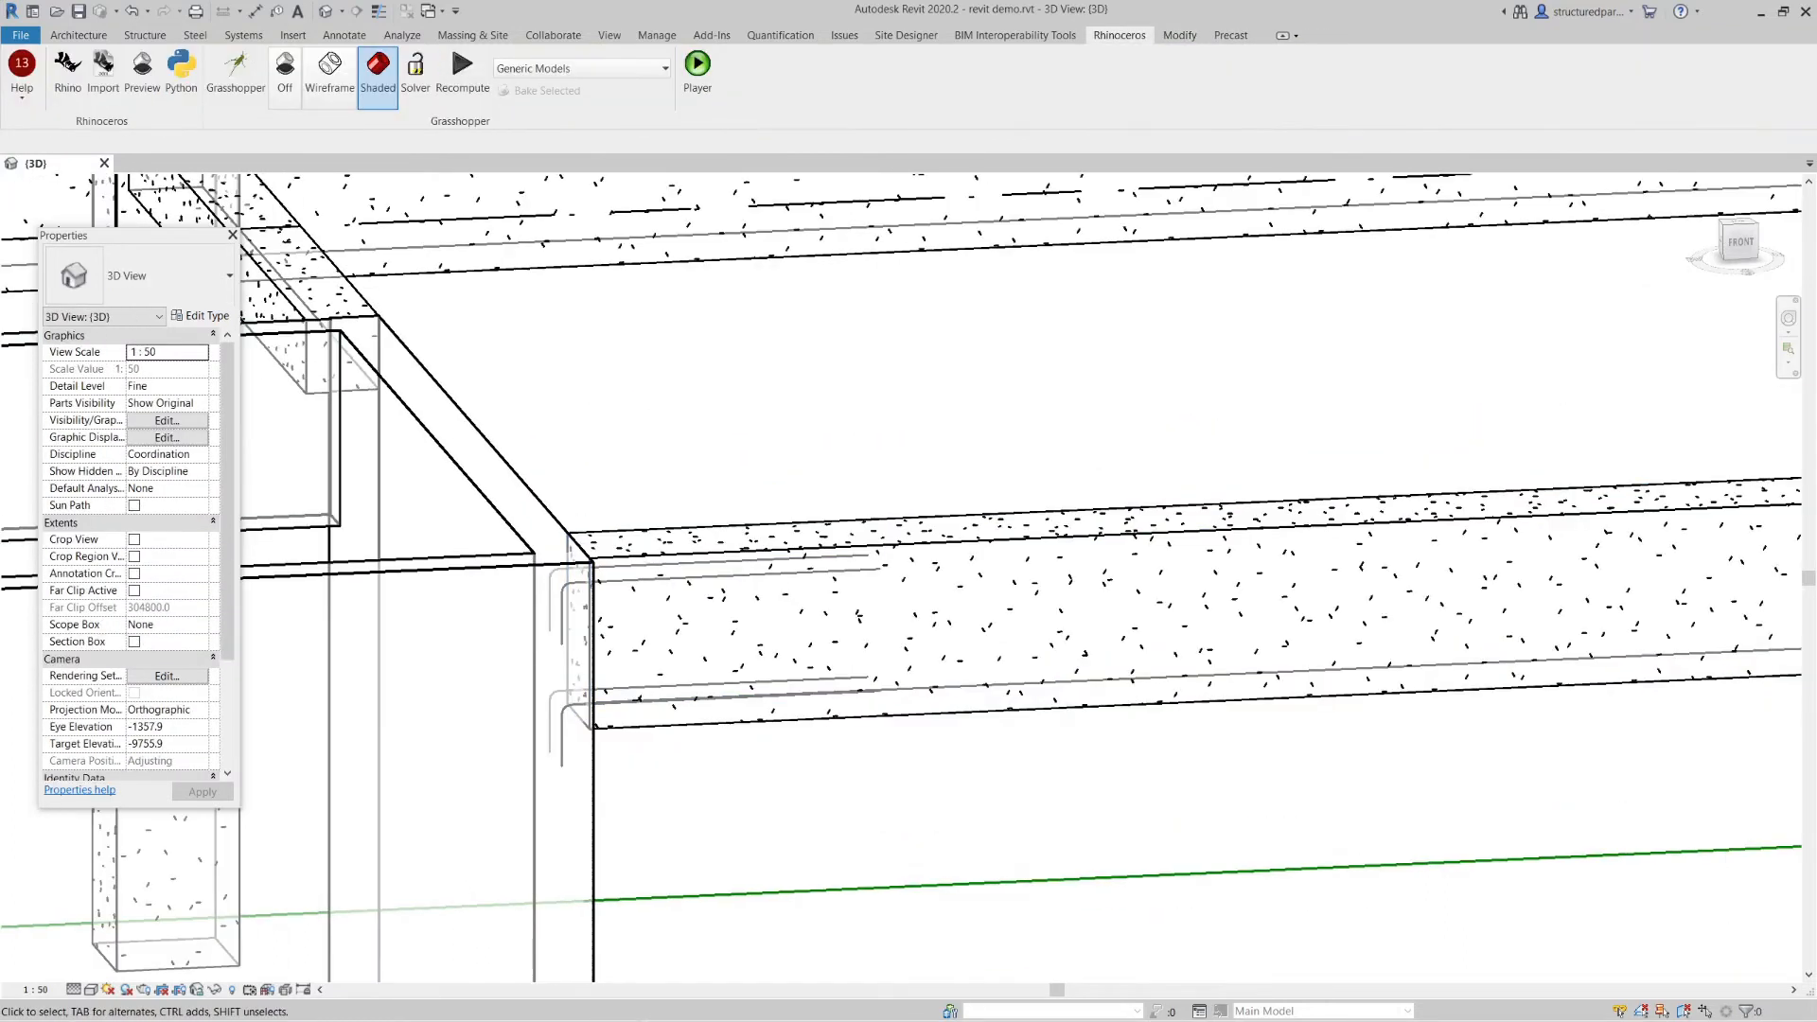
- Set beam CB1 as the Graphical Element input so its full rebar cage previews
click(234, 72)
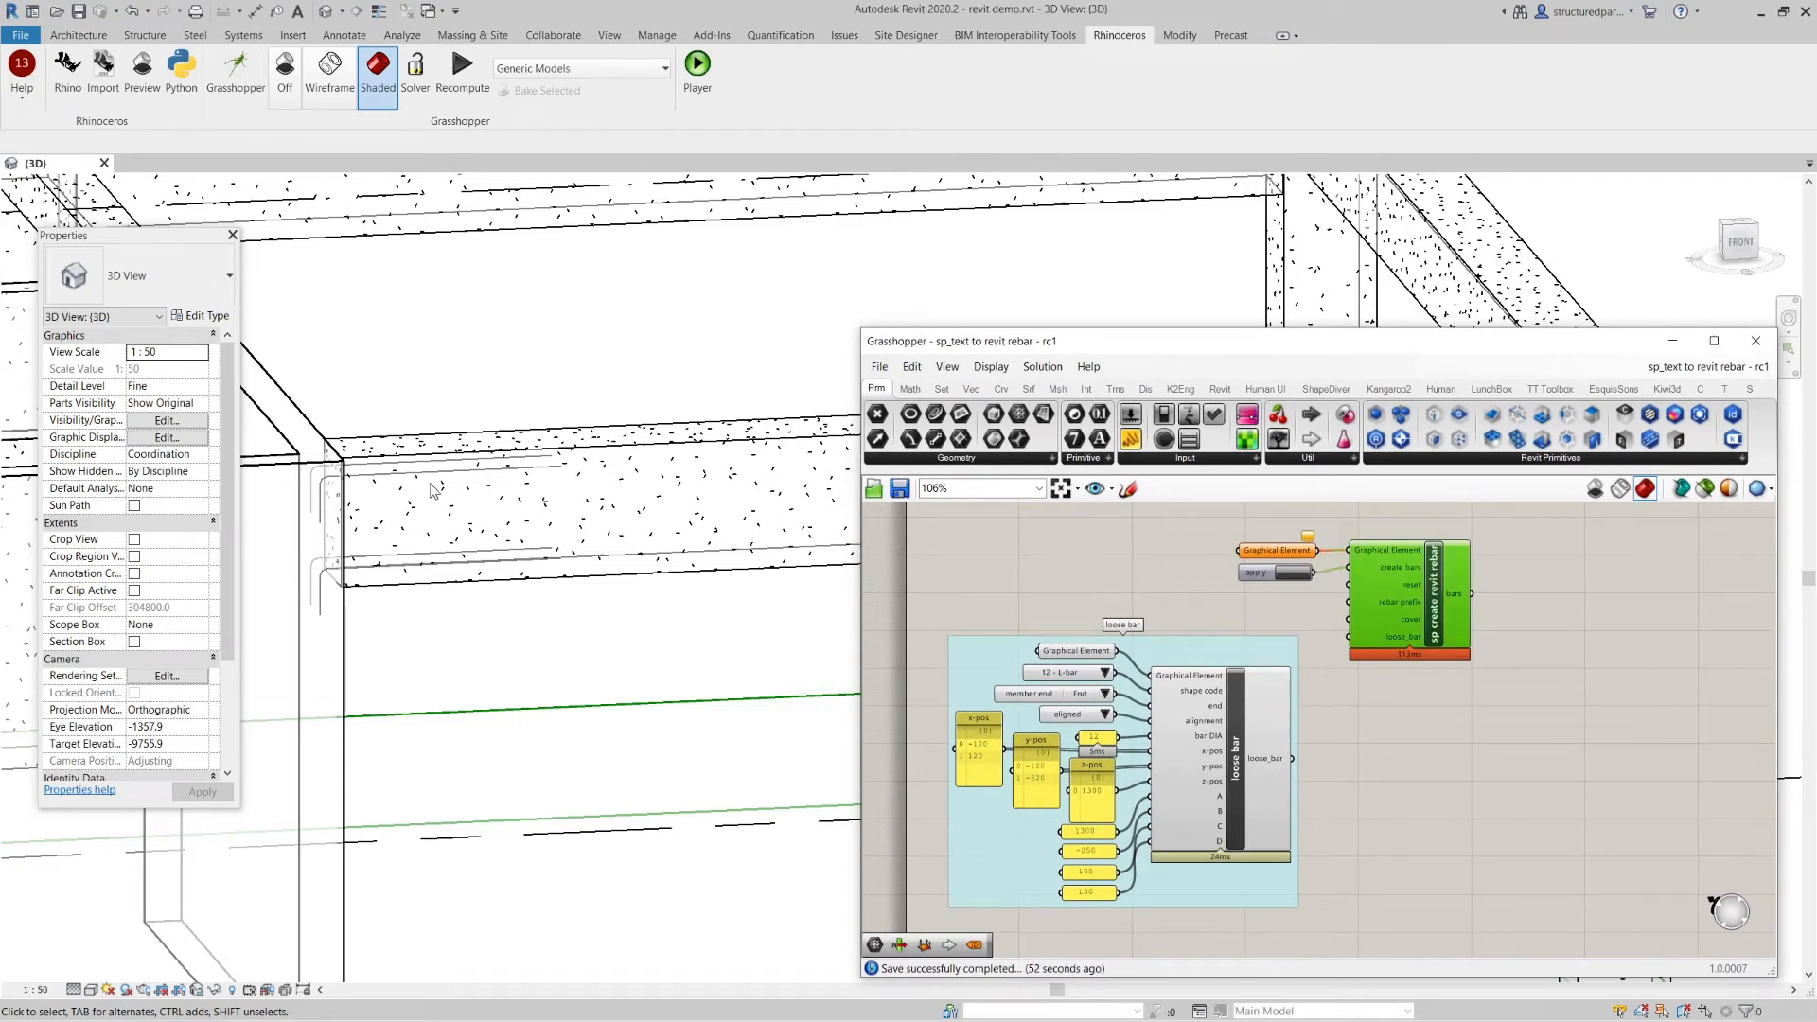
mouse_move(1563, 609)
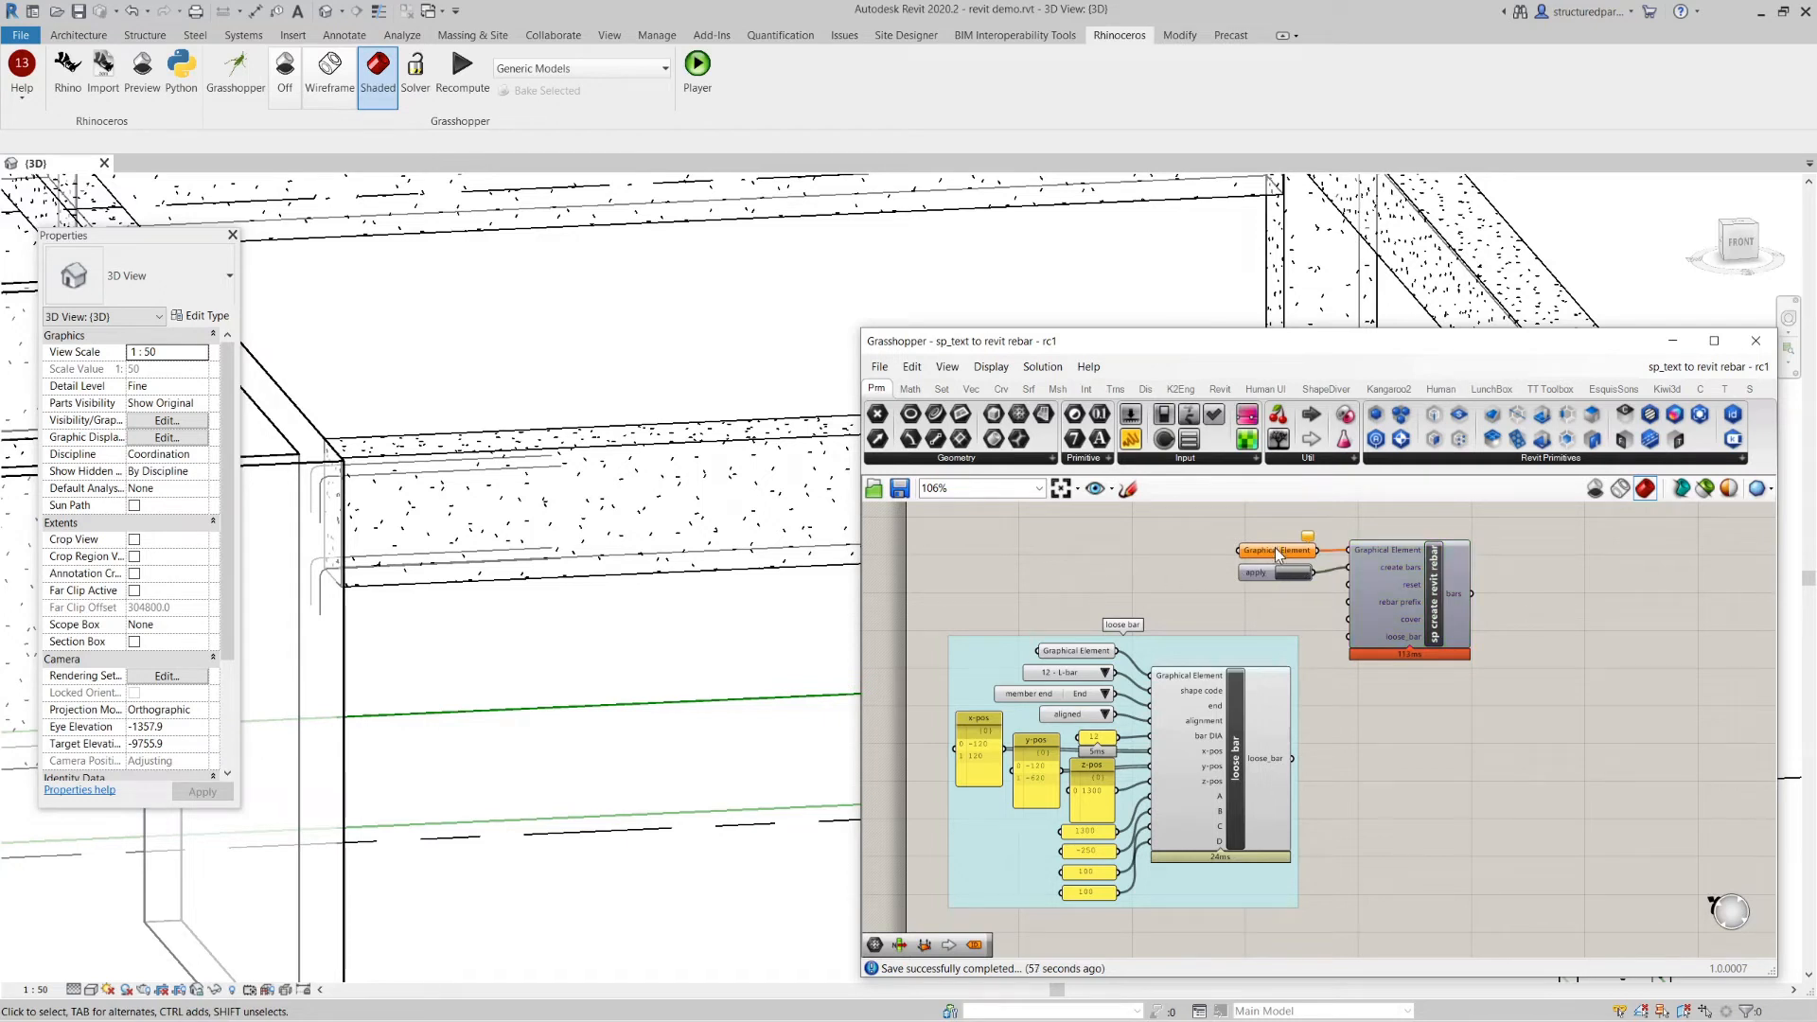
right_click(1276, 548)
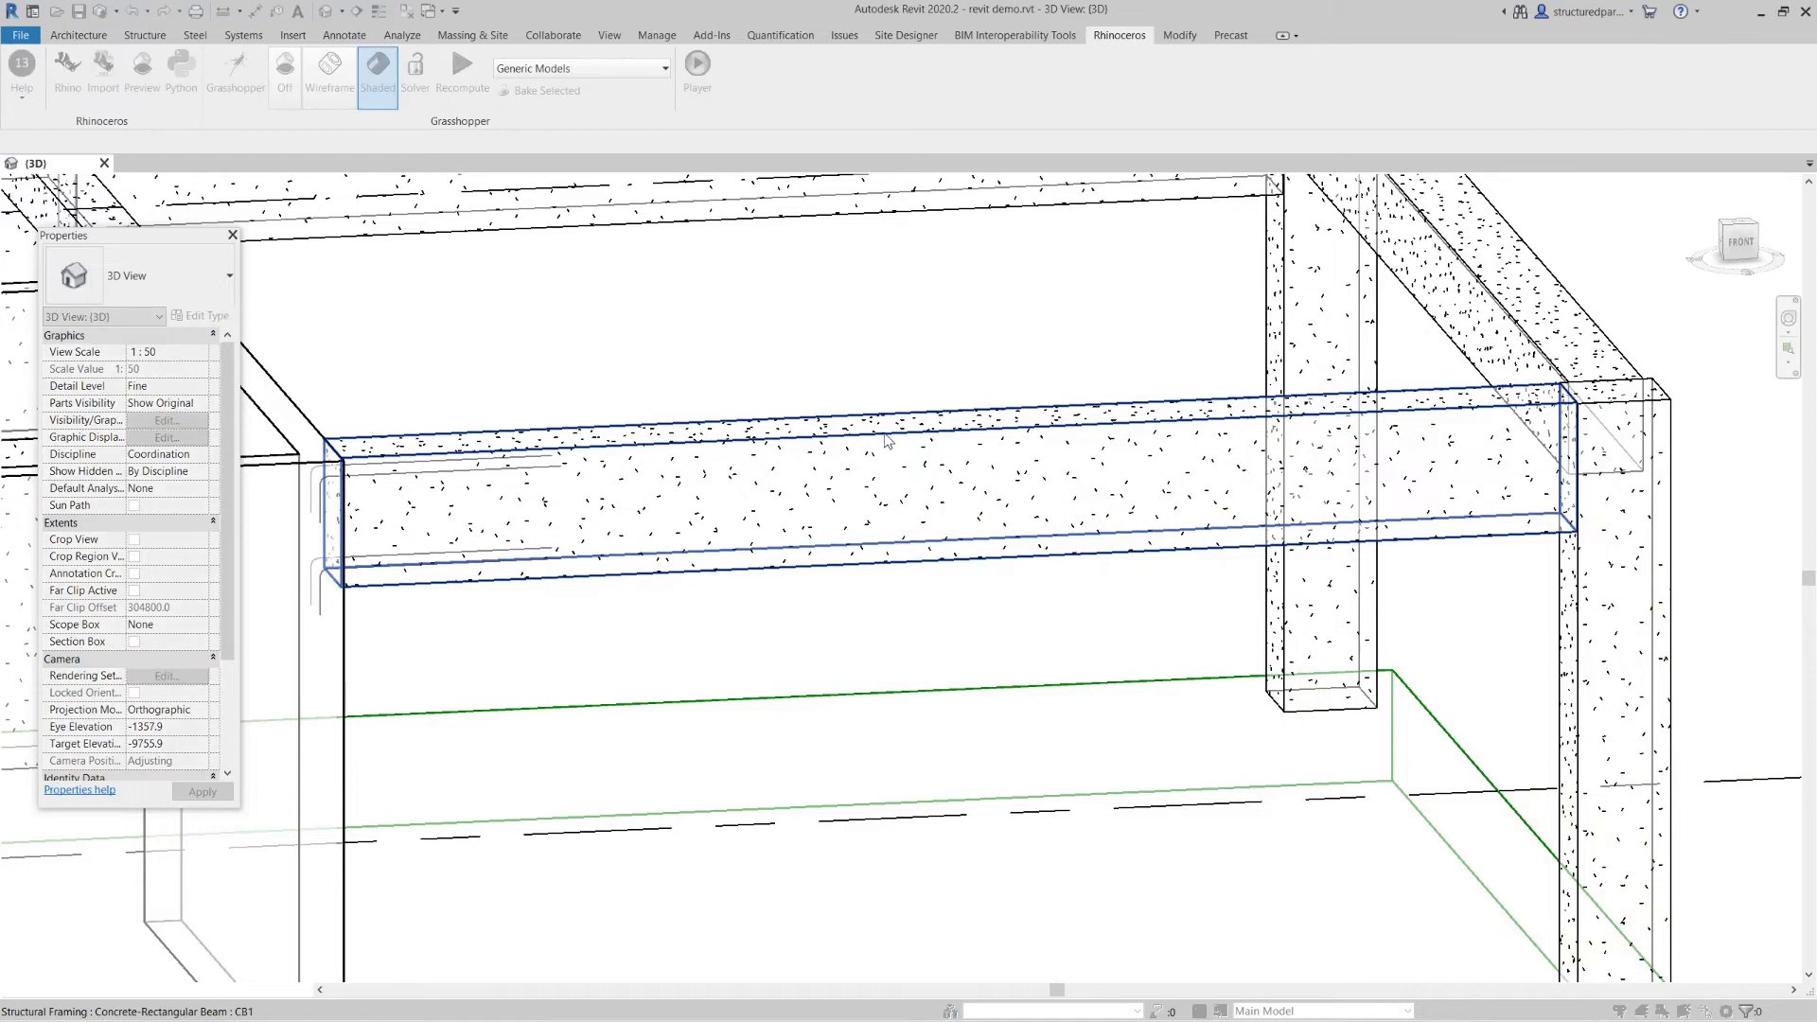
click(235, 64)
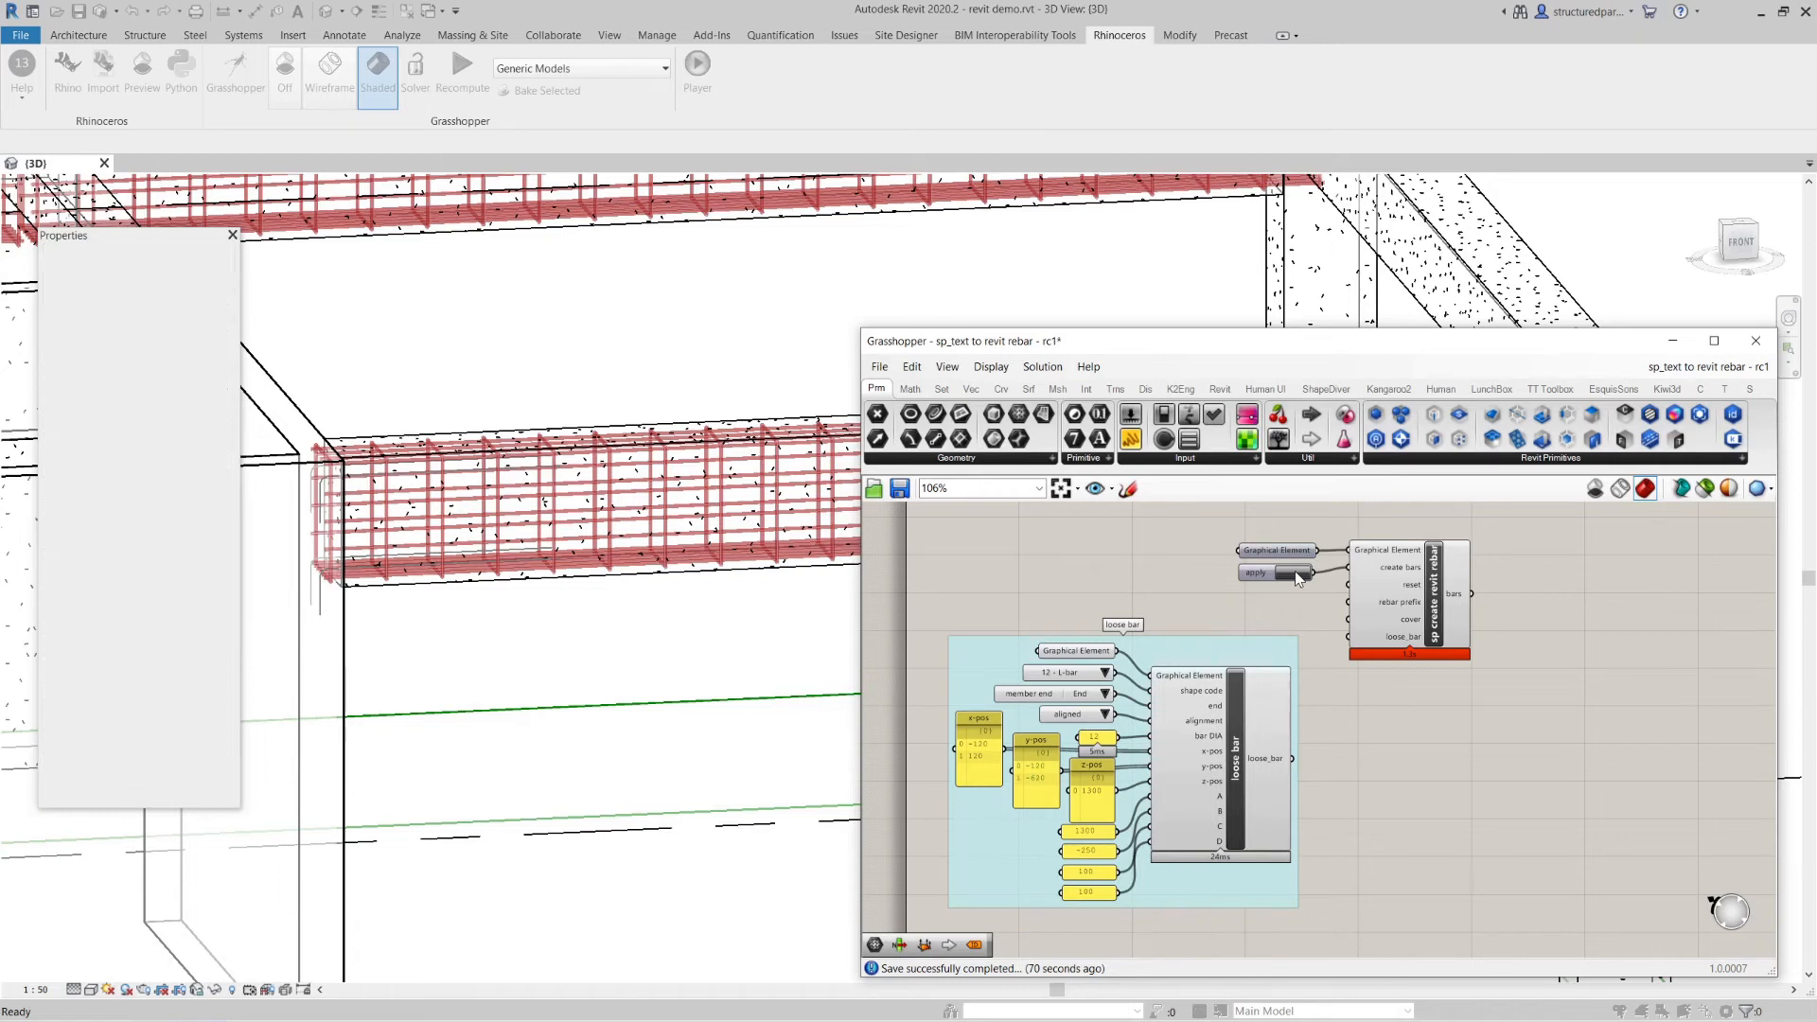
- Create CB1's full rebar cage as Revit rebar and dismiss the placement warnings
click(1290, 571)
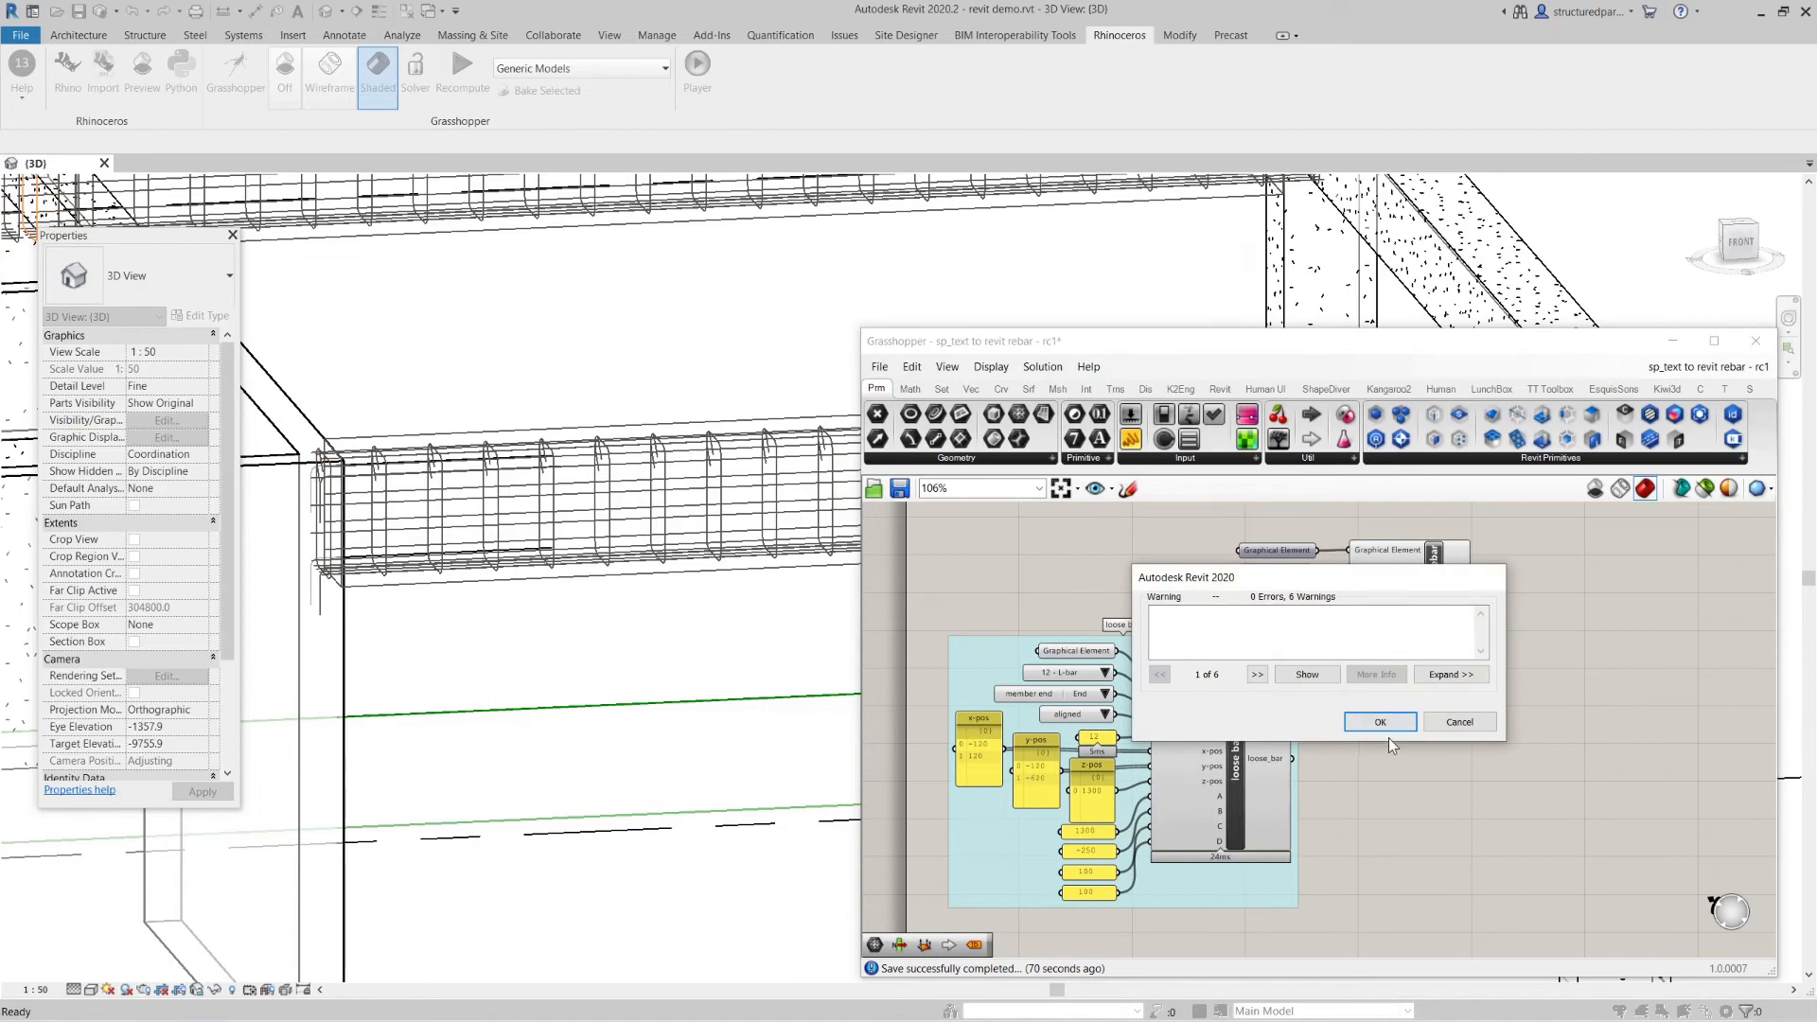
click(1379, 723)
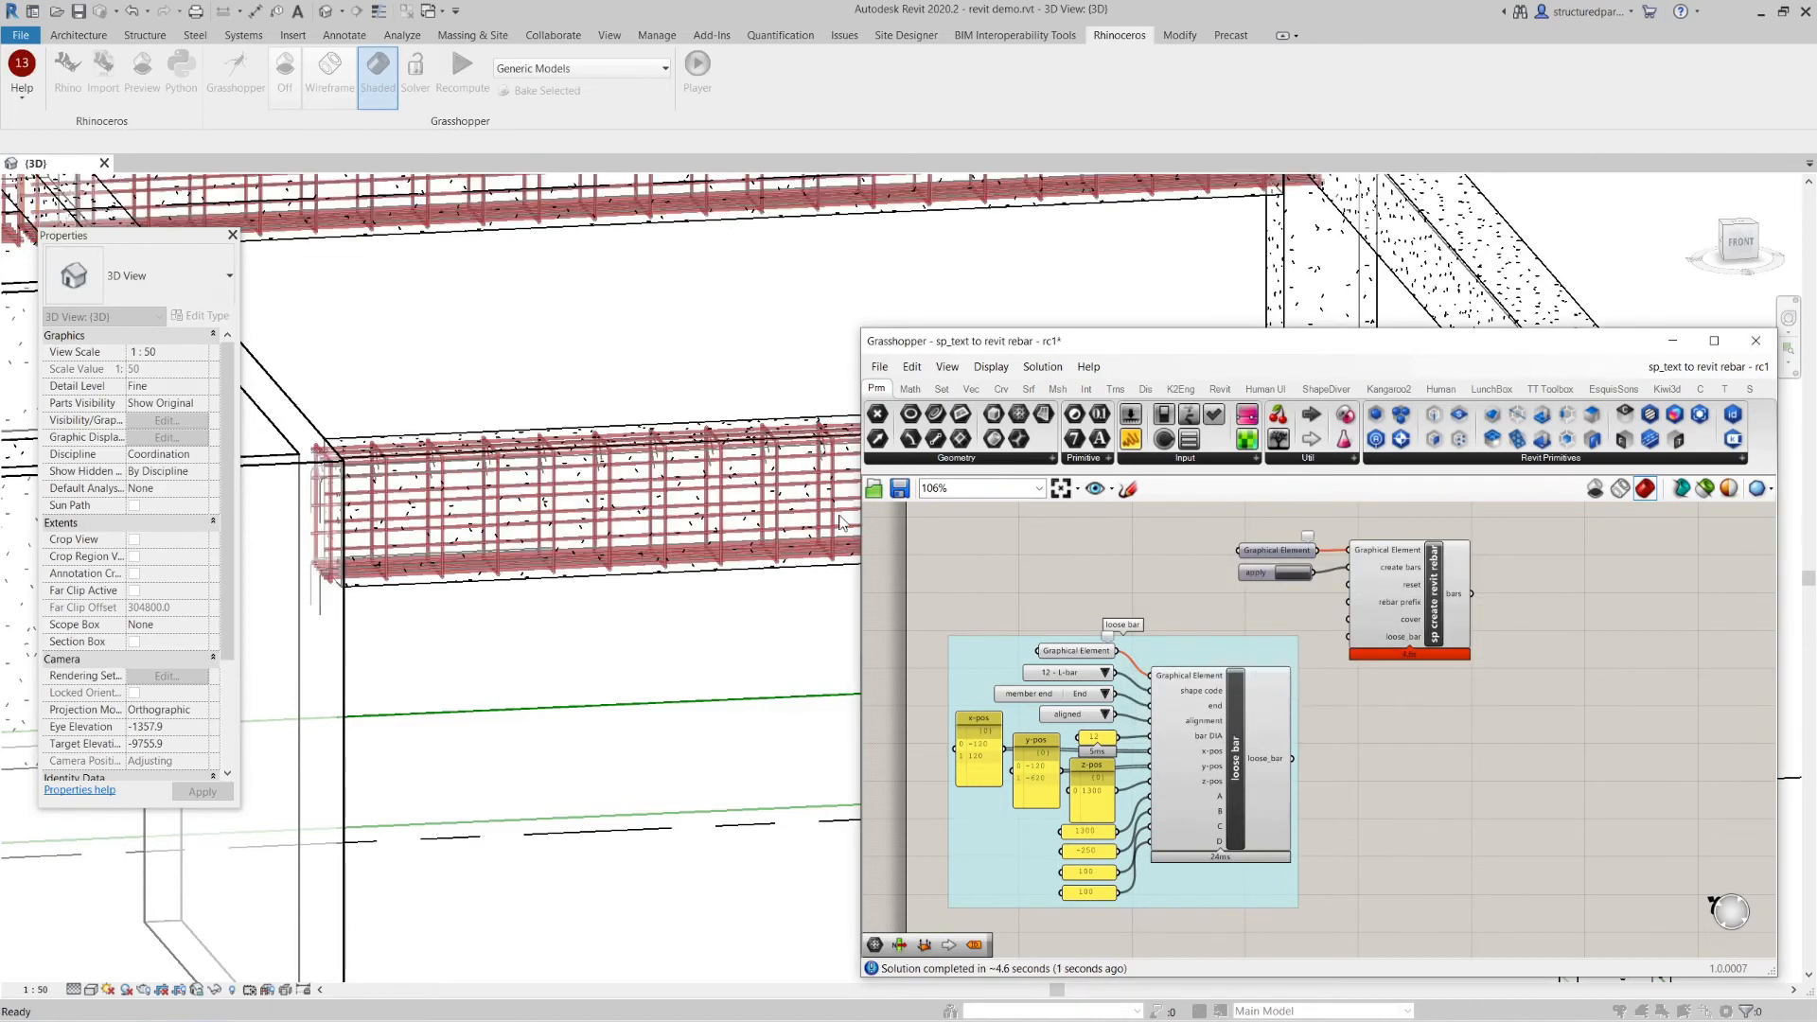